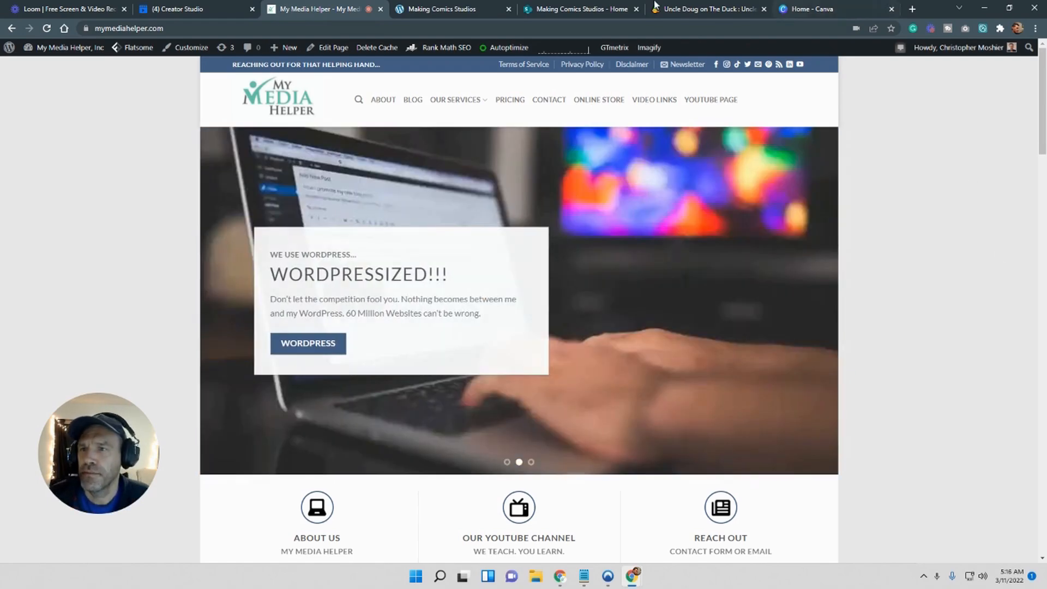
Look over the Making Comics Studios SharePoint home page, then switch to Canva's home dashboard.
left_click(580, 9)
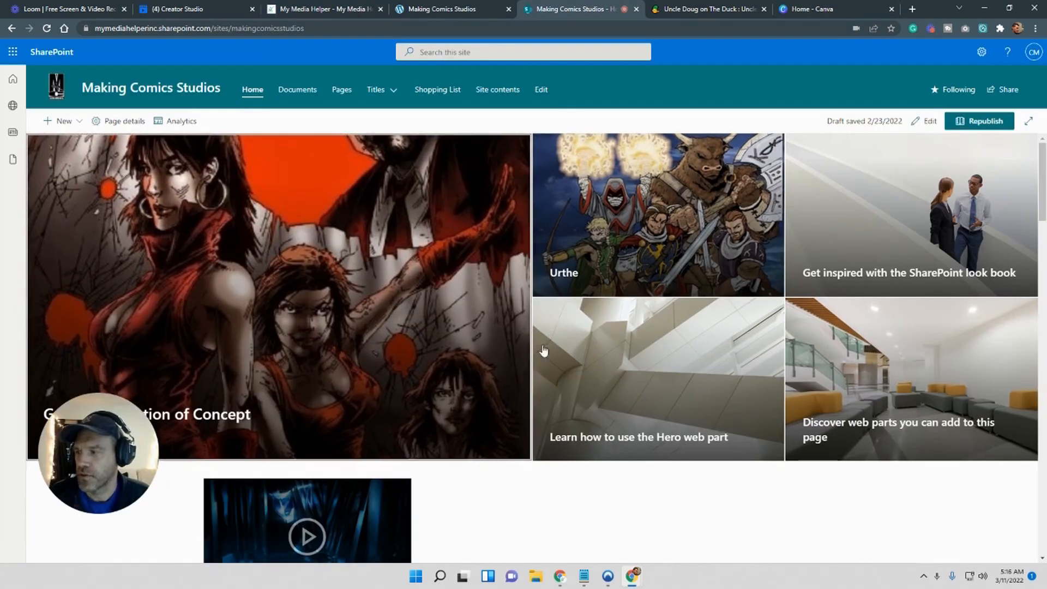
scroll("down", 3)
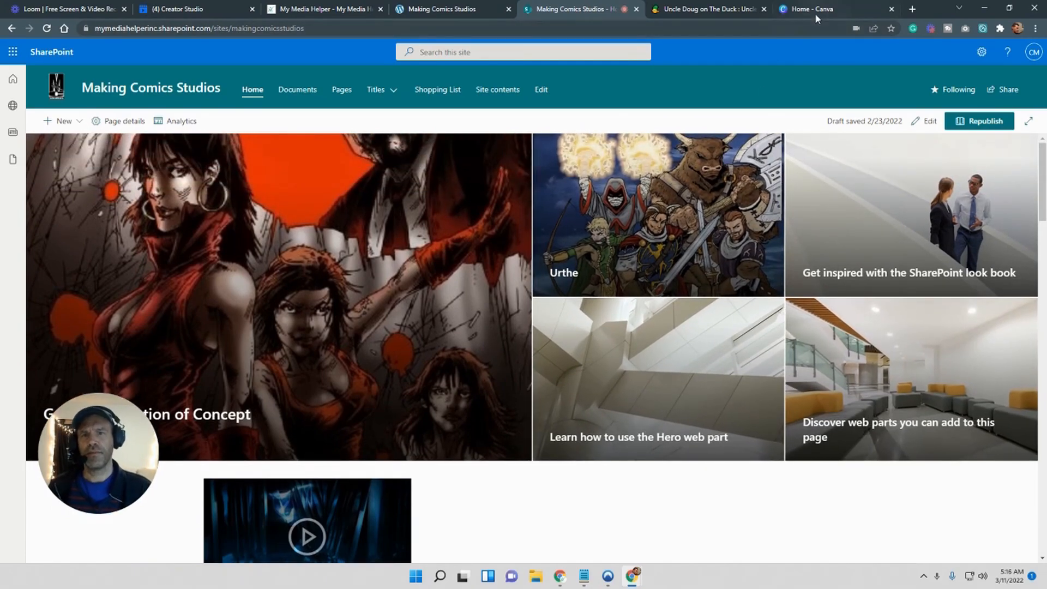
left_click(810, 8)
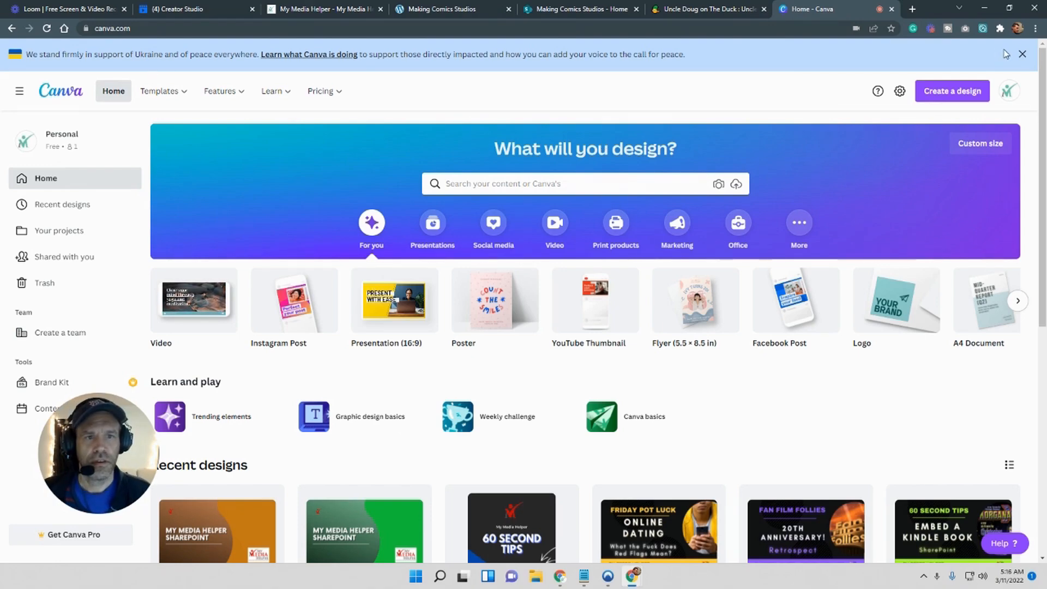
Browse Uncle Doug comic pages, including an earlier story page, then return to SharePoint.
left_click(1021, 54)
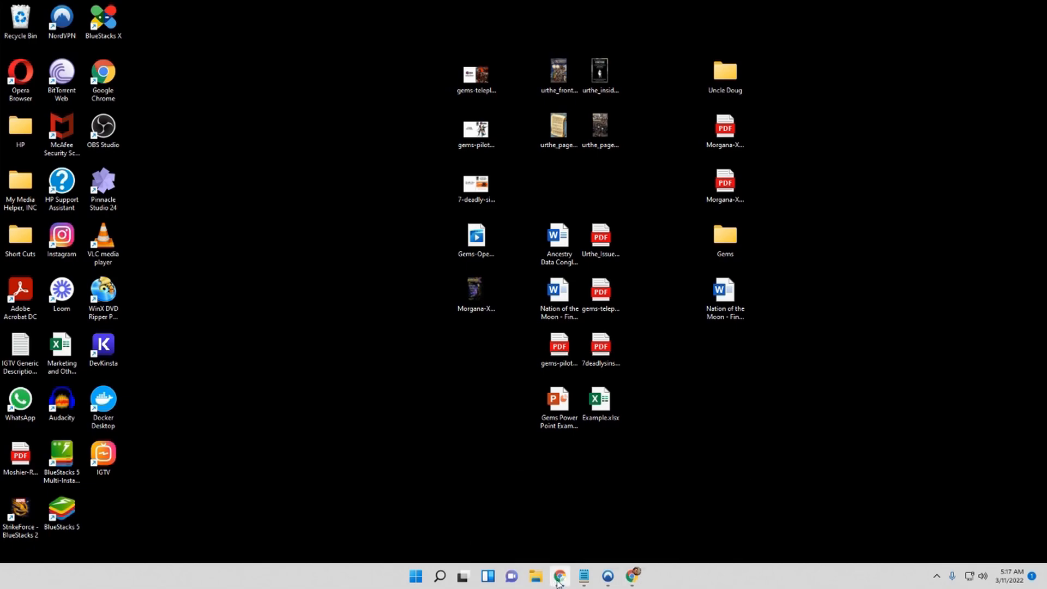
left_click(559, 576)
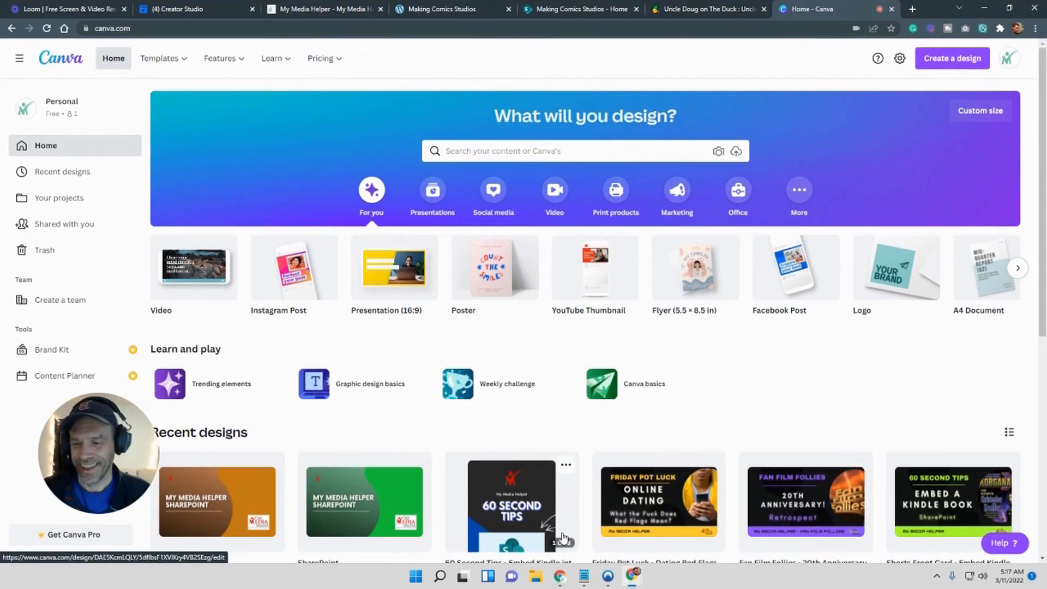
left_click(697, 8)
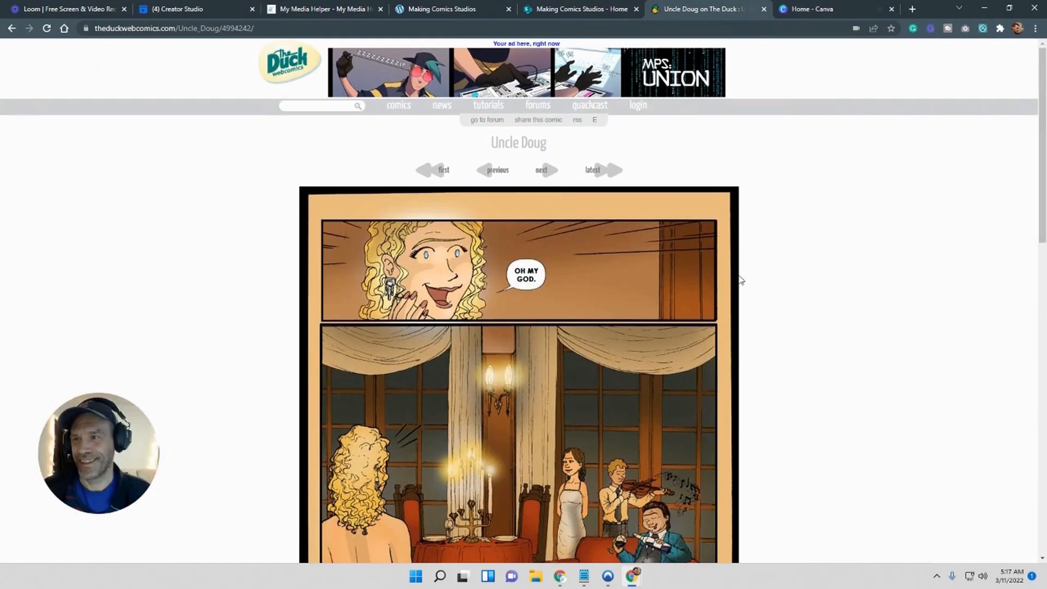
scroll("down", 3)
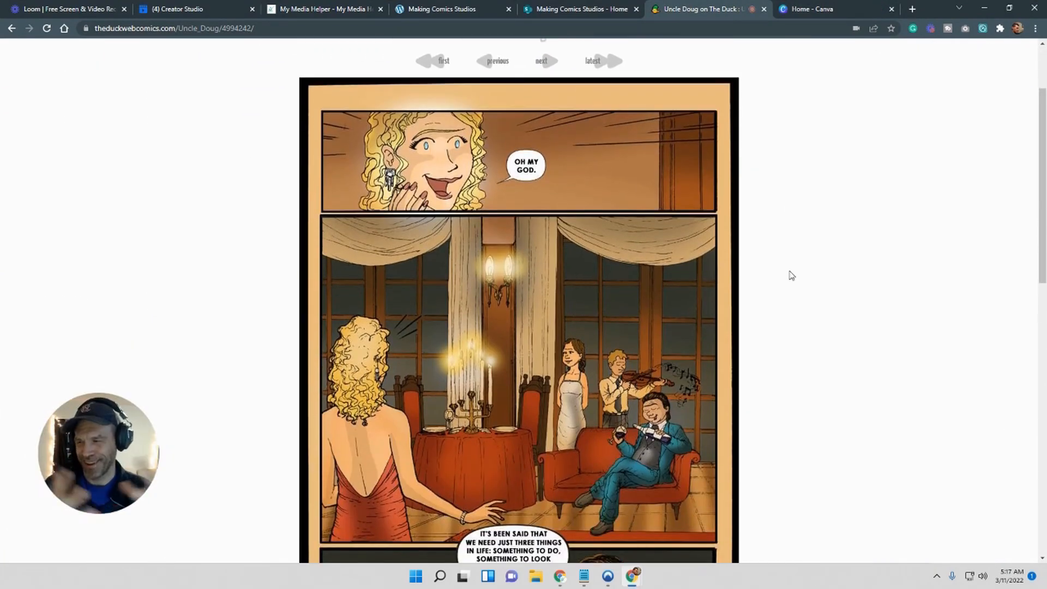
scroll("down", 3)
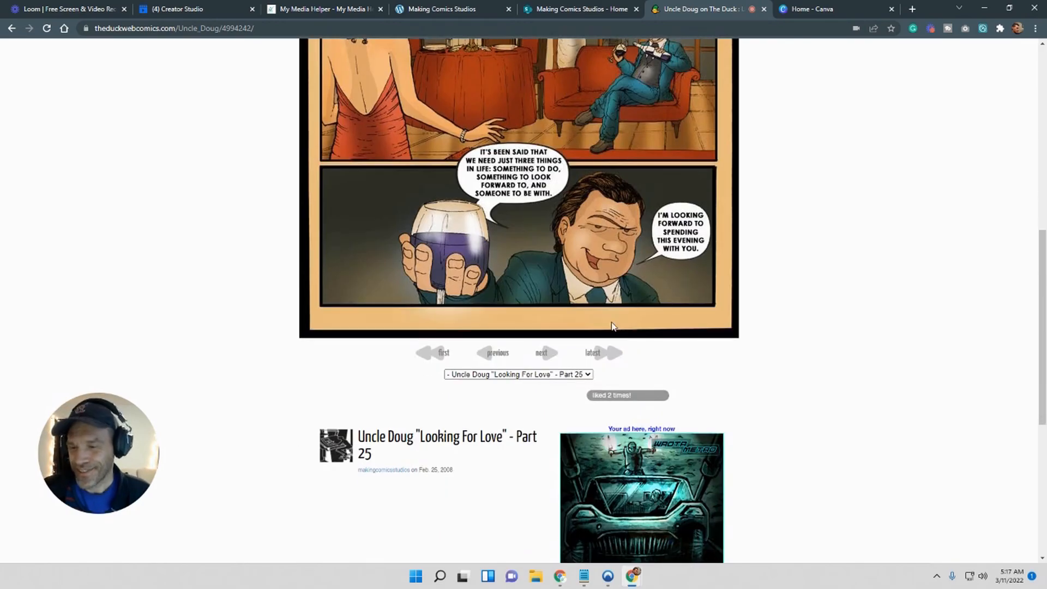
left_click(518, 374)
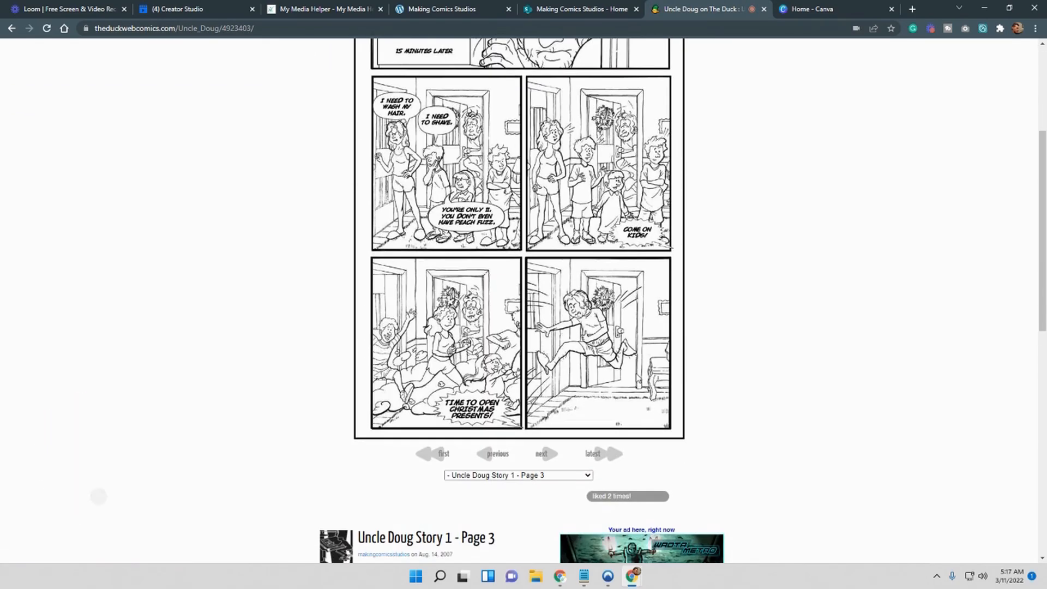
left_click(580, 9)
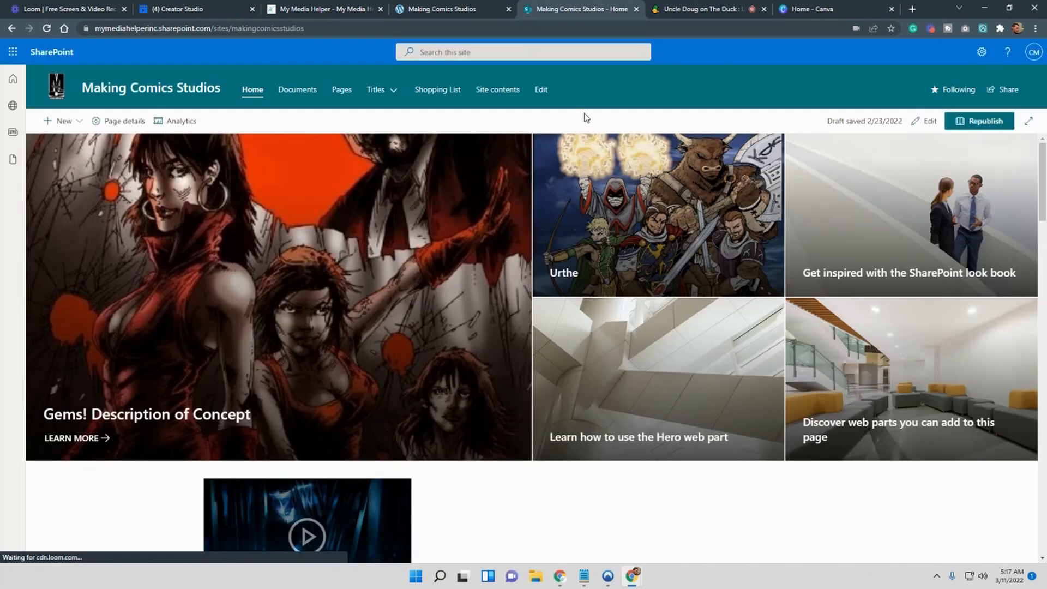
Search Canva's templates for 'comic book' from the home page.
left_click(812, 9)
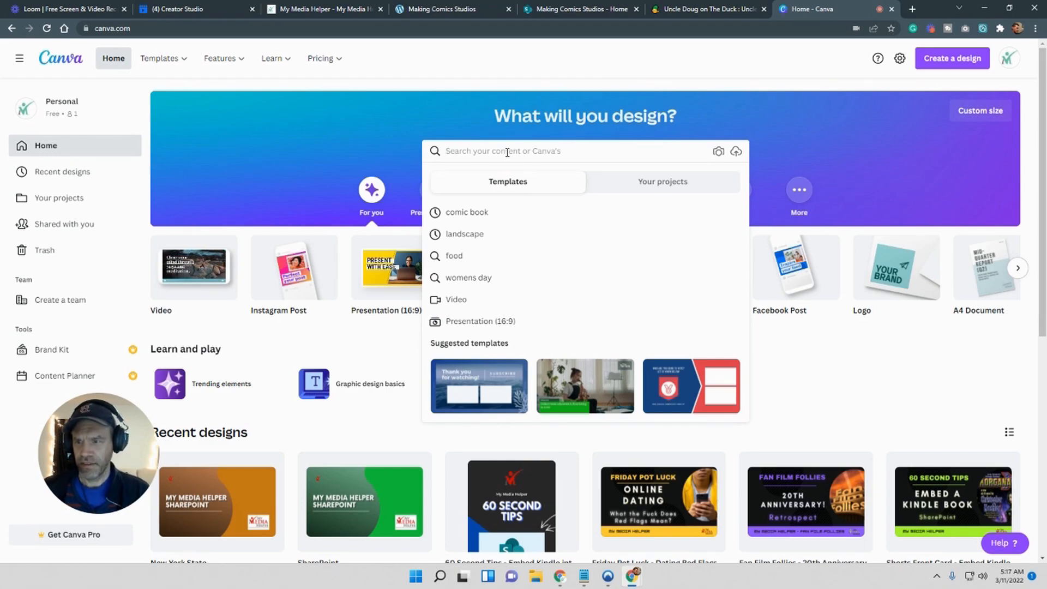
type("comic book")
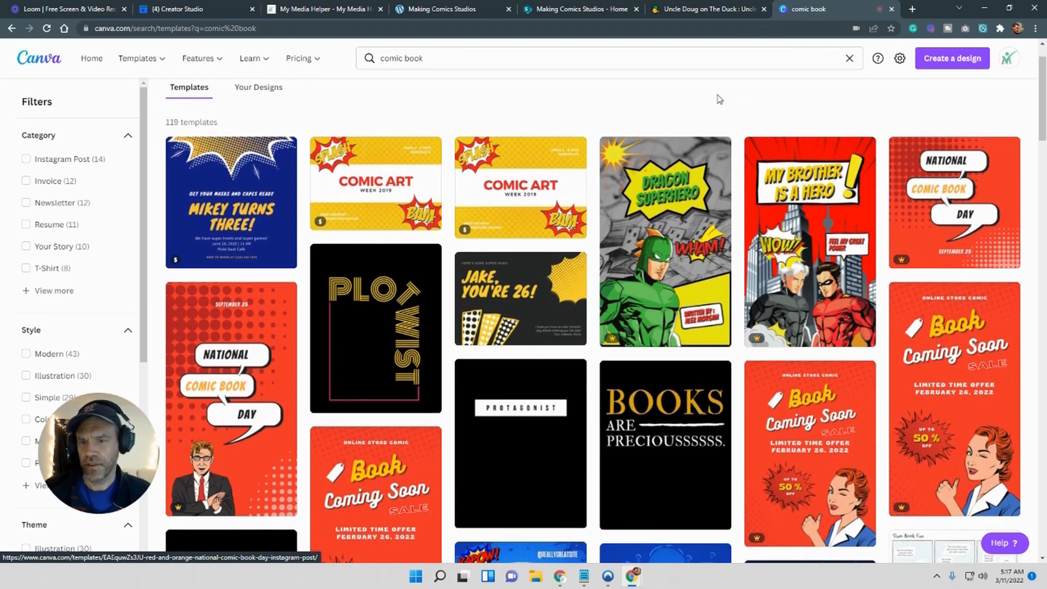
Scroll the comic book results and open The Hypocrite World book cover template.
scroll("down", 3)
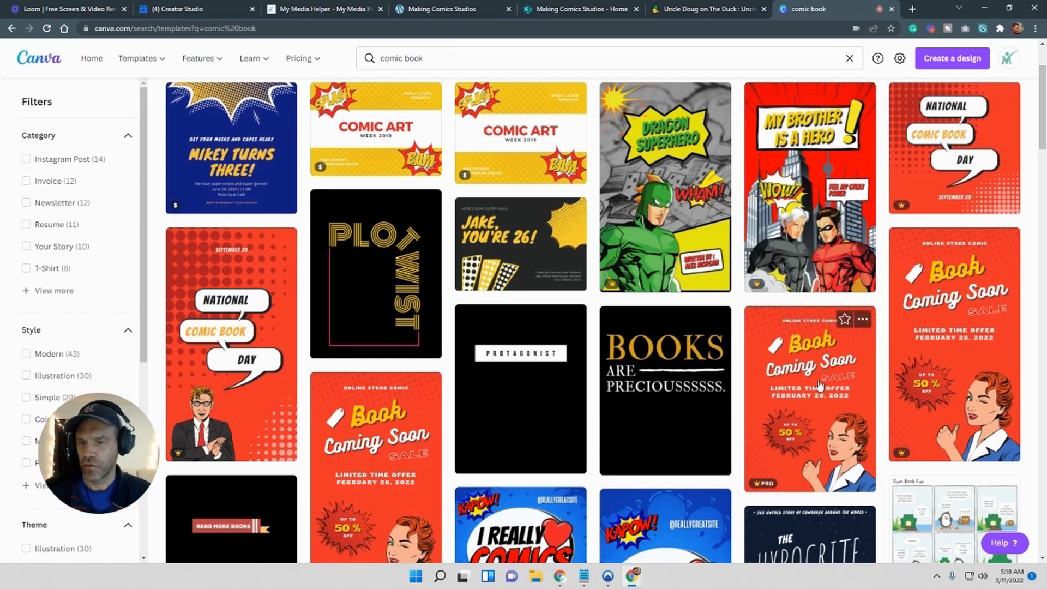
scroll("down", 3)
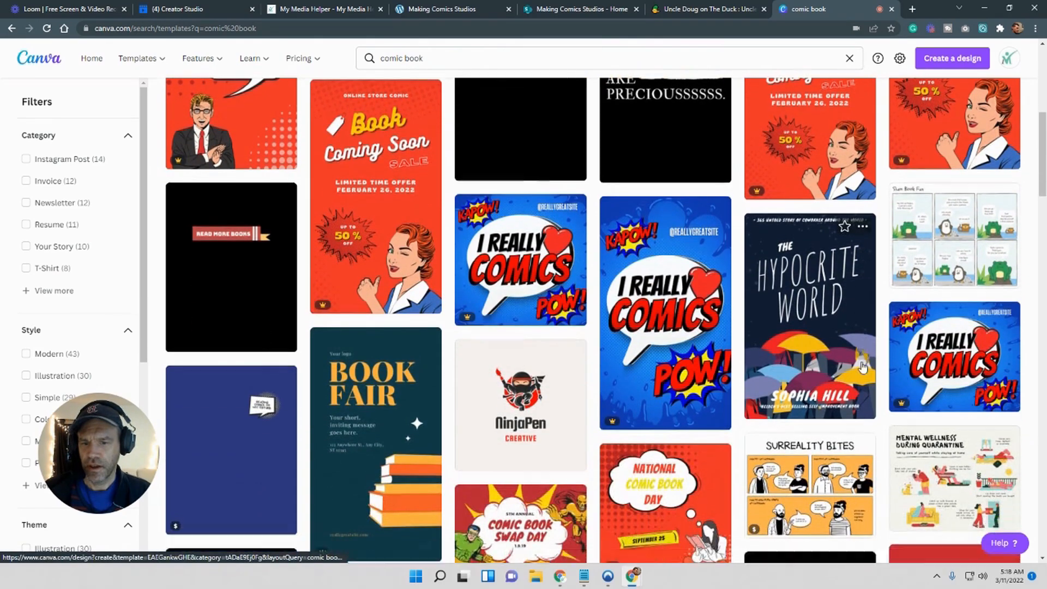
scroll("down", 3)
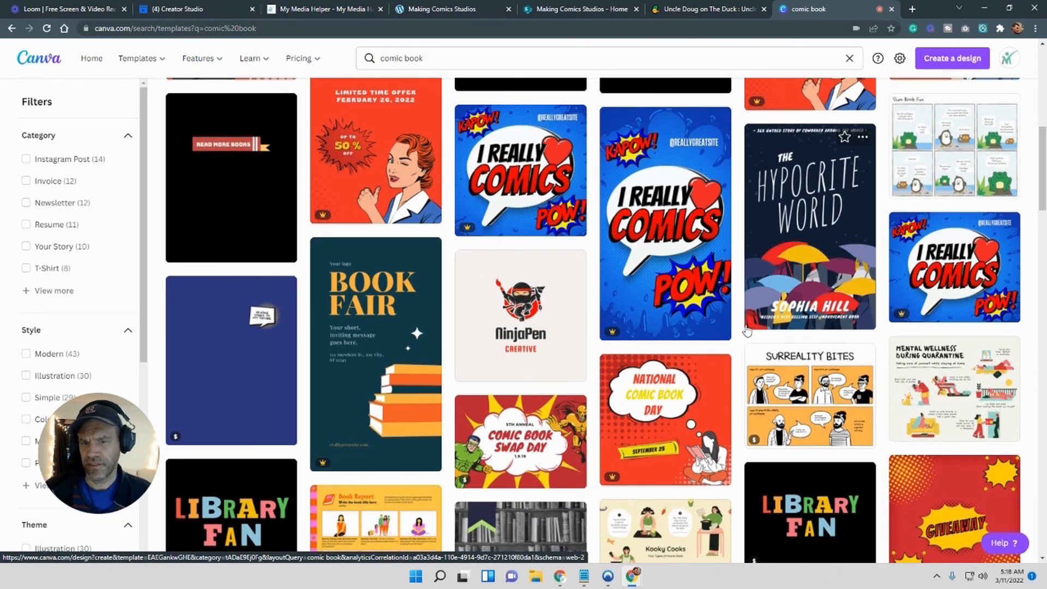
scroll("down", 3)
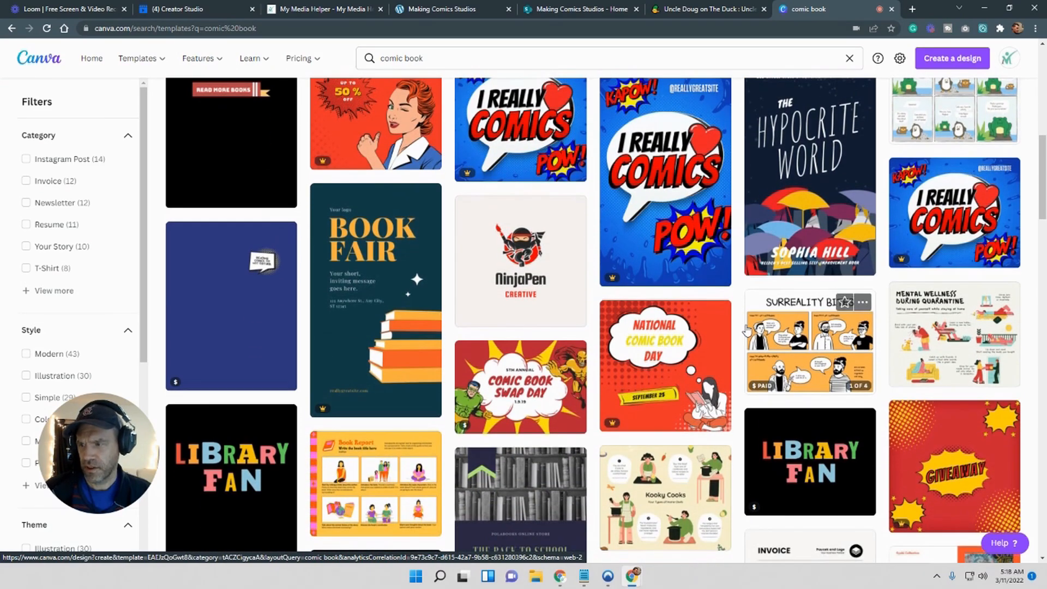
scroll("down", 3)
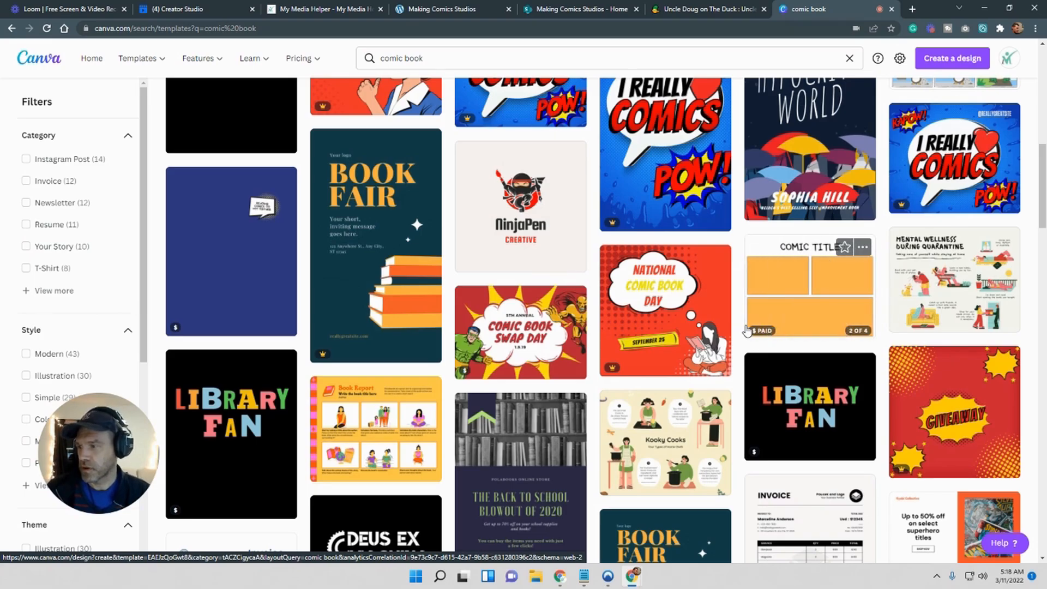
scroll("down", 3)
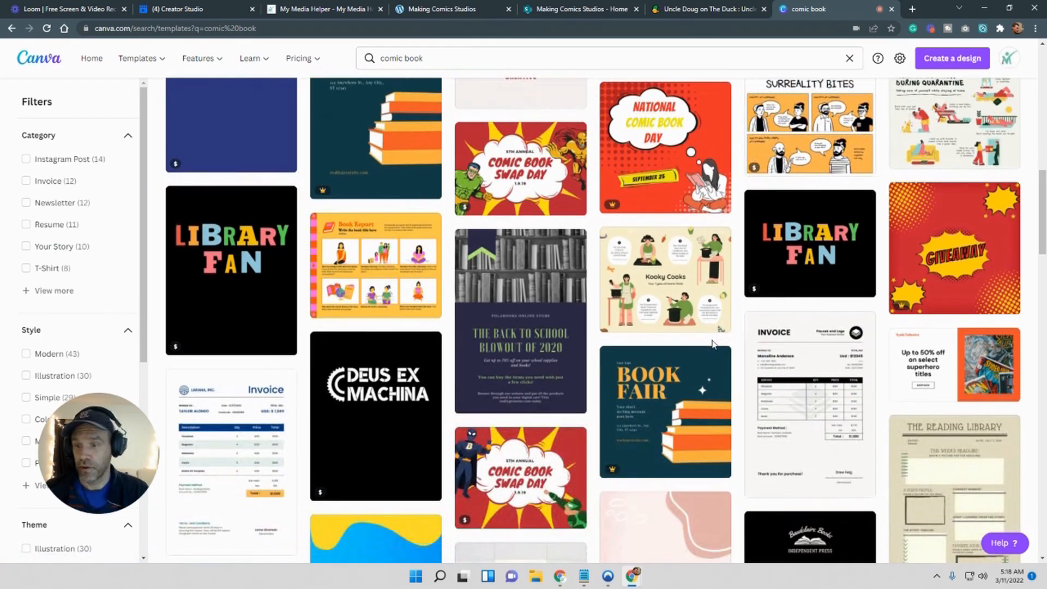
scroll("down", 3)
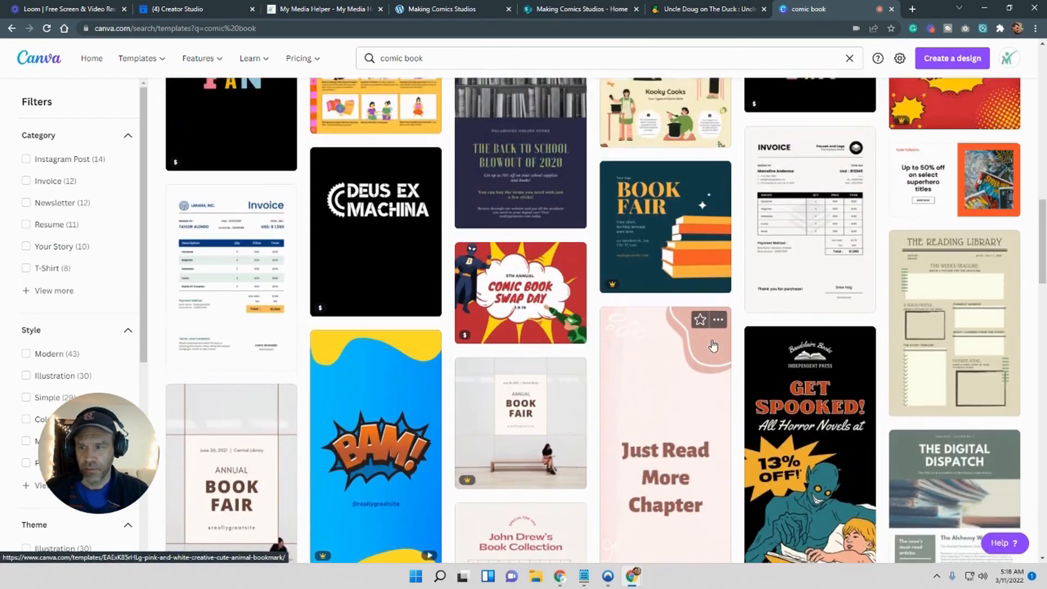
scroll("down", 3)
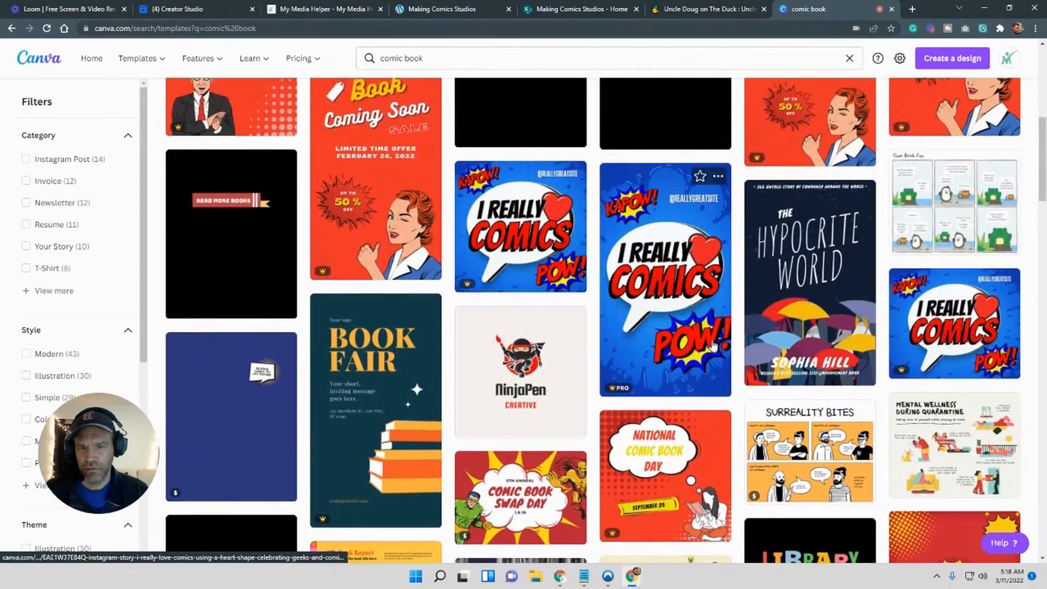
scroll("down", 3)
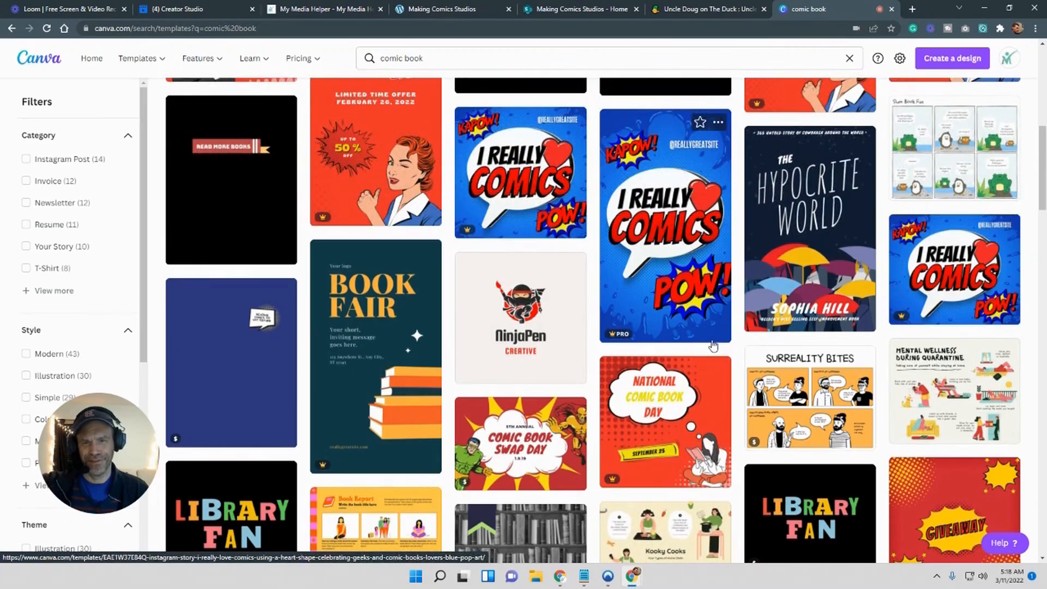
scroll("down", 3)
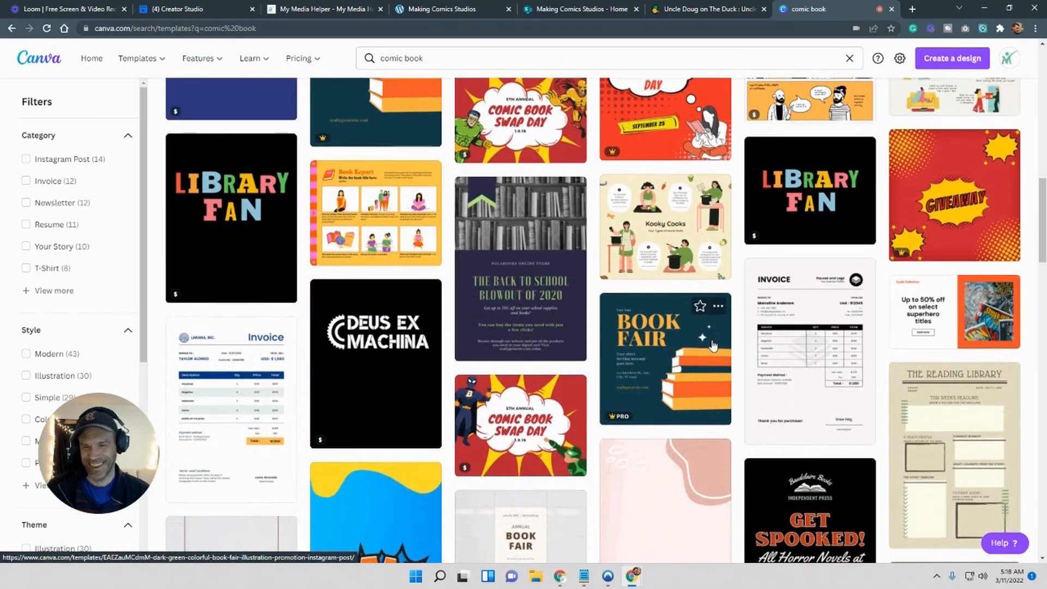
scroll("down", 3)
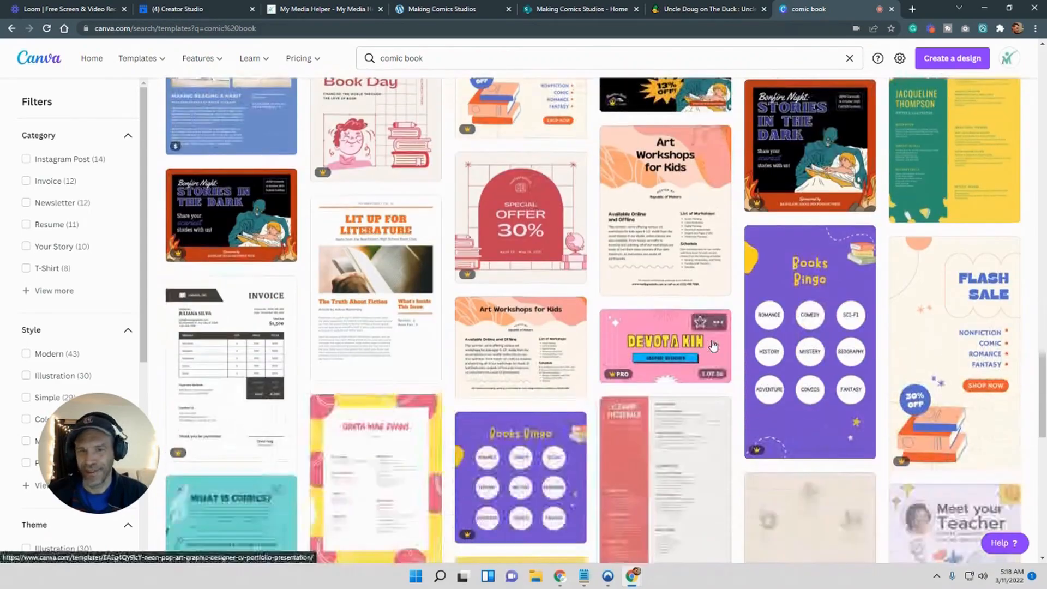
scroll("down", 3)
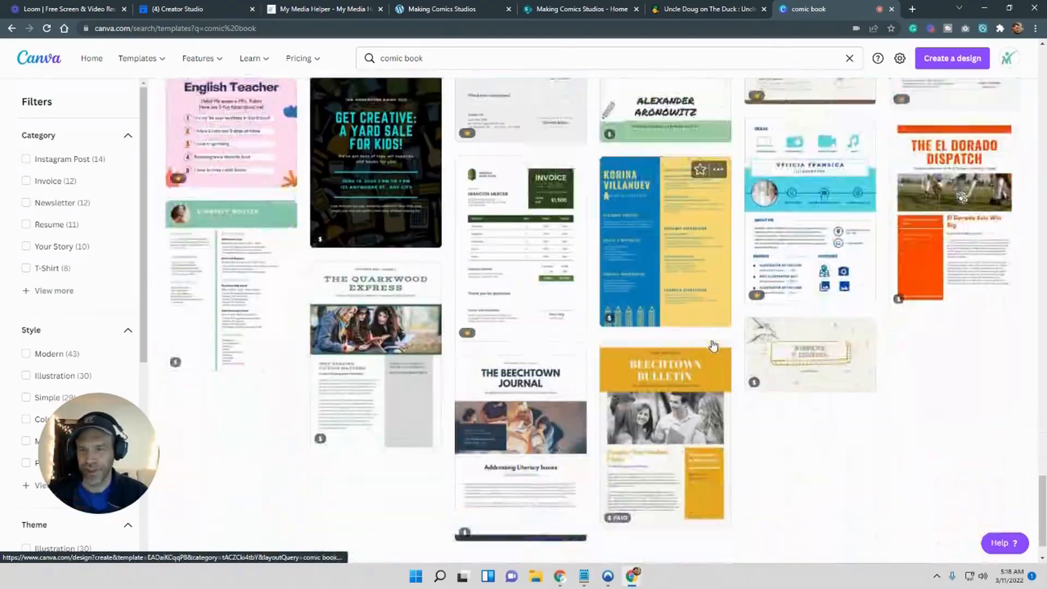
scroll("down", 3)
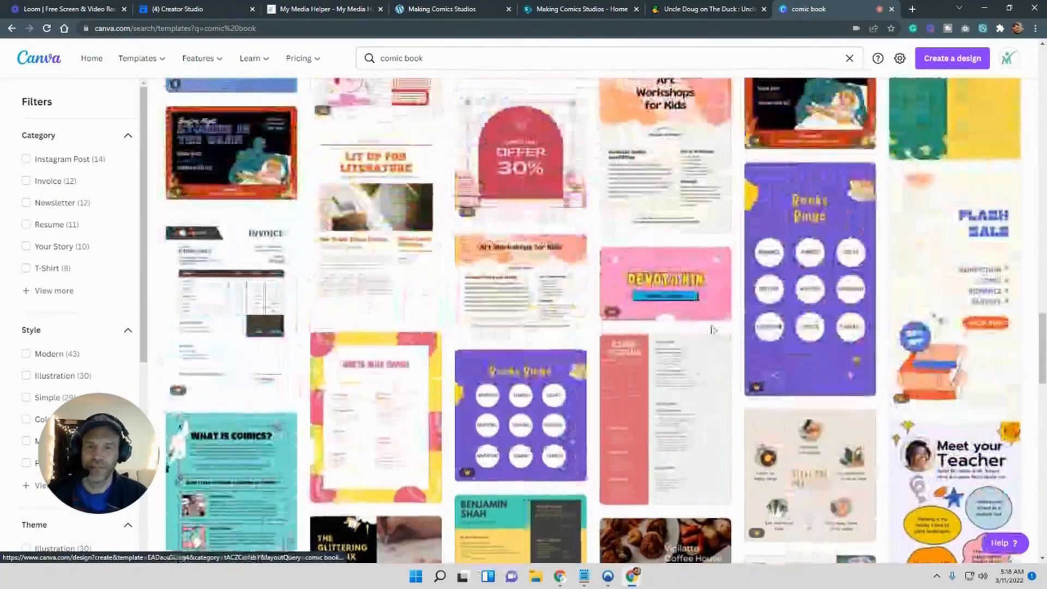
scroll("down", 3)
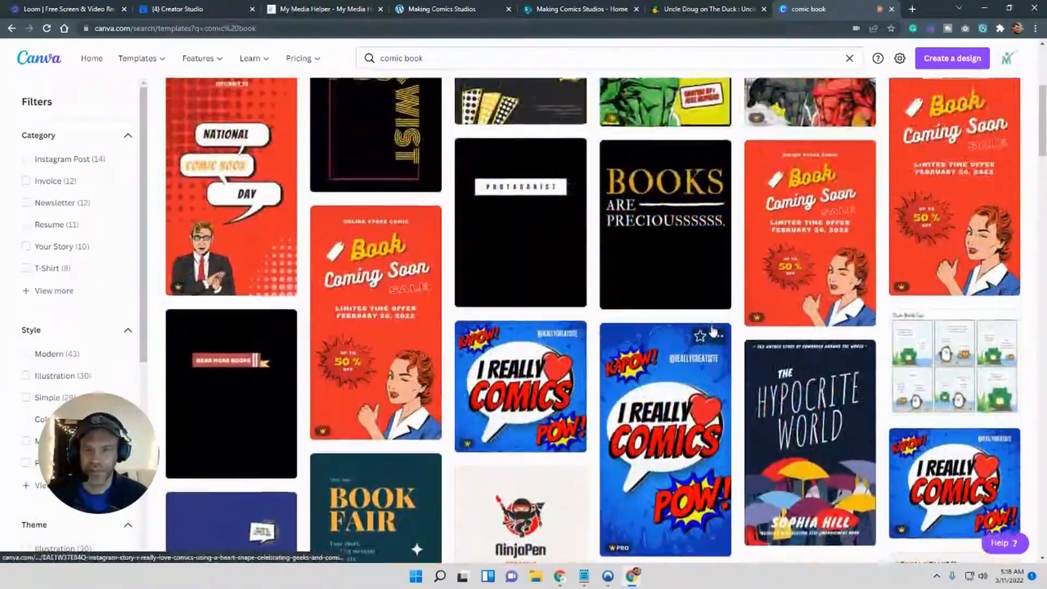
left_click(809, 444)
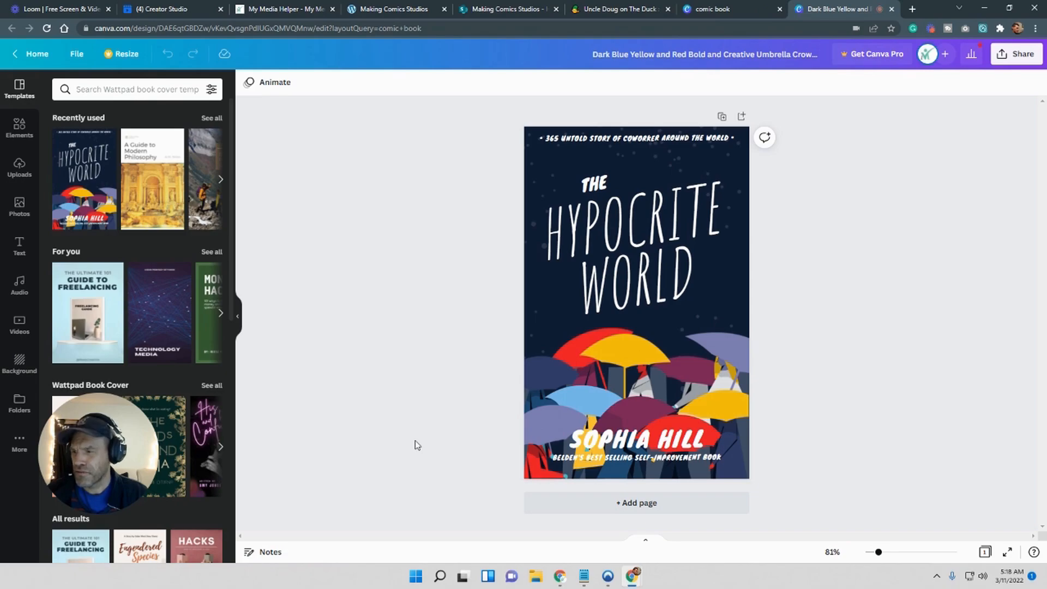
left_click(618, 9)
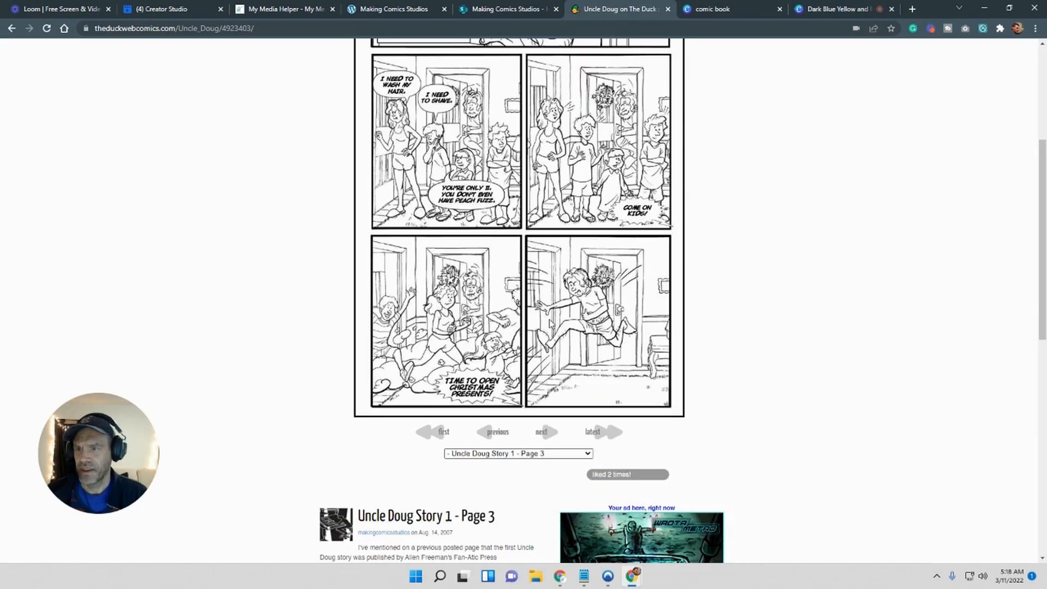
left_click(842, 9)
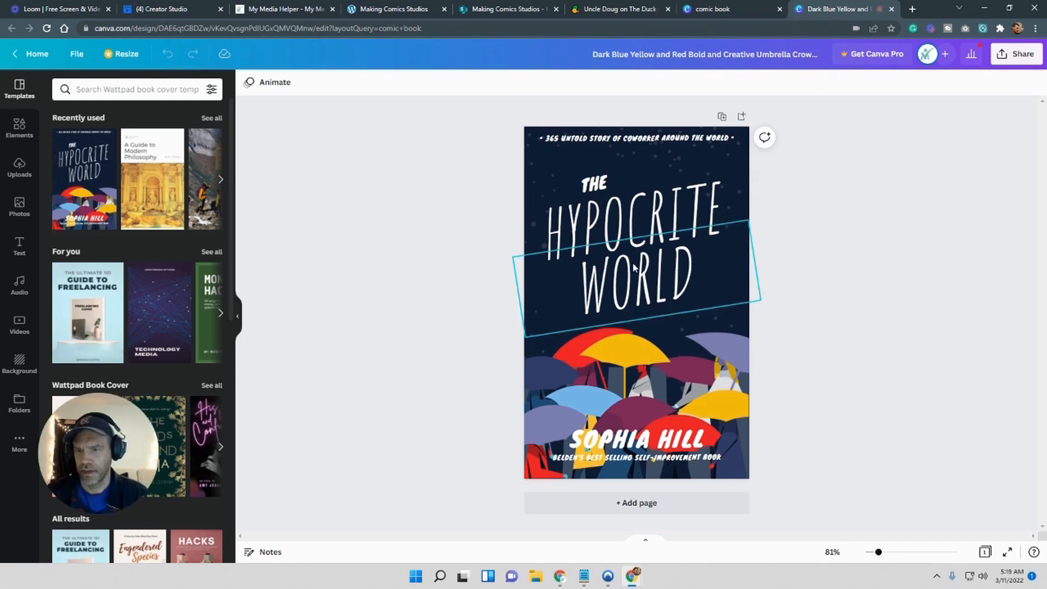
left_click_drag(634, 267, 634, 214)
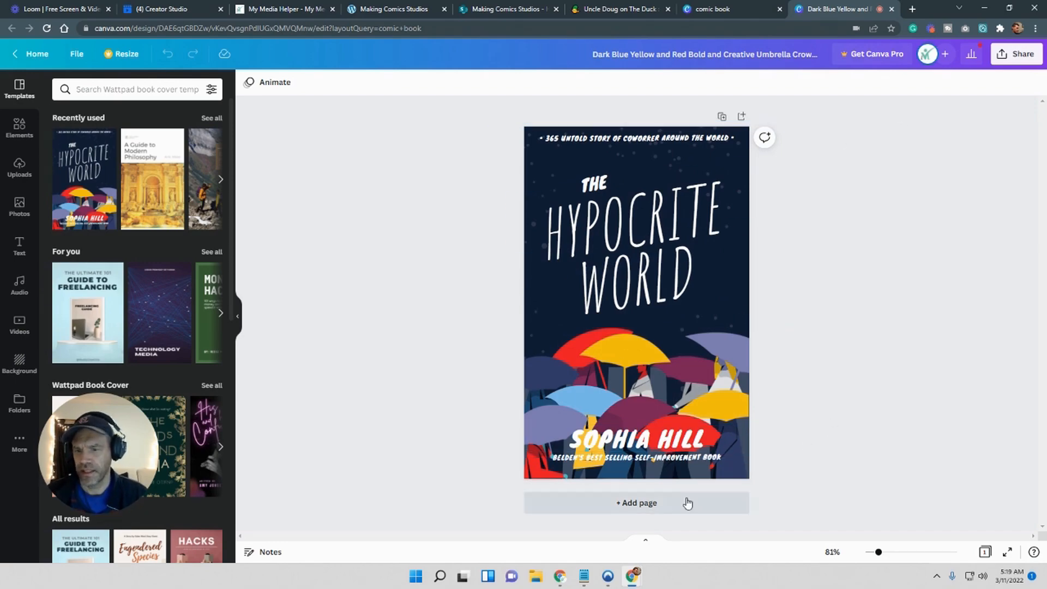
mouse_move(773, 318)
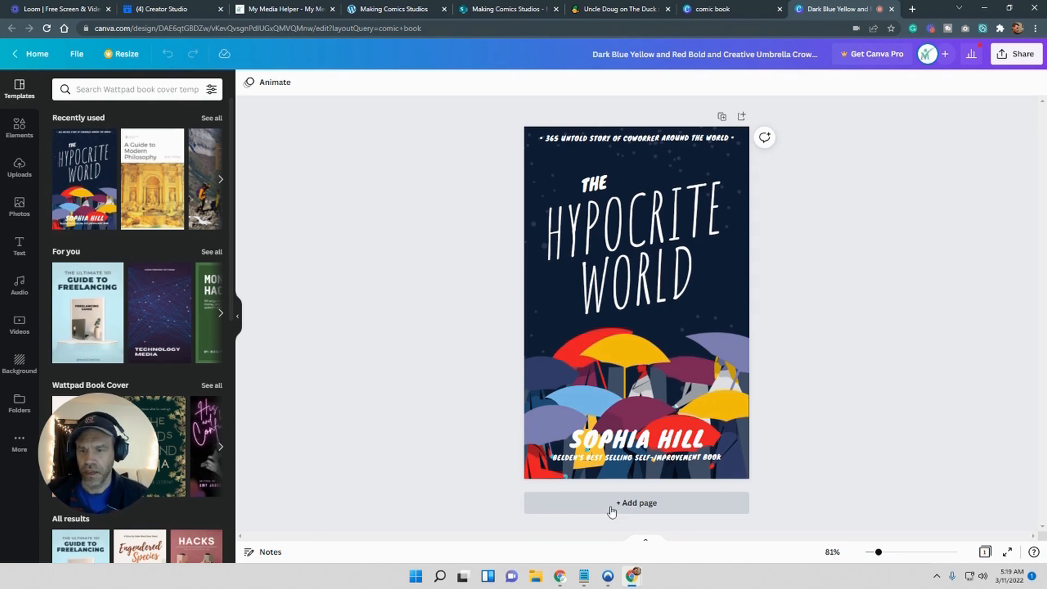
Turn page 2's navy background white, then switch to the Uncle Doug comic tab.
left_click(635, 503)
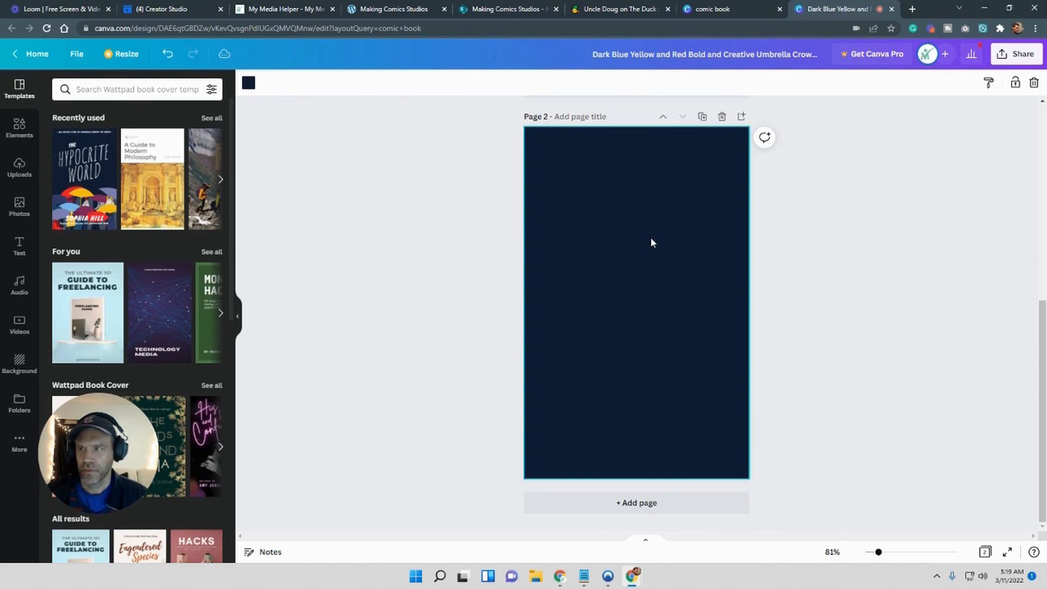
left_click(247, 82)
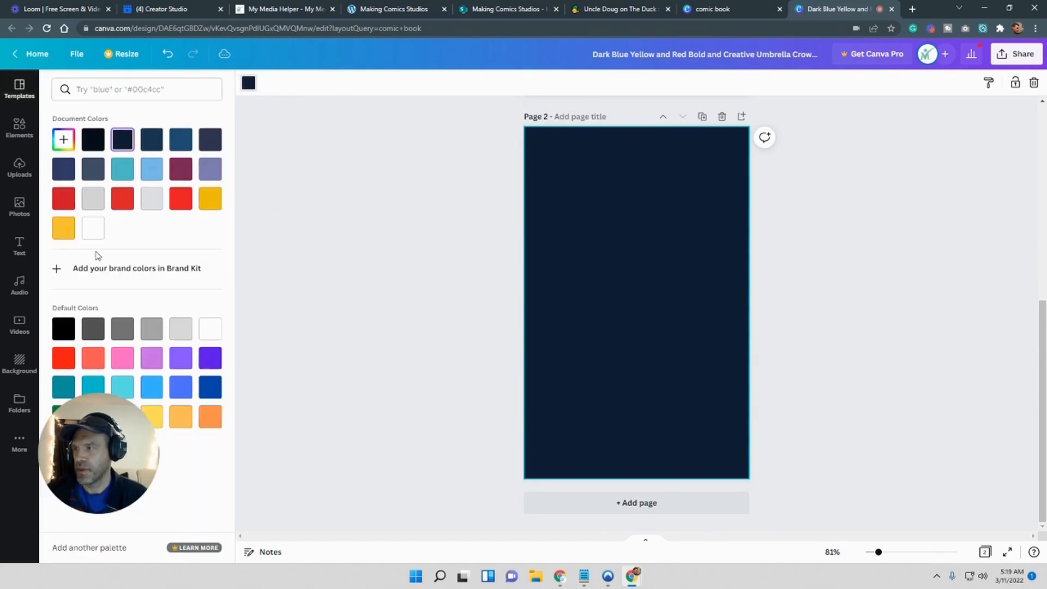
left_click(92, 226)
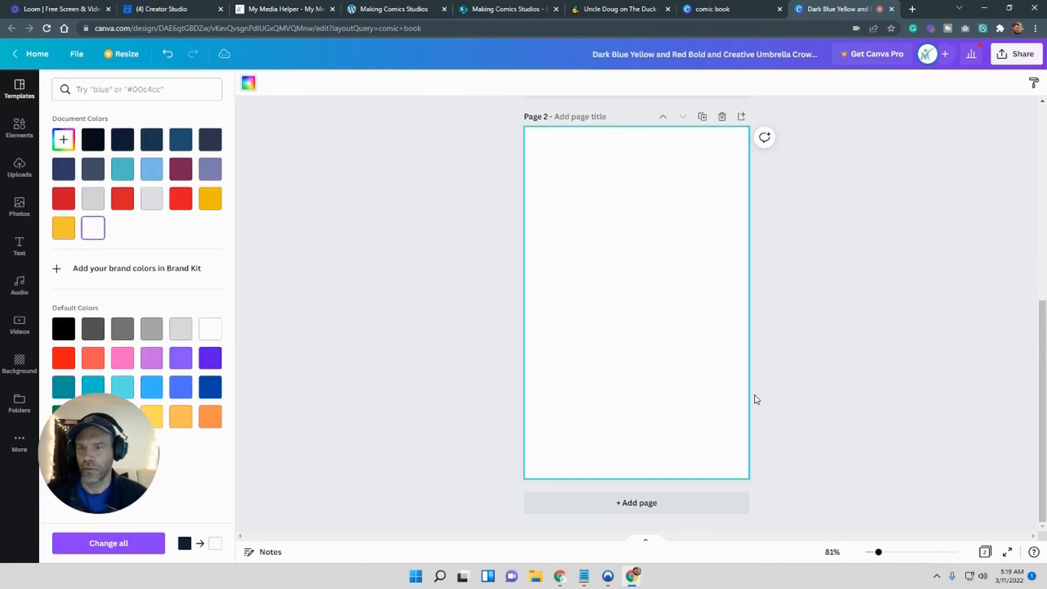
left_click(617, 8)
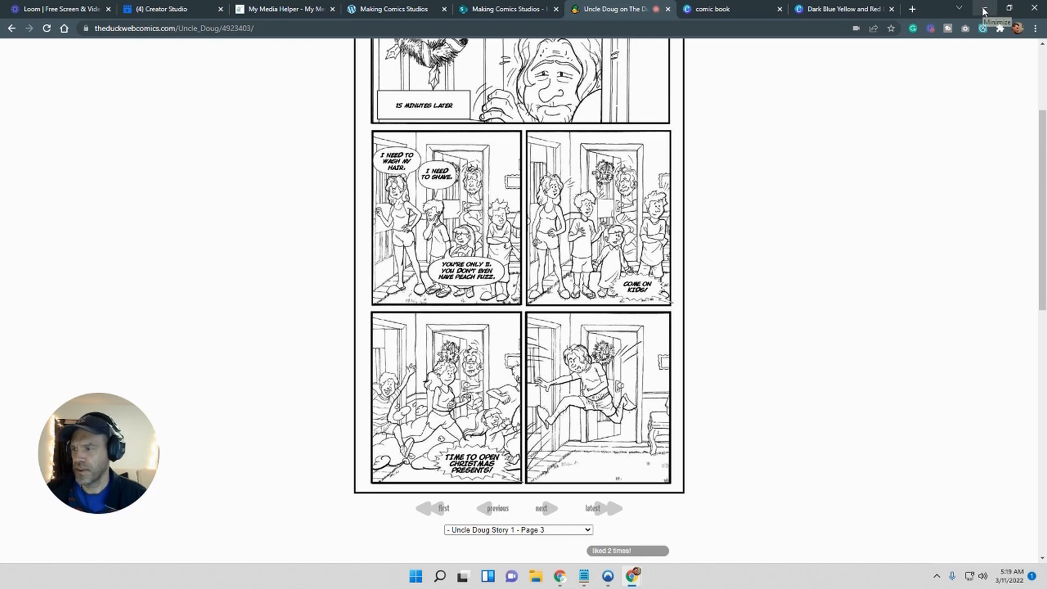
Scroll through Uncle Doug Story 1 page 3, then minimize the browser.
scroll("up", 3)
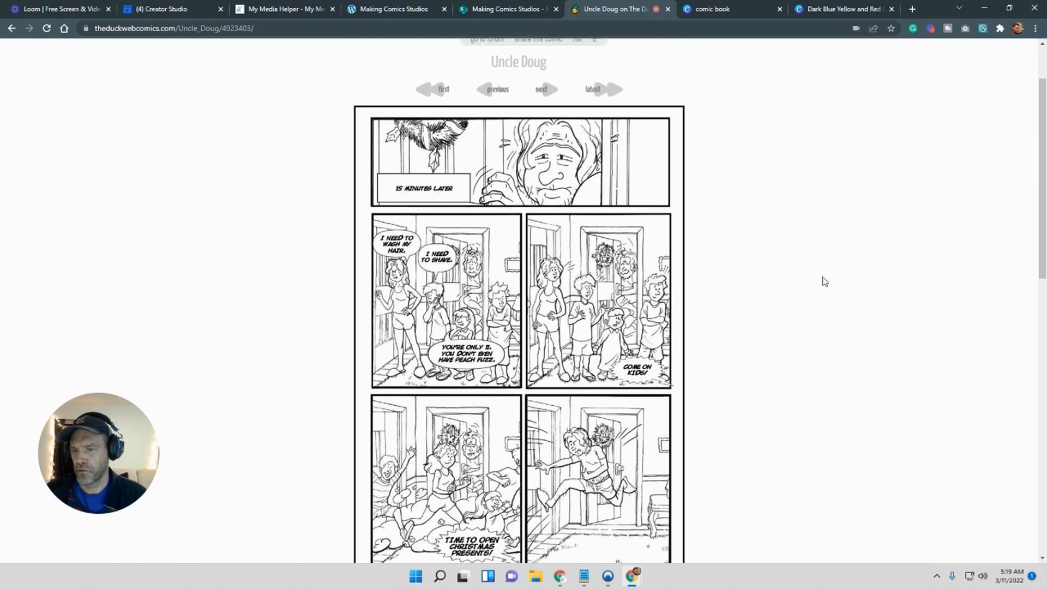
scroll("down", 3)
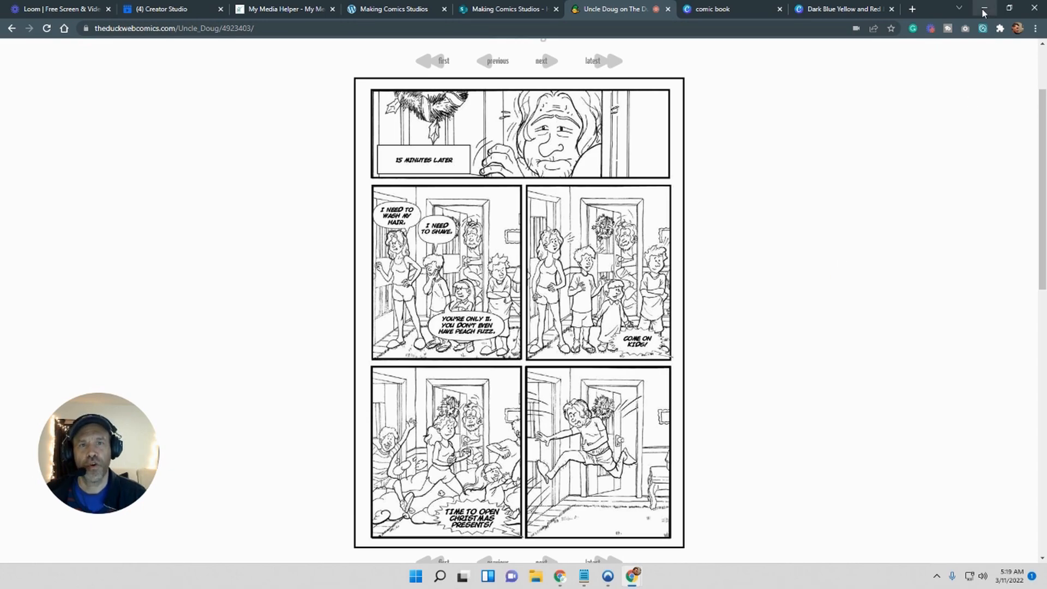
mouse_move(982, 9)
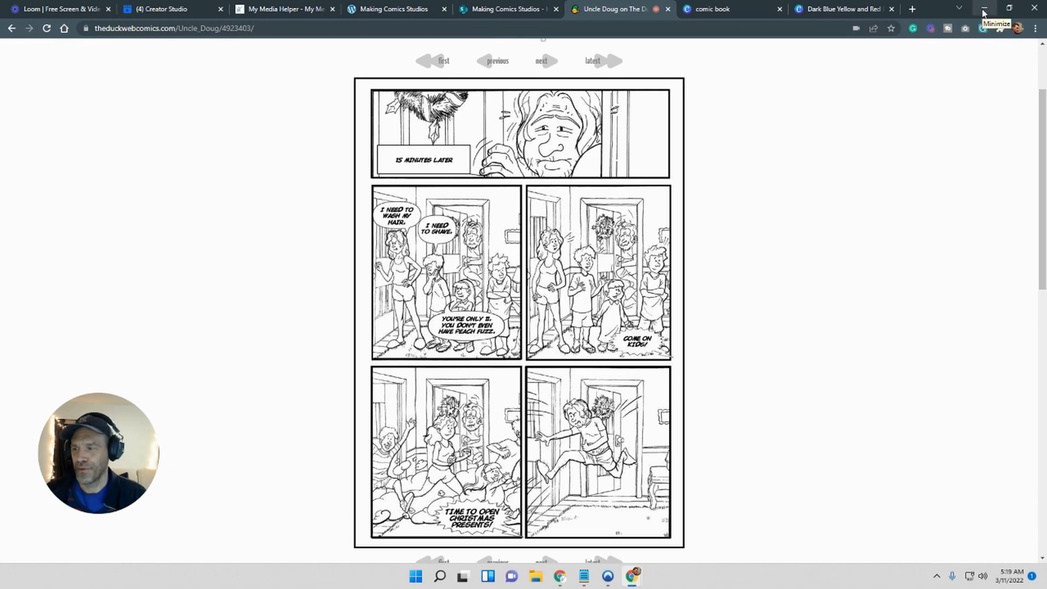
left_click(982, 9)
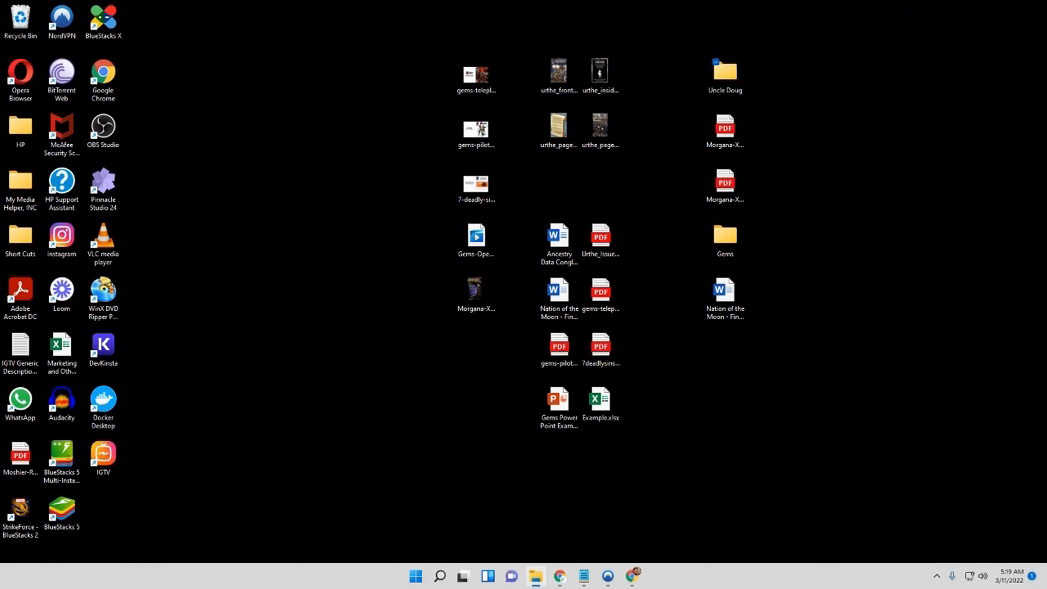
Open the Uncle Doug desktop folder of 19 page images maximized, then return to Chrome.
double_click(724, 70)
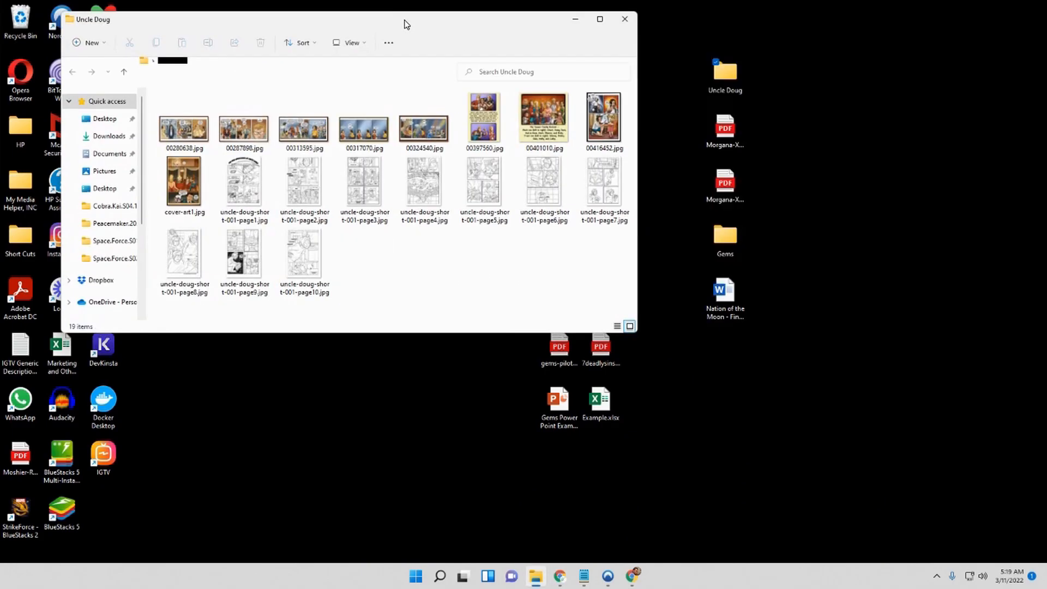
left_click(599, 19)
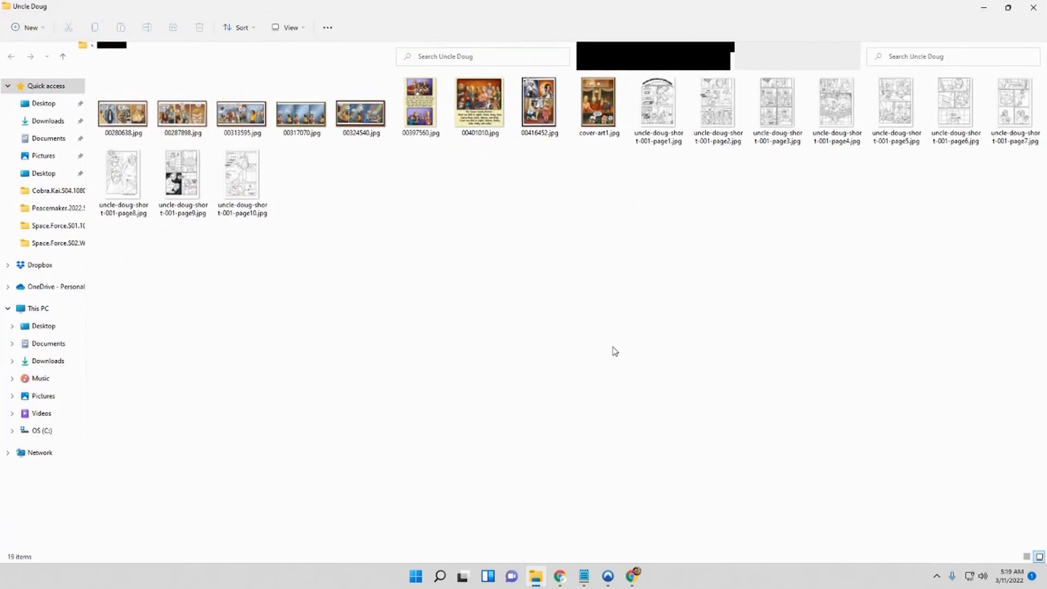
left_click(598, 104)
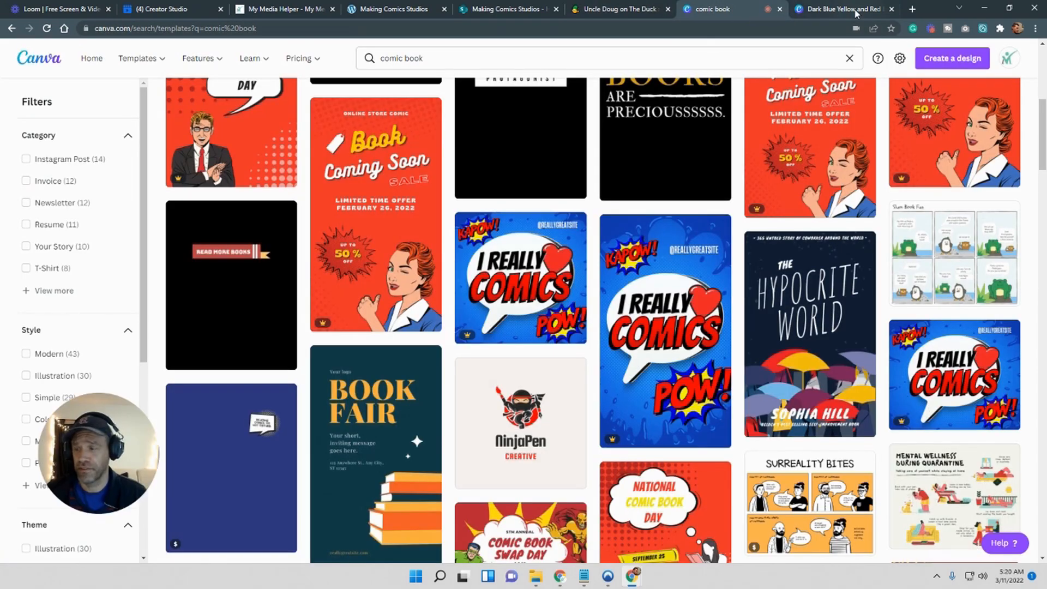
Return to the comic design and show the Uploads panel of uploaded images.
left_click(842, 9)
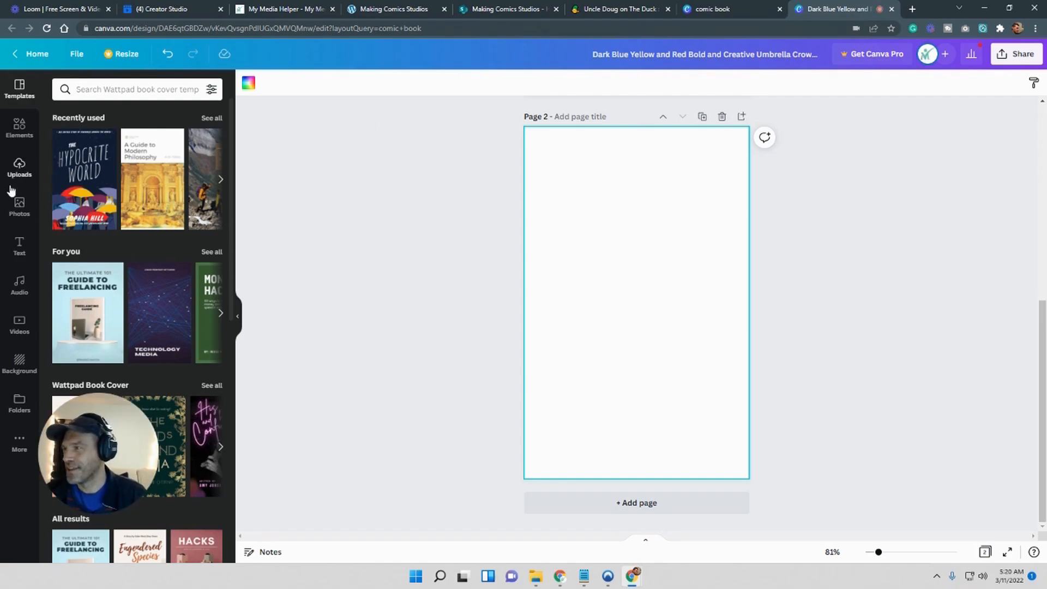
left_click(19, 167)
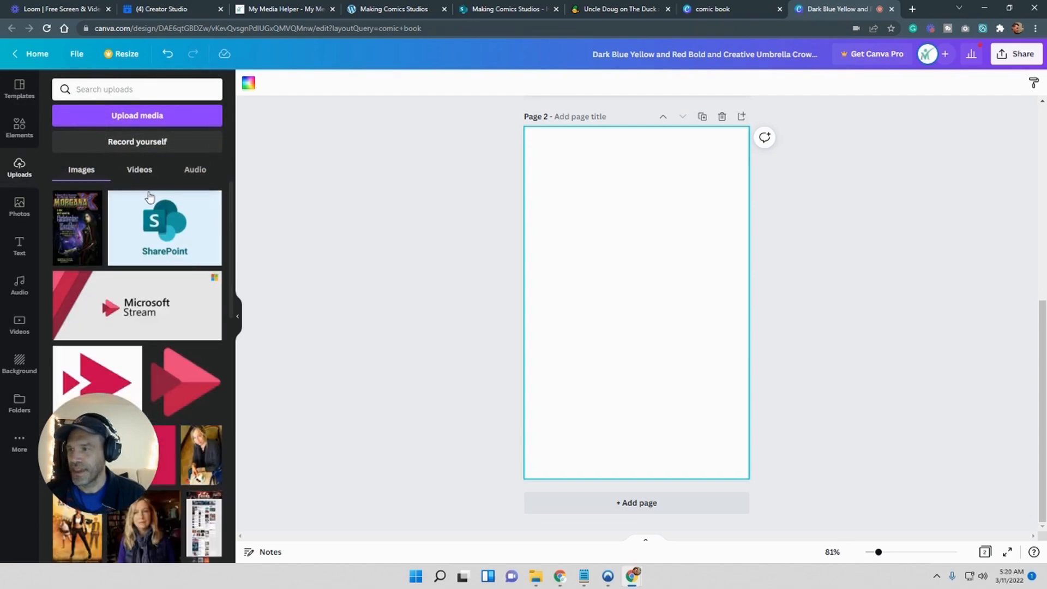
mouse_move(495, 413)
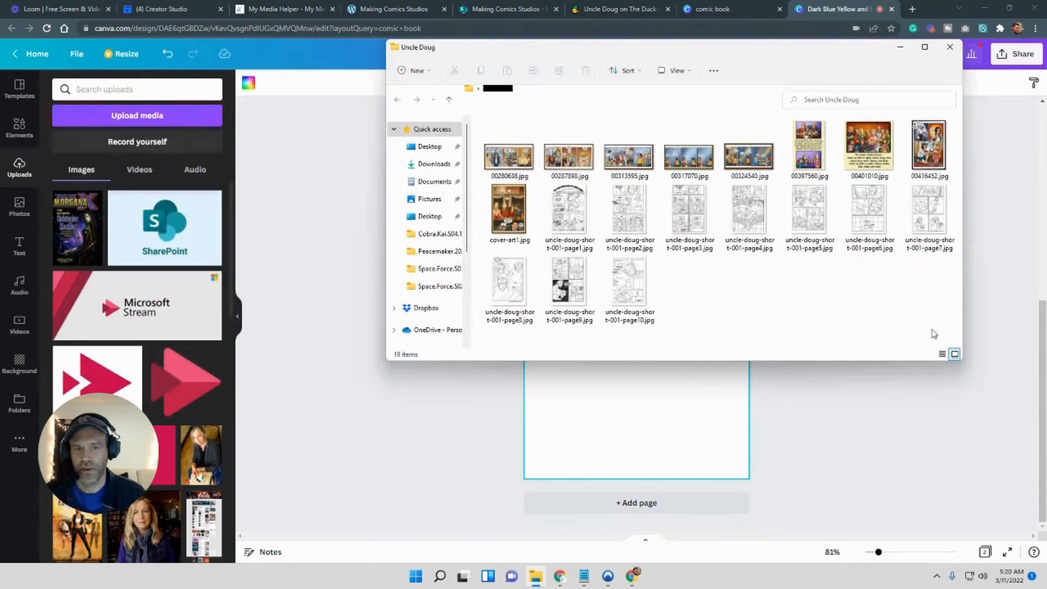
Upload all Uncle Doug comic JPGs and place uncle-doug-short-001-page1 on page 2.
key("ctrl+a")
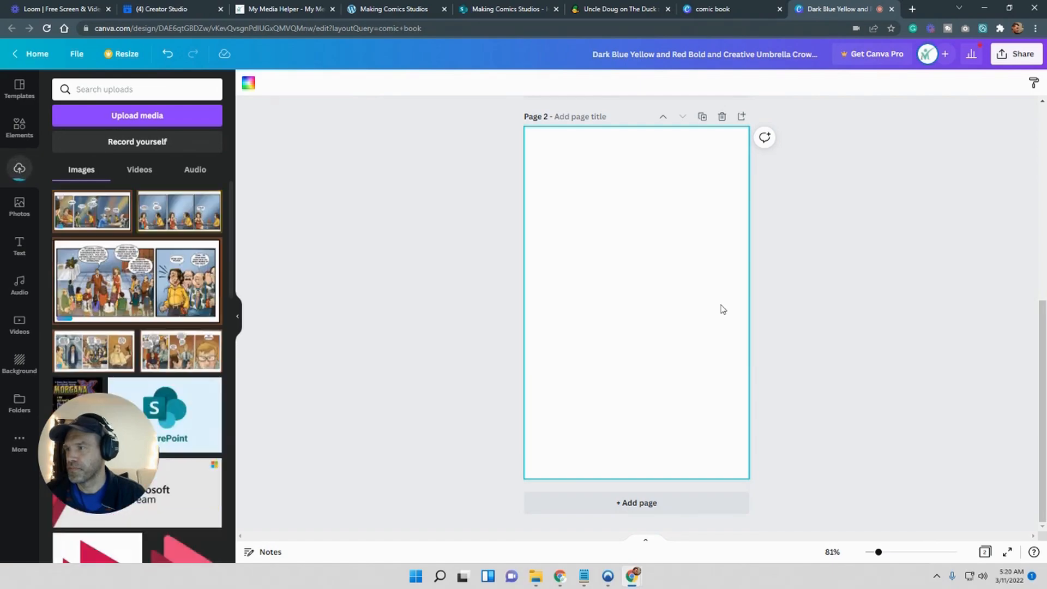
scroll("down", 3)
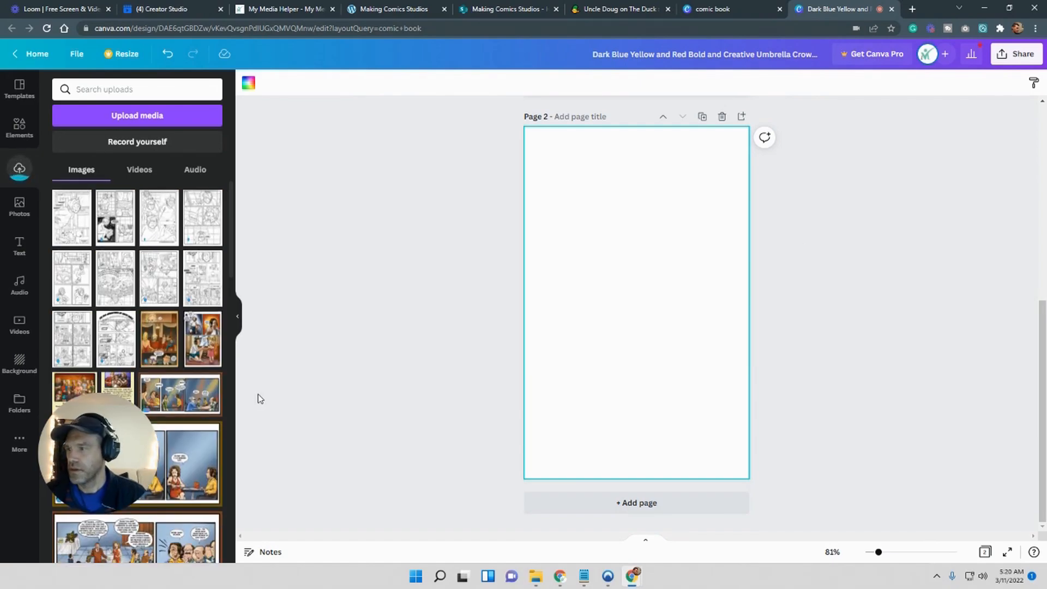
scroll("down", 3)
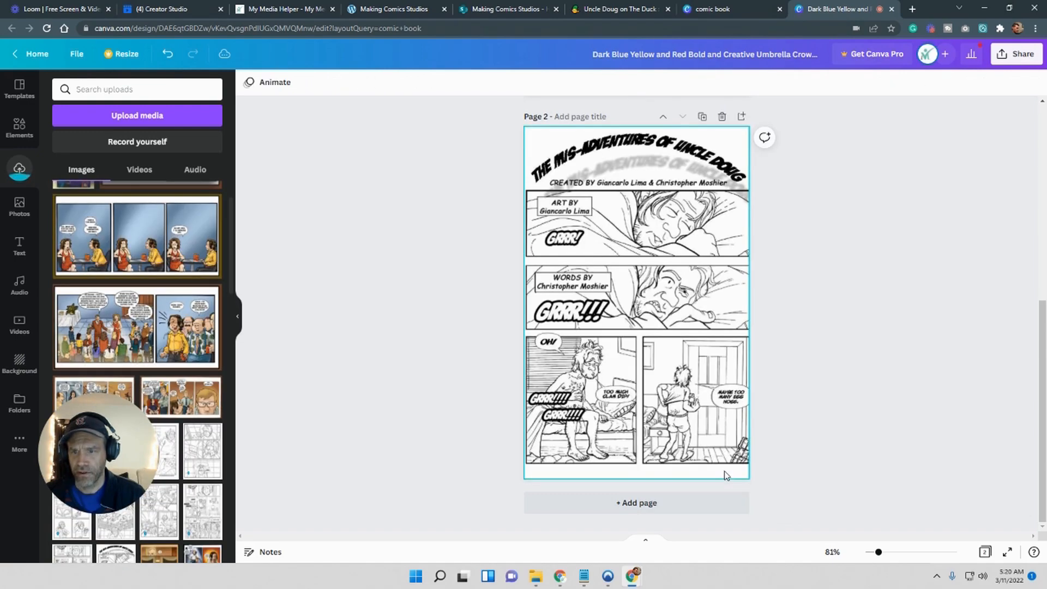
Detach the first comic page image from page 2's background and dismiss the photo tip.
scroll("down", 3)
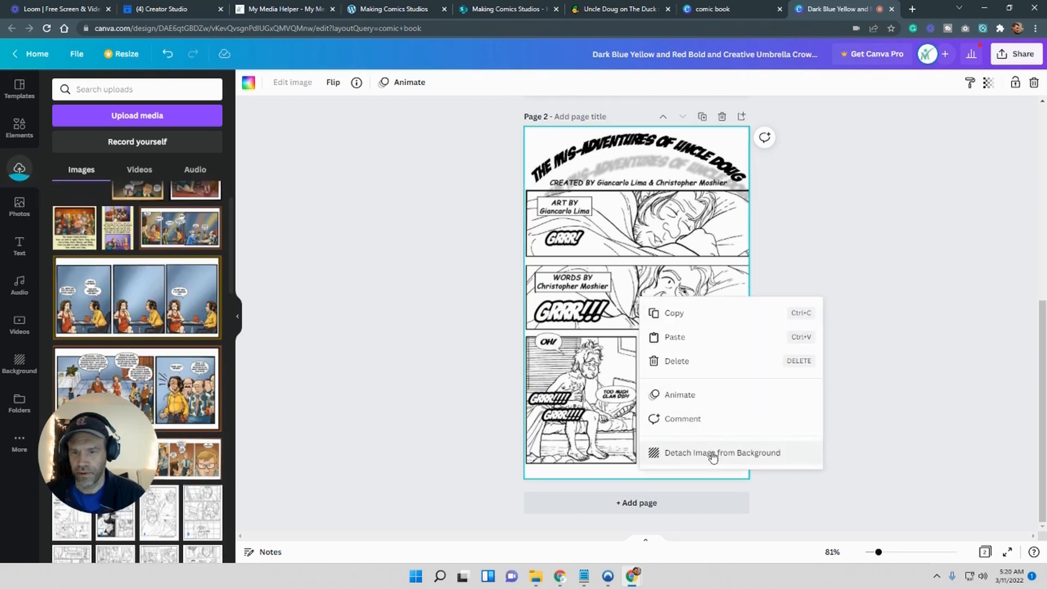
left_click(722, 452)
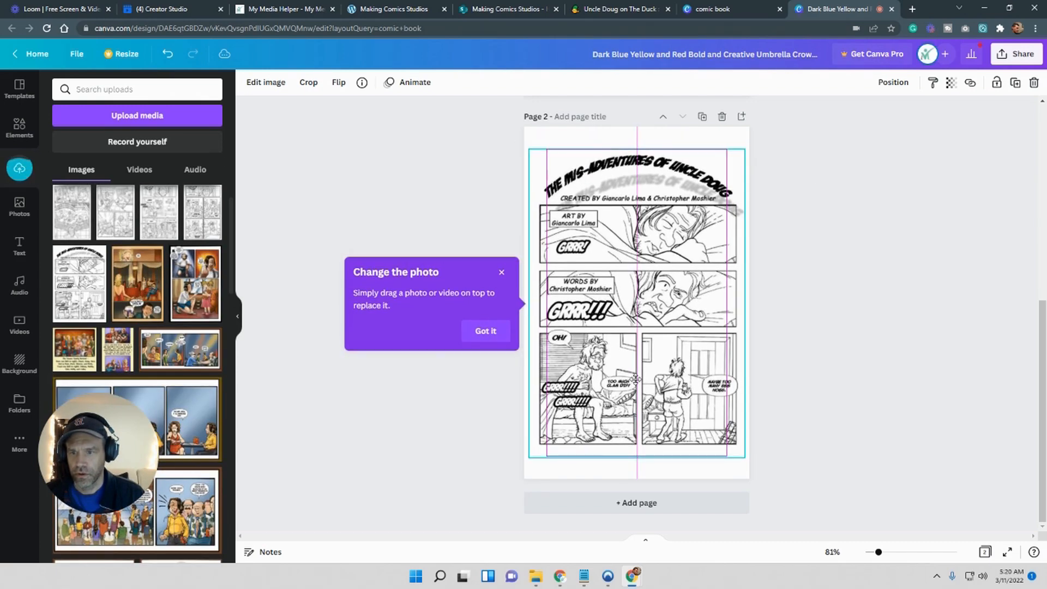
scroll("down", 3)
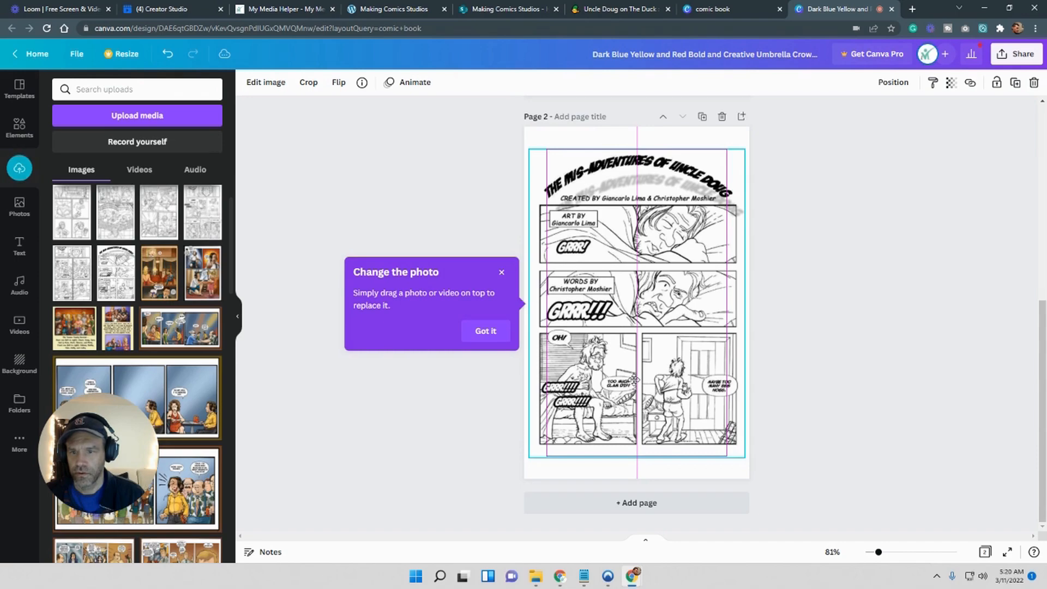
left_click(634, 301)
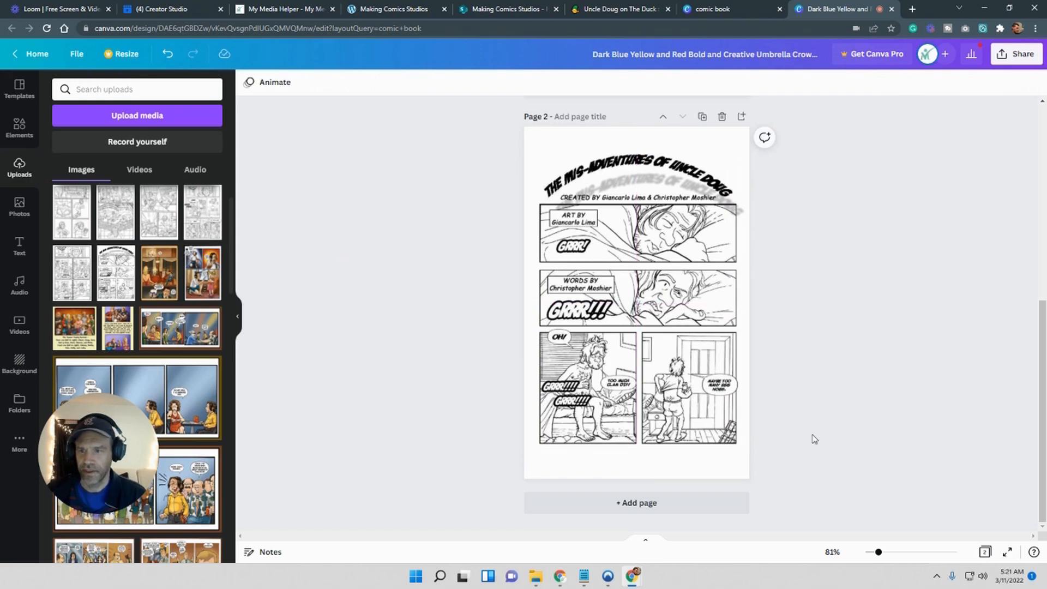
Add a third page to the design, then switch to the Uncle Doug comic site.
left_click(636, 300)
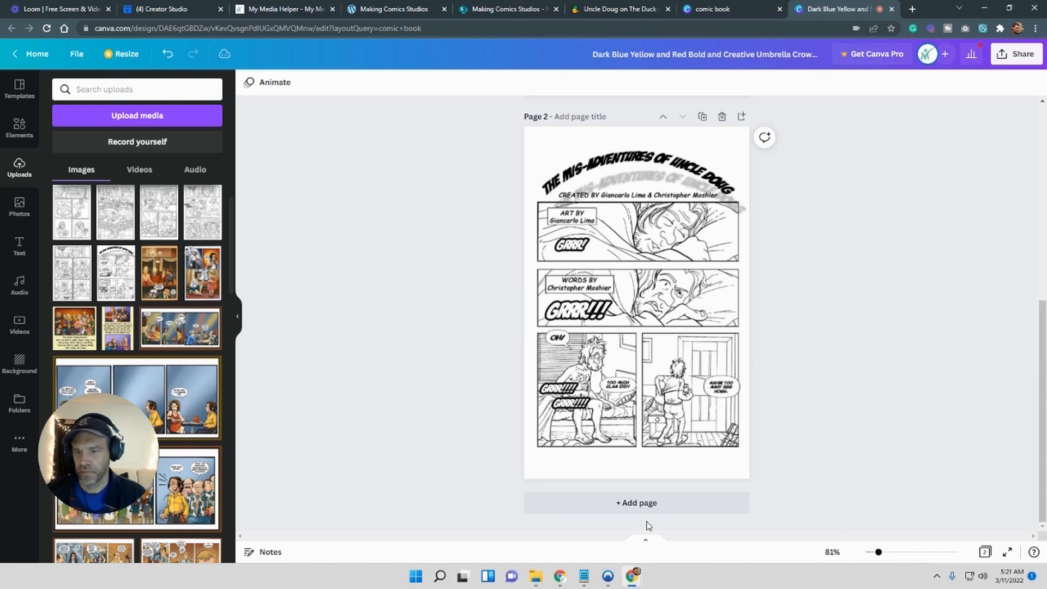
left_click(635, 502)
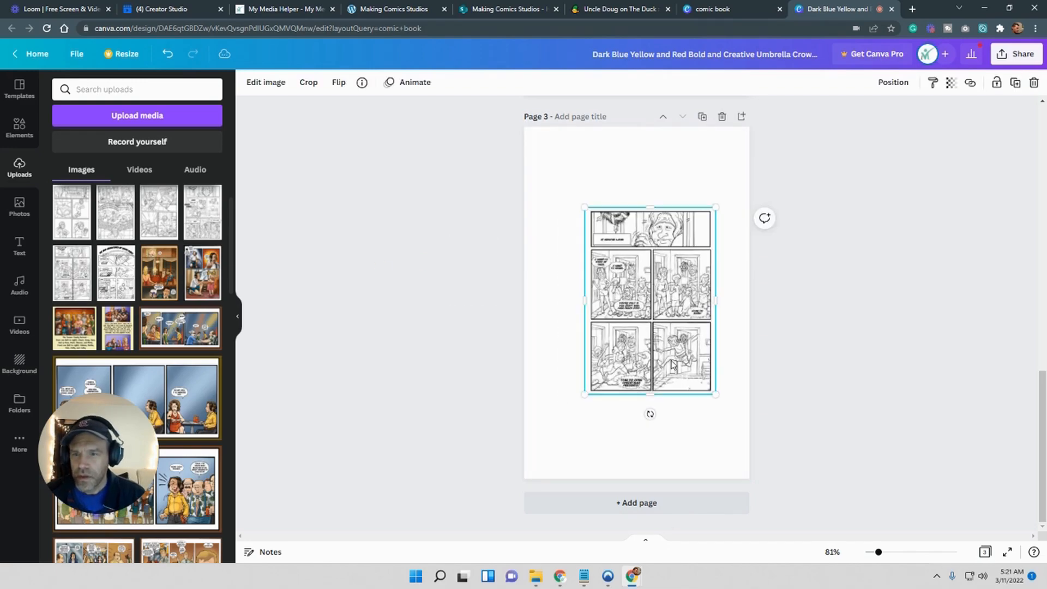
left_click(619, 9)
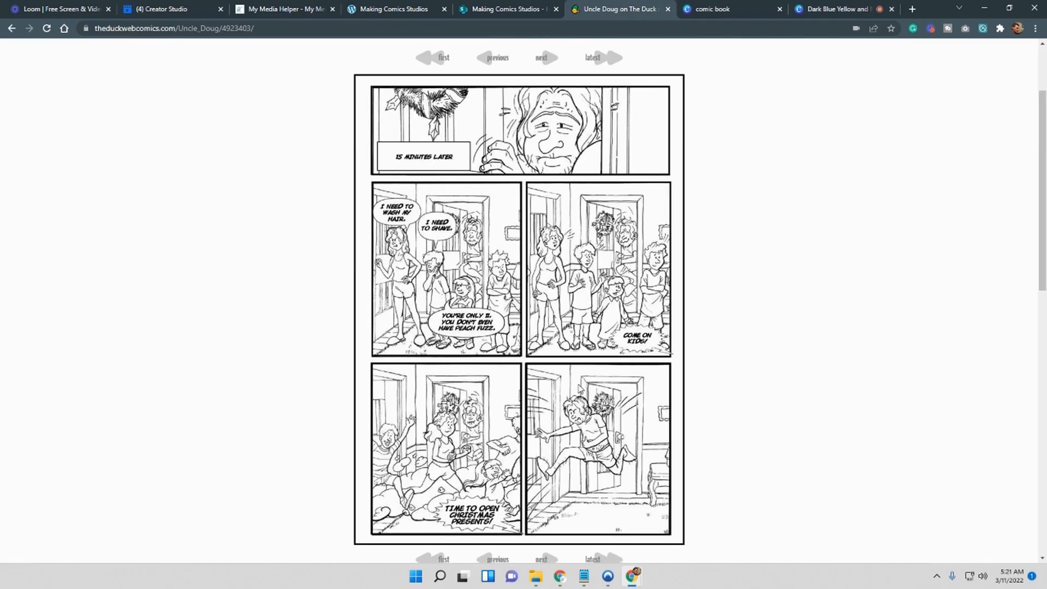
Go back to Uncle Doug Story 1 Page 2 on the webcomic site, then return to Canva.
scroll("down", 3)
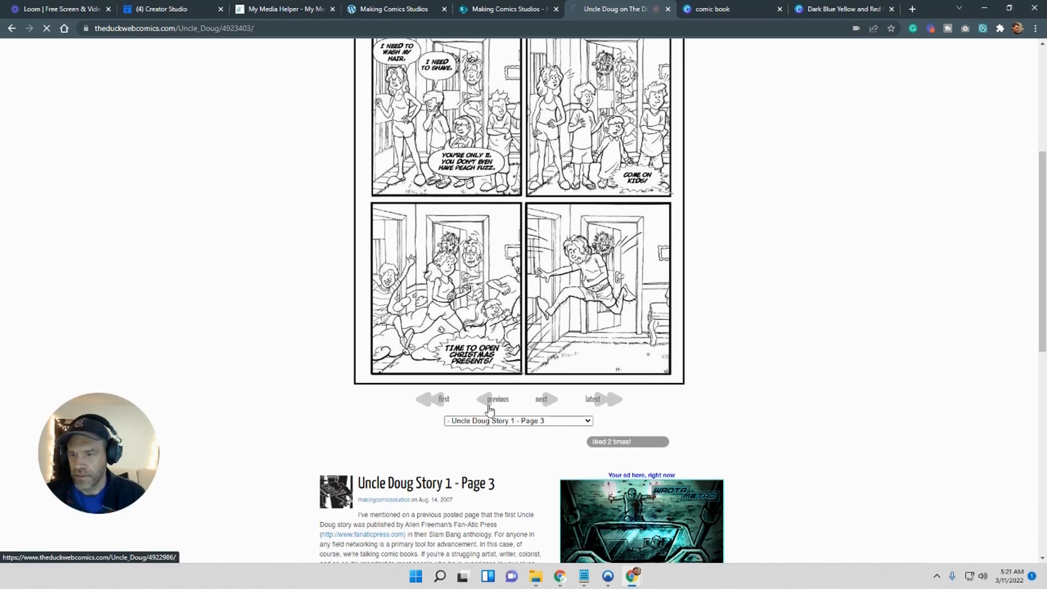
left_click(496, 399)
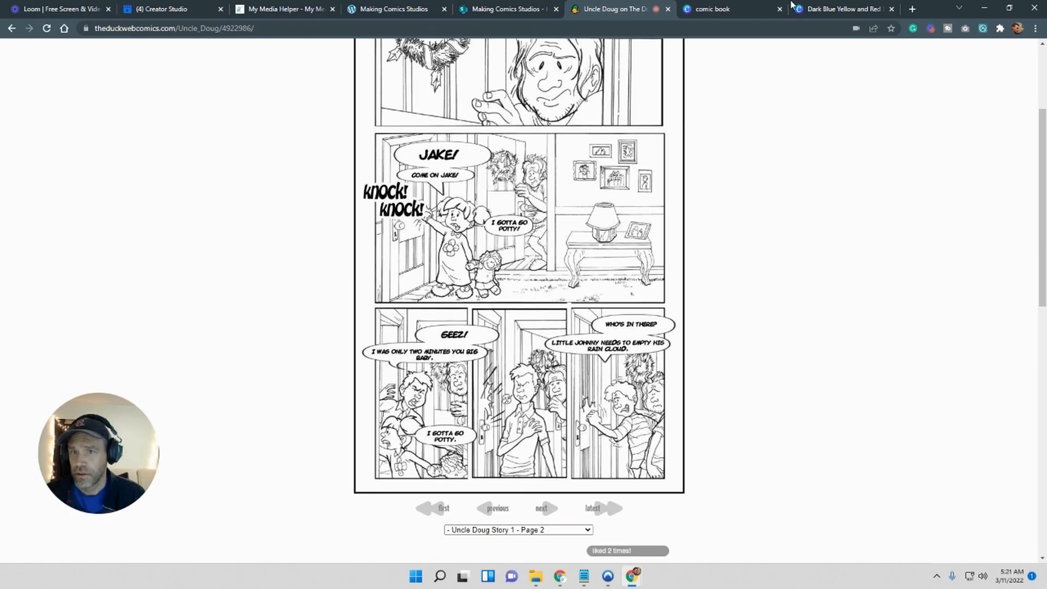
left_click(843, 9)
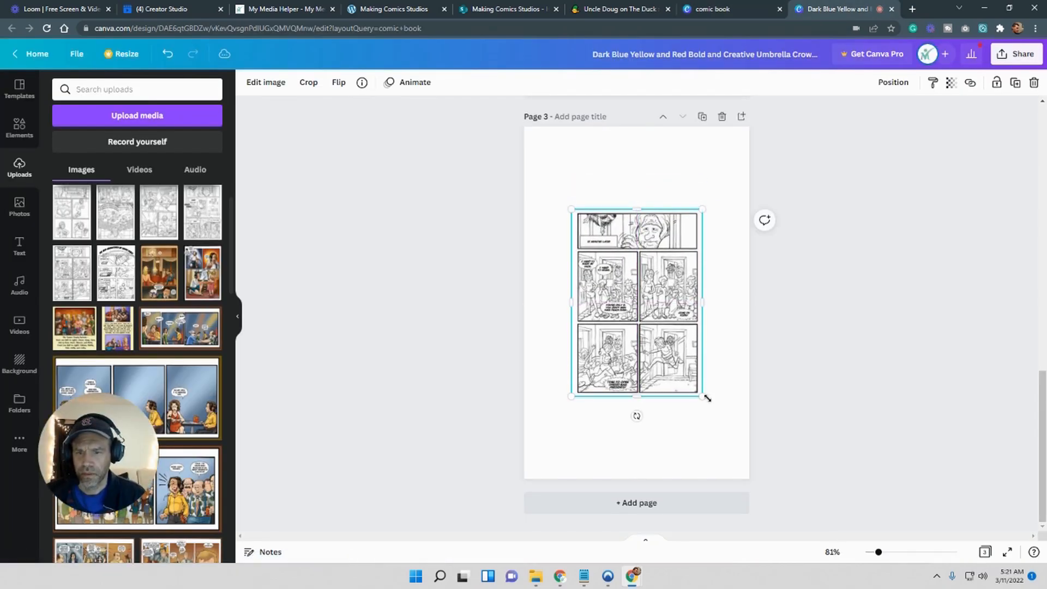
Enlarge and stretch the '15 minutes later' image to fill page 3, then scroll to review.
left_click_drag(705, 398, 742, 451)
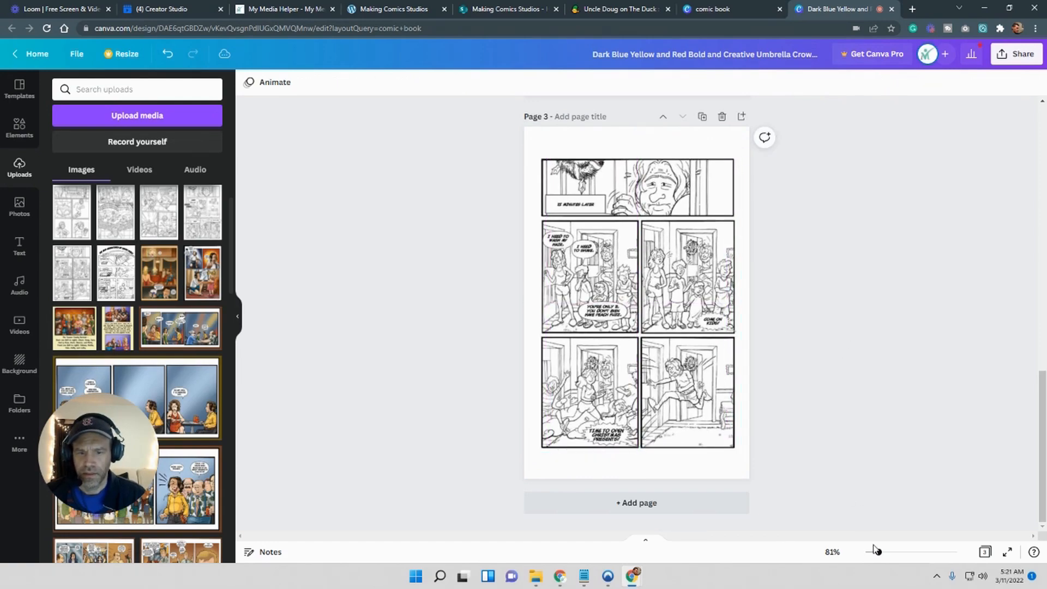
left_click_drag(869, 551, 881, 552)
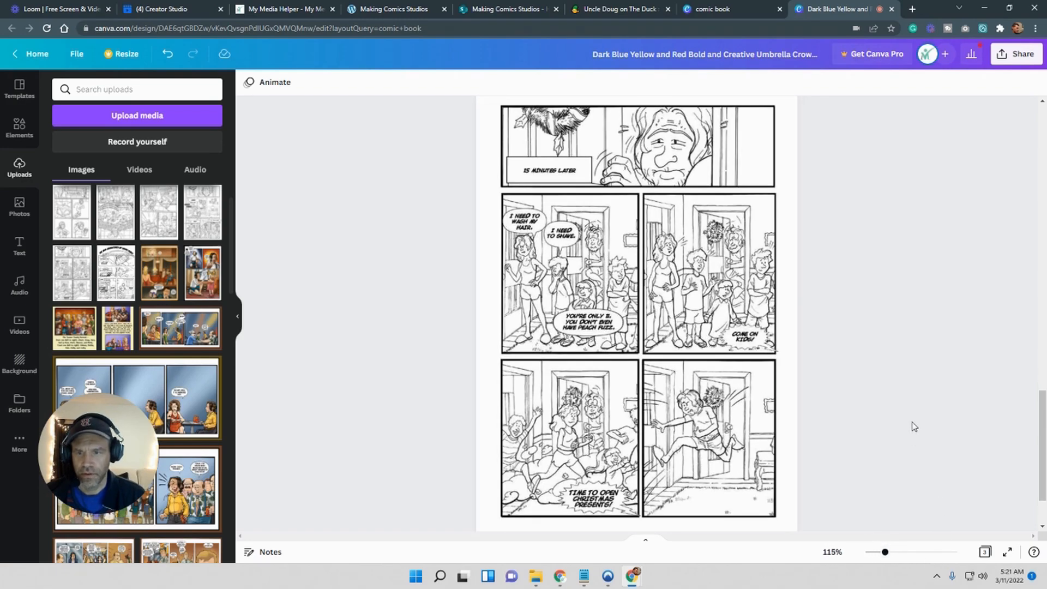
mouse_move(820, 510)
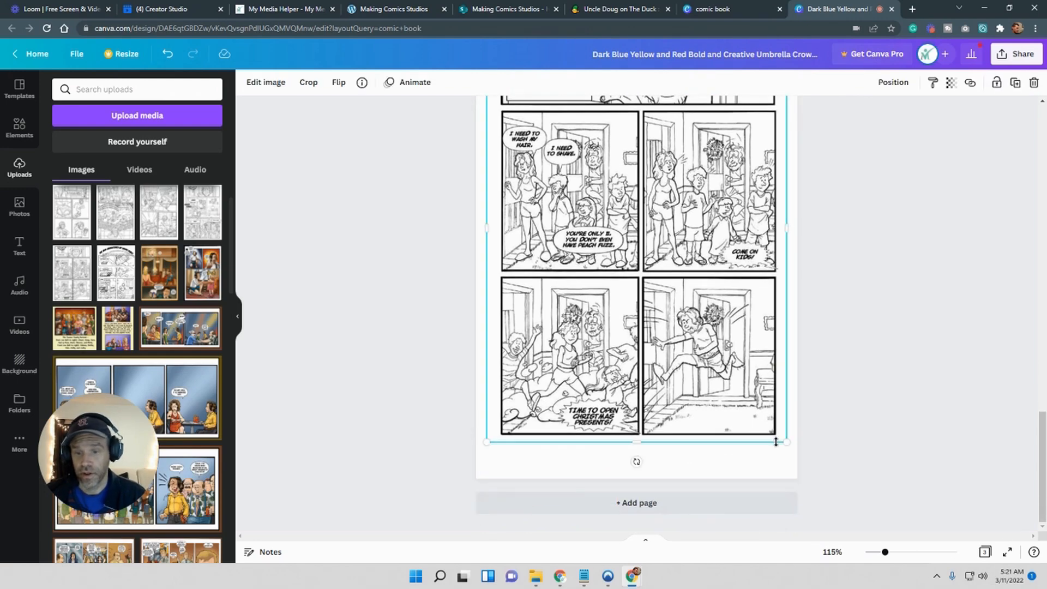
left_click_drag(775, 441, 789, 453)
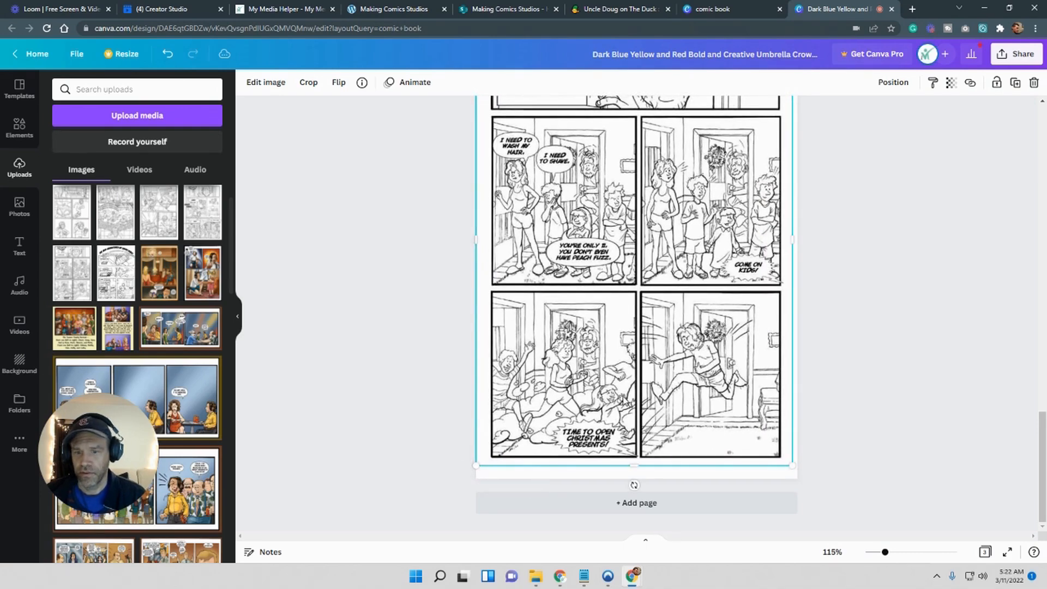
left_click_drag(884, 551, 887, 551)
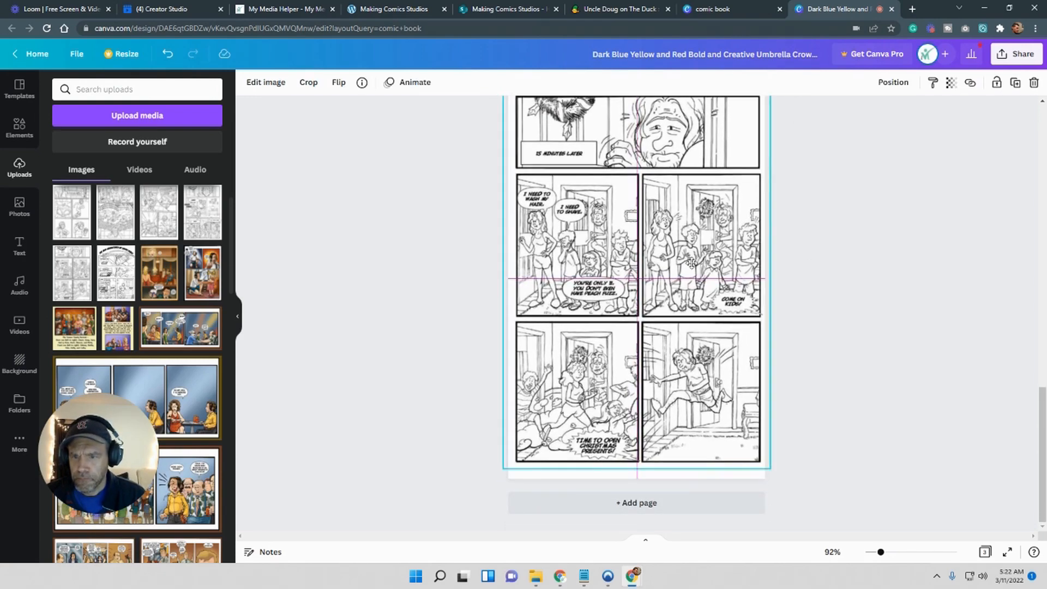
scroll("down", 3)
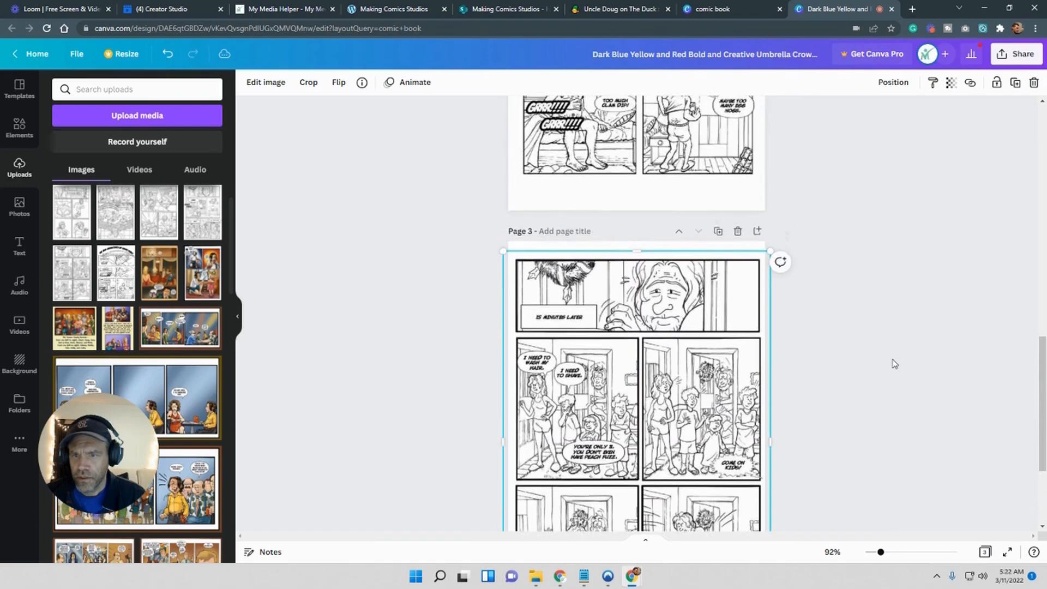
scroll("down", 3)
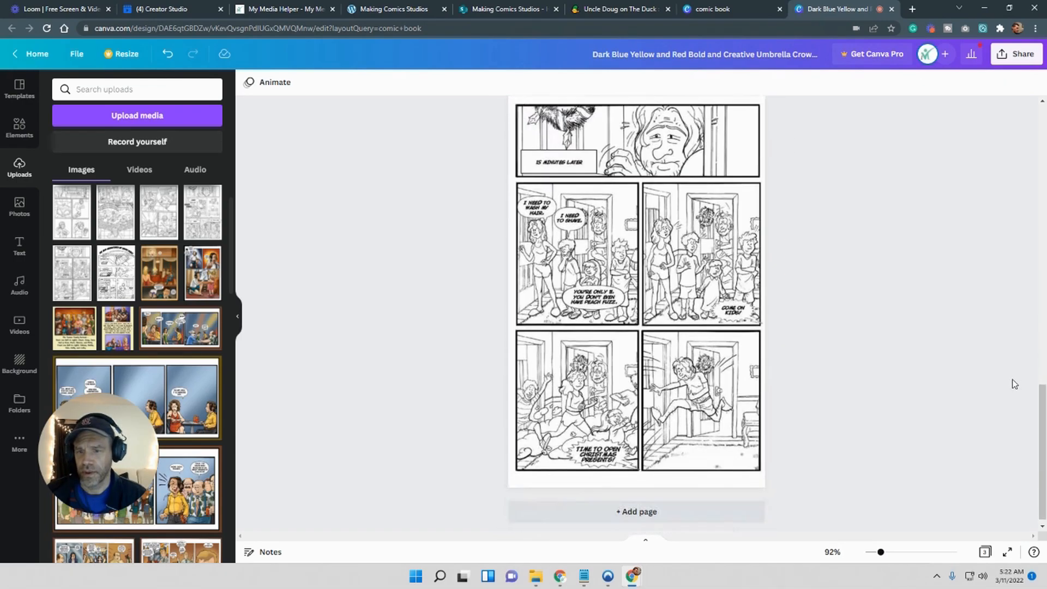
scroll("down", 3)
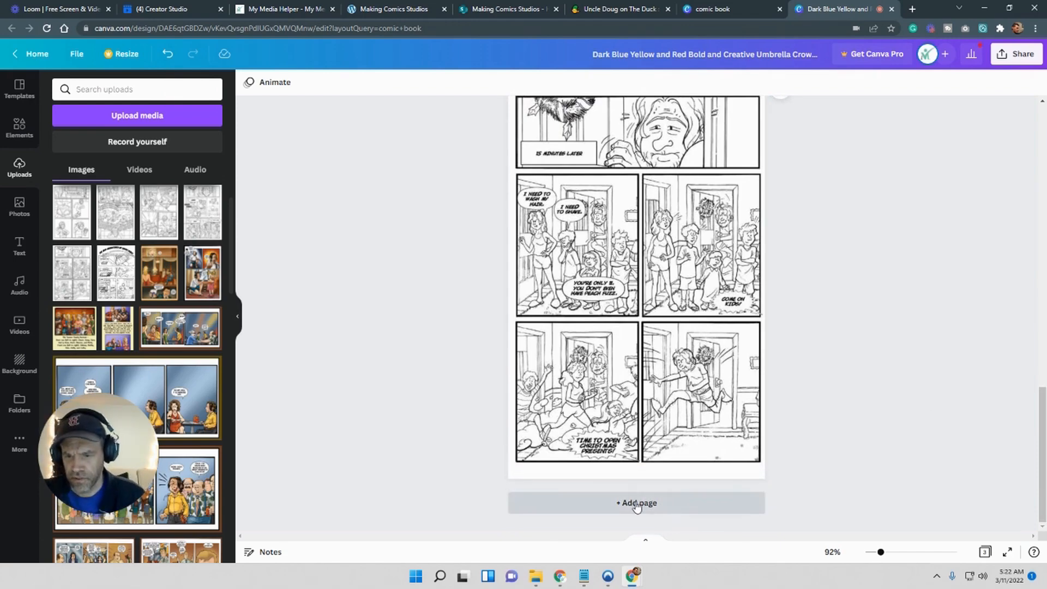
Add page 4 with the uploaded 'knock knock' comic image, then switch to the webcomic site.
left_click(635, 503)
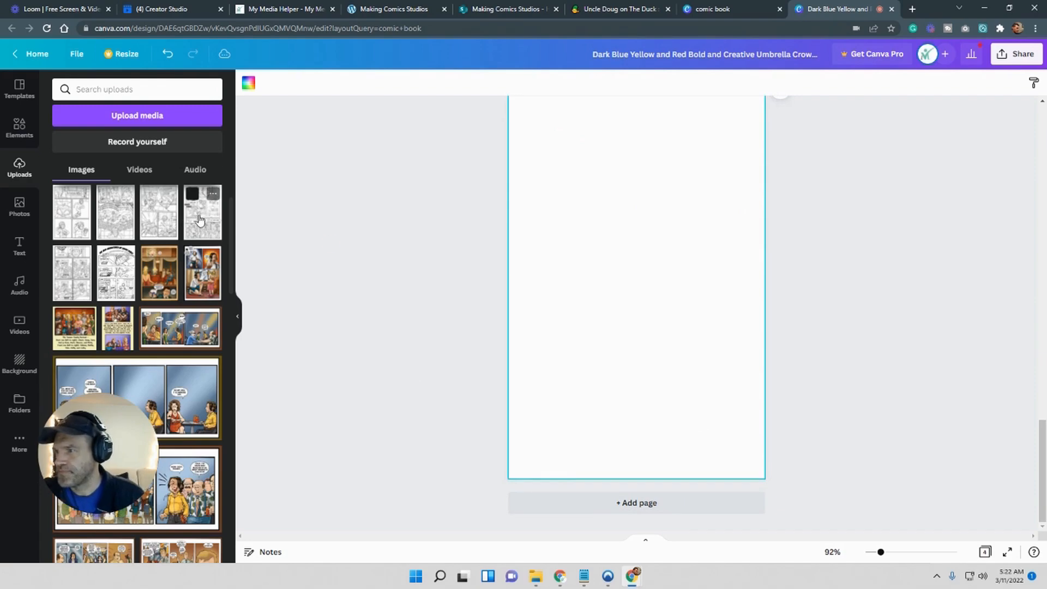
left_click(202, 213)
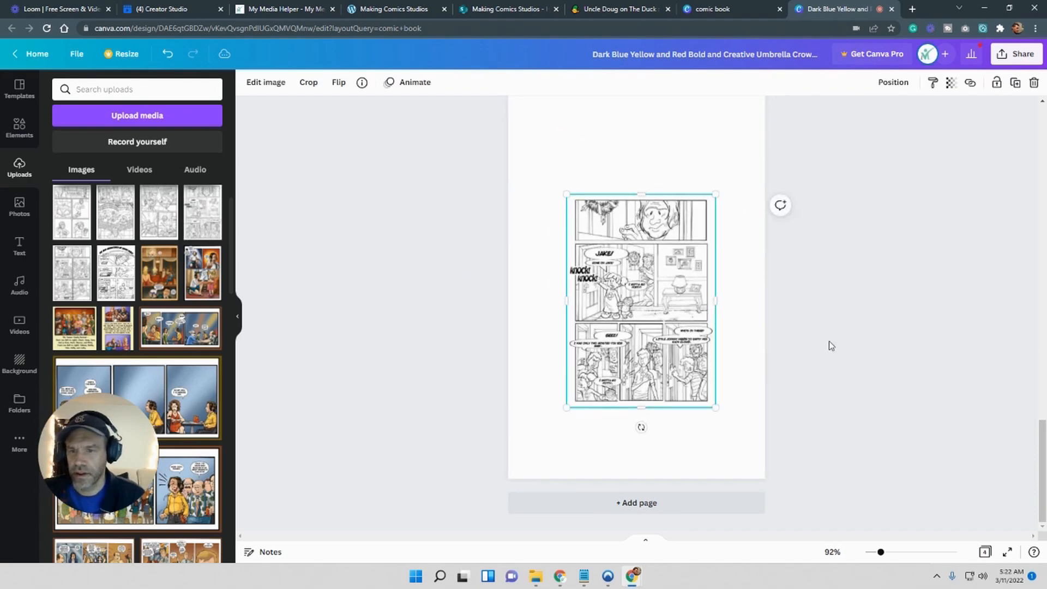
scroll("down", 3)
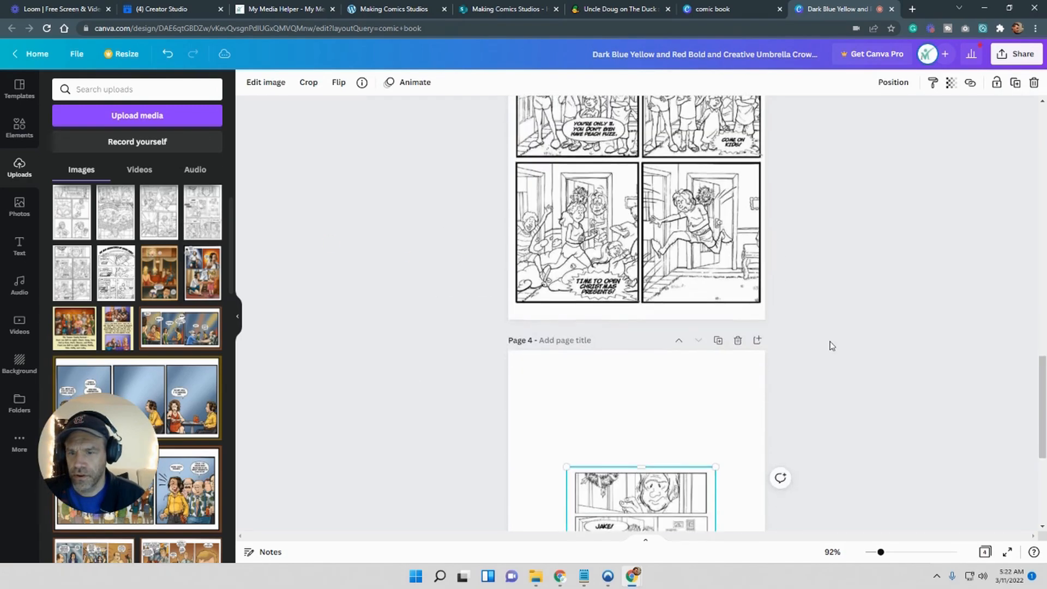
scroll("down", 3)
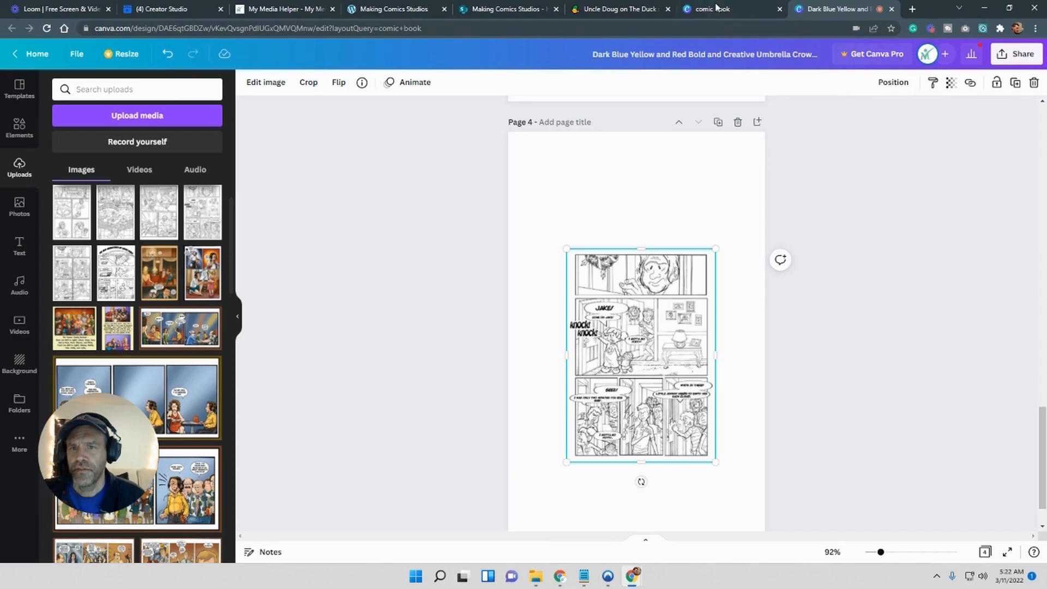
left_click(619, 9)
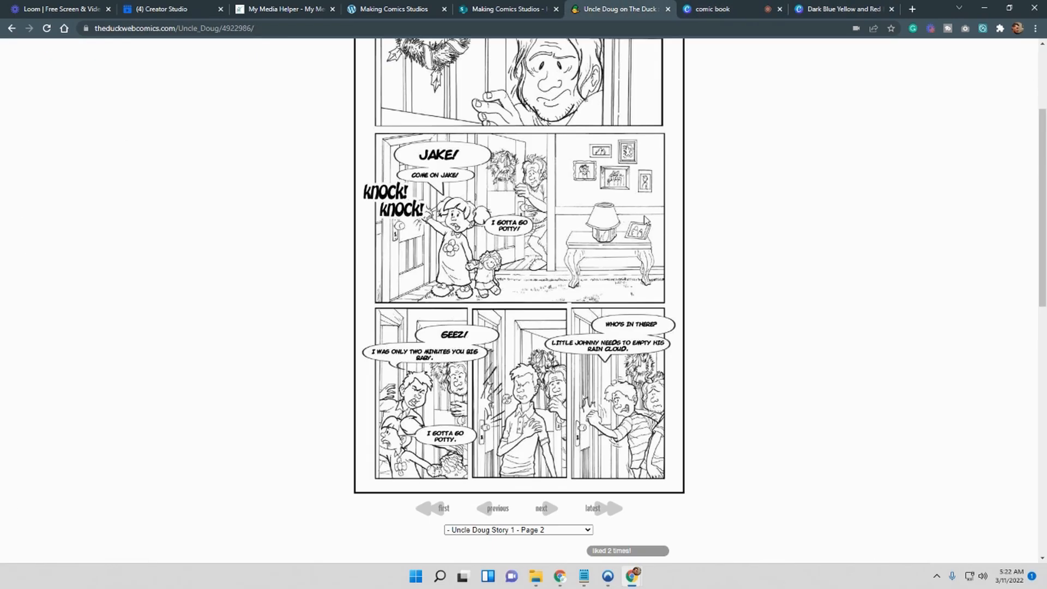
Scroll the webcomic to Story 1 Page 3, then return to the Canva design.
scroll("down", 3)
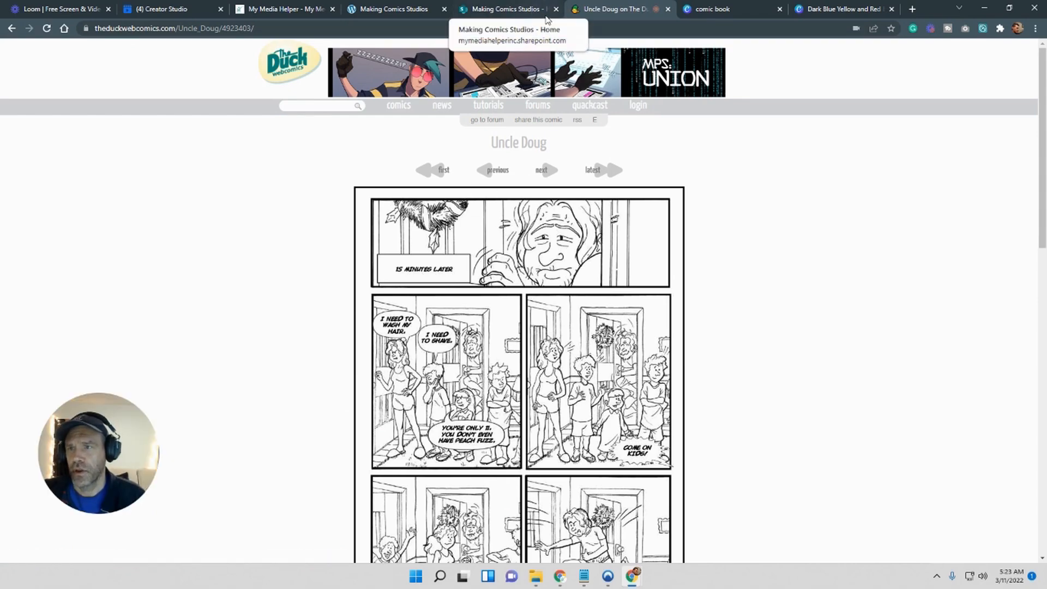
left_click(845, 9)
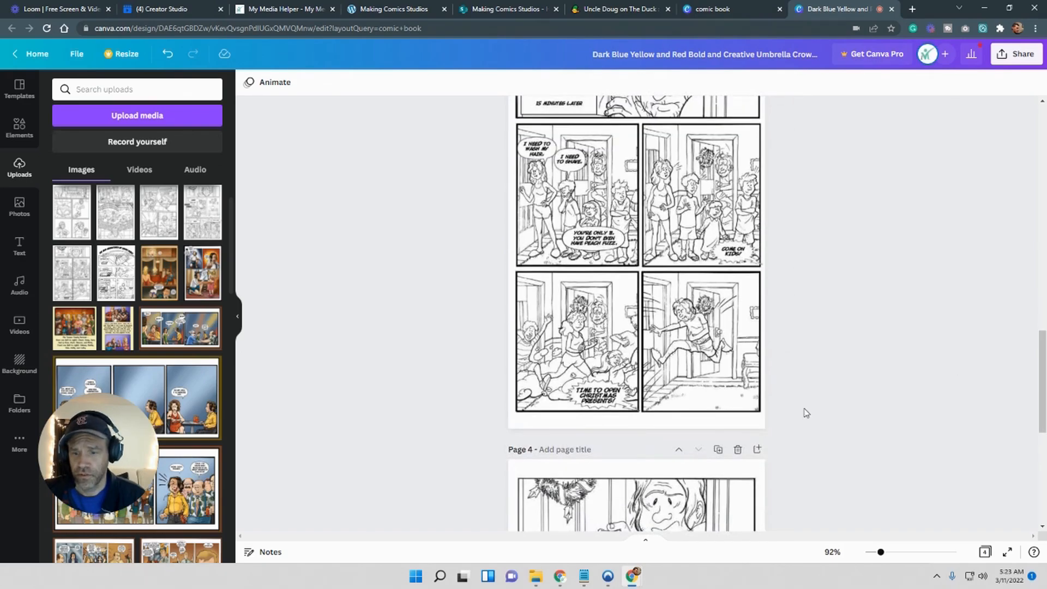
Scroll through the Canva pages to check their order, then switch to the webcomic site.
scroll("down", 3)
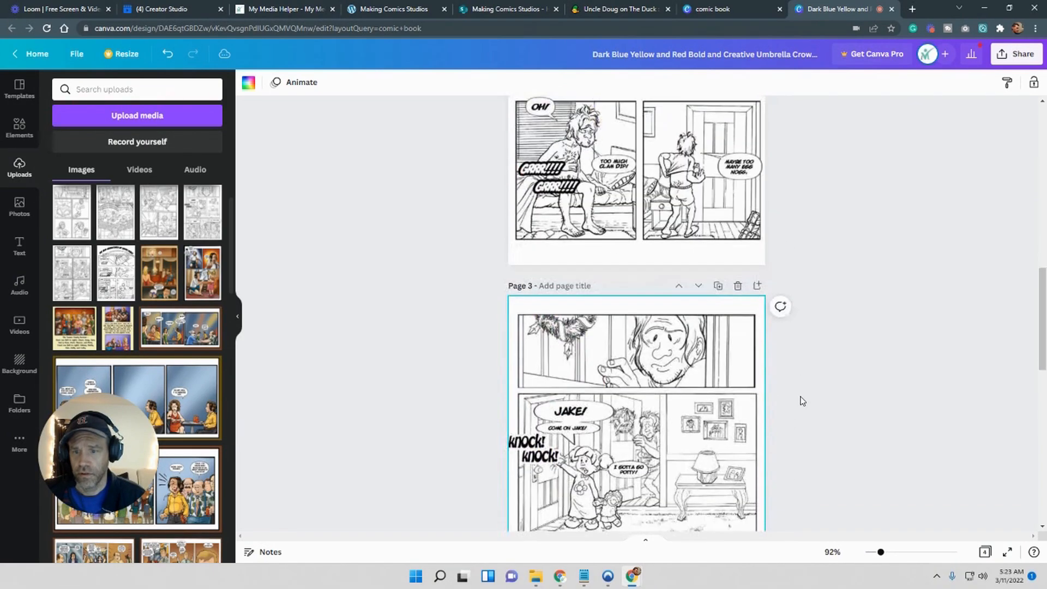
left_click(615, 9)
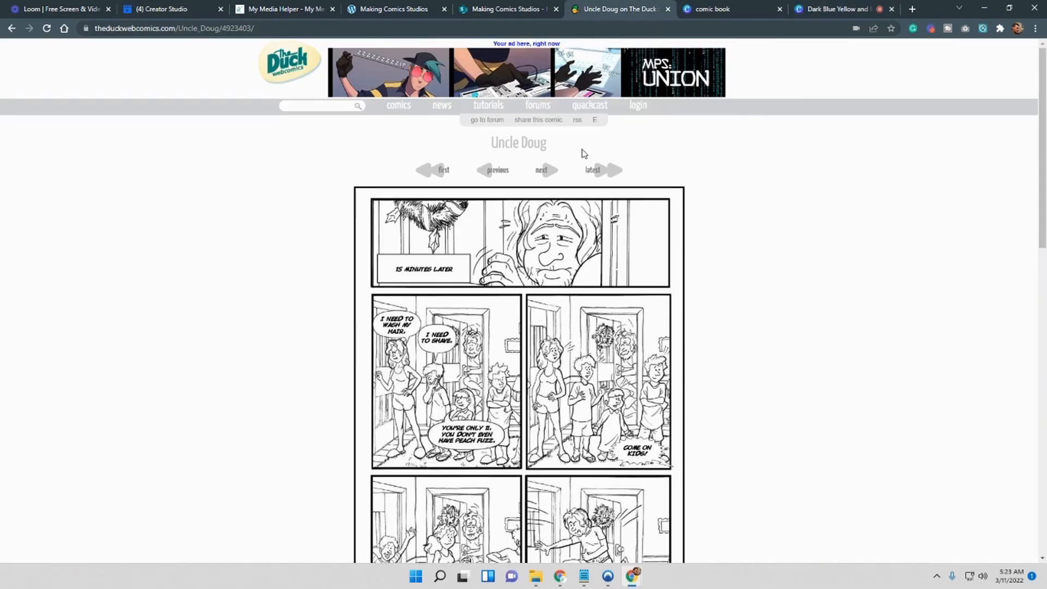
Scroll the webcomic to confirm Story 1 Page 3, then return to the Canva cover.
scroll("down", 3)
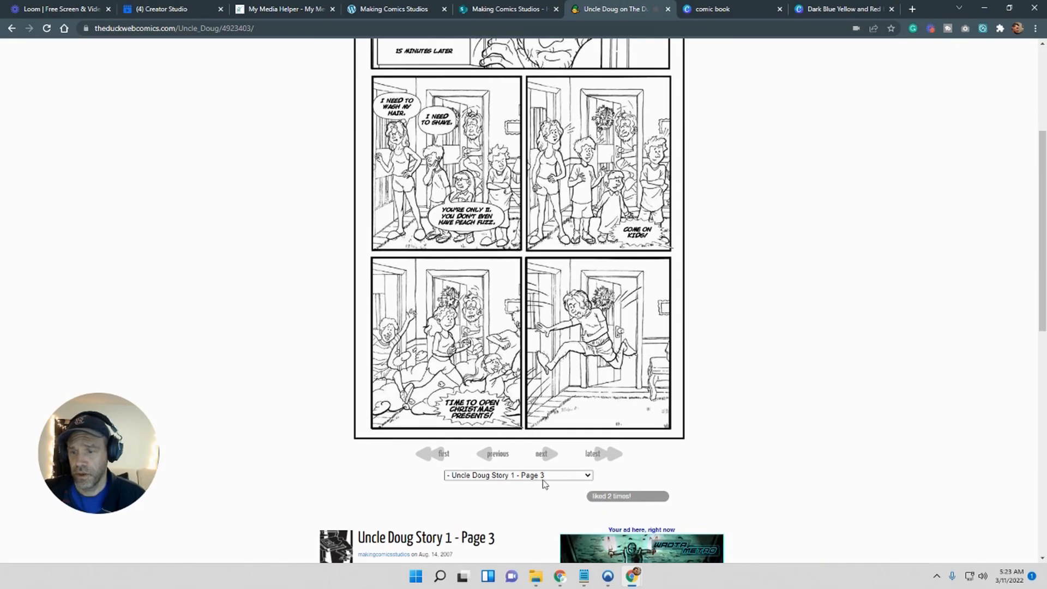
left_click(844, 8)
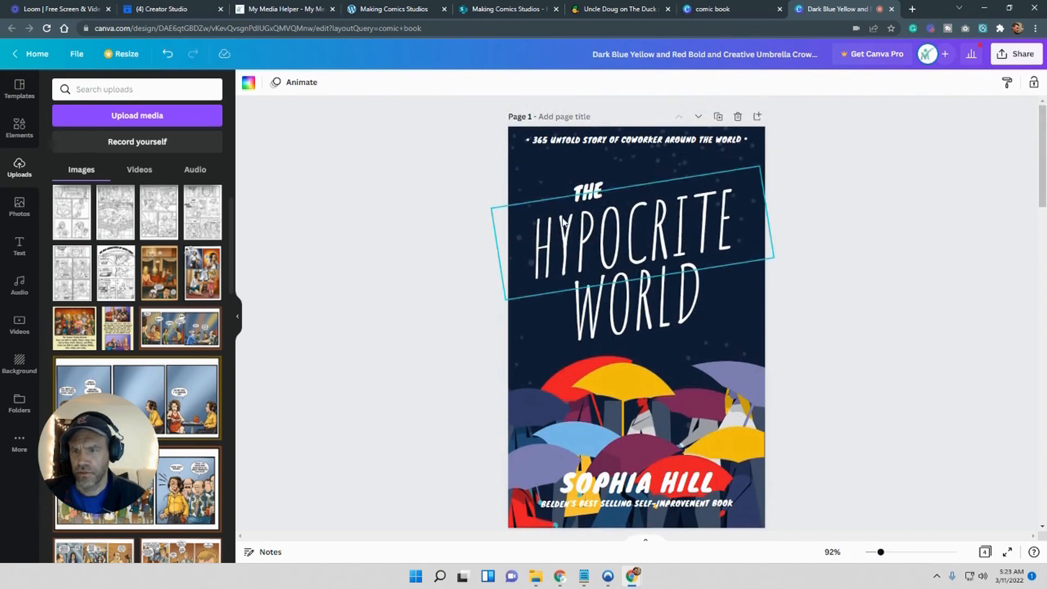
Overwrite the 'The Hypocrite World' title with UNCLE DOUG and delete the word THE.
left_click(587, 193)
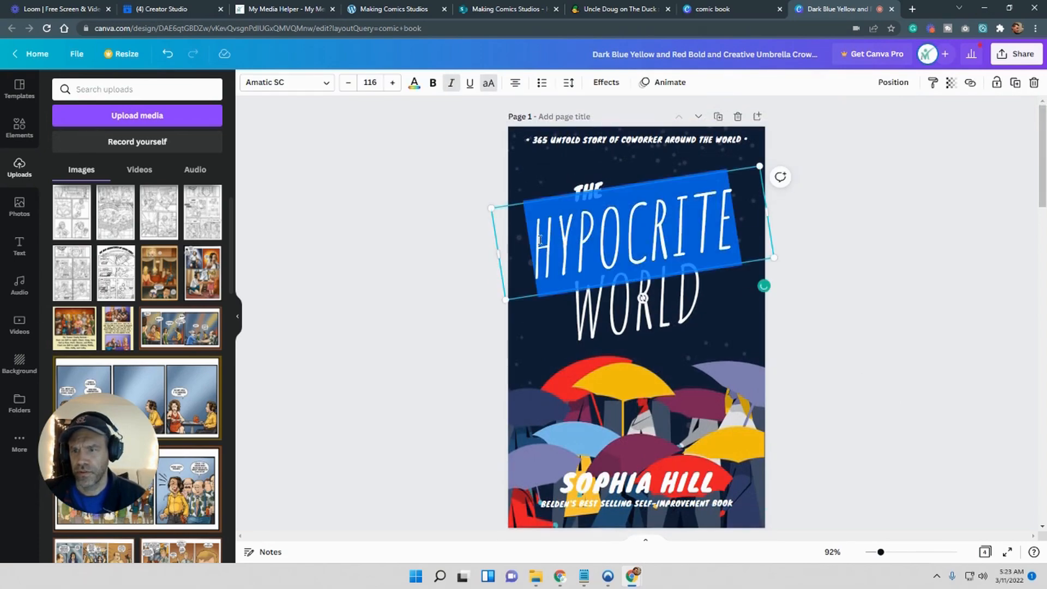
type("UNCLE")
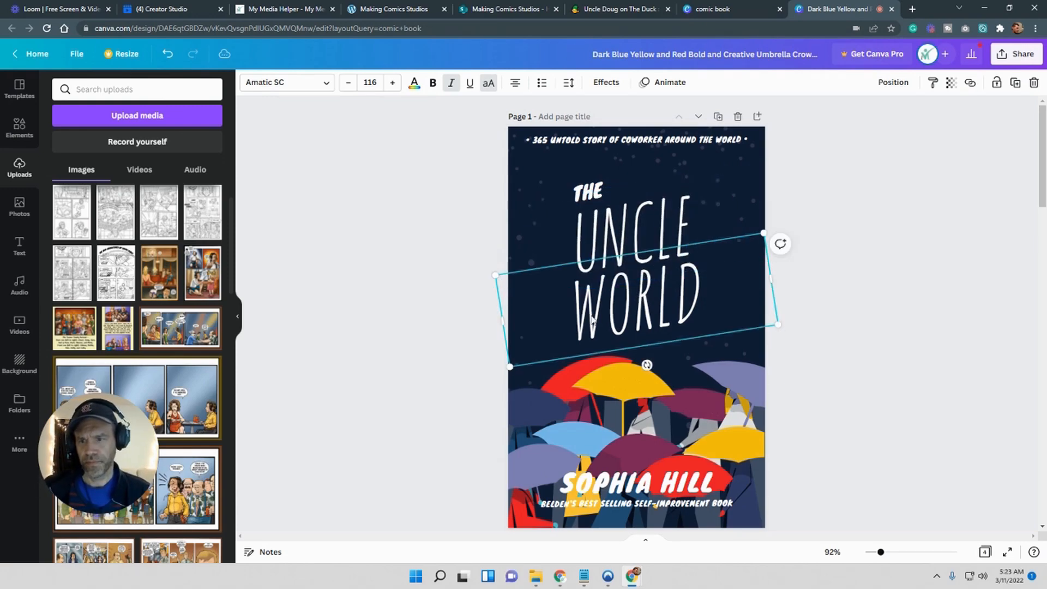
type("DOUG")
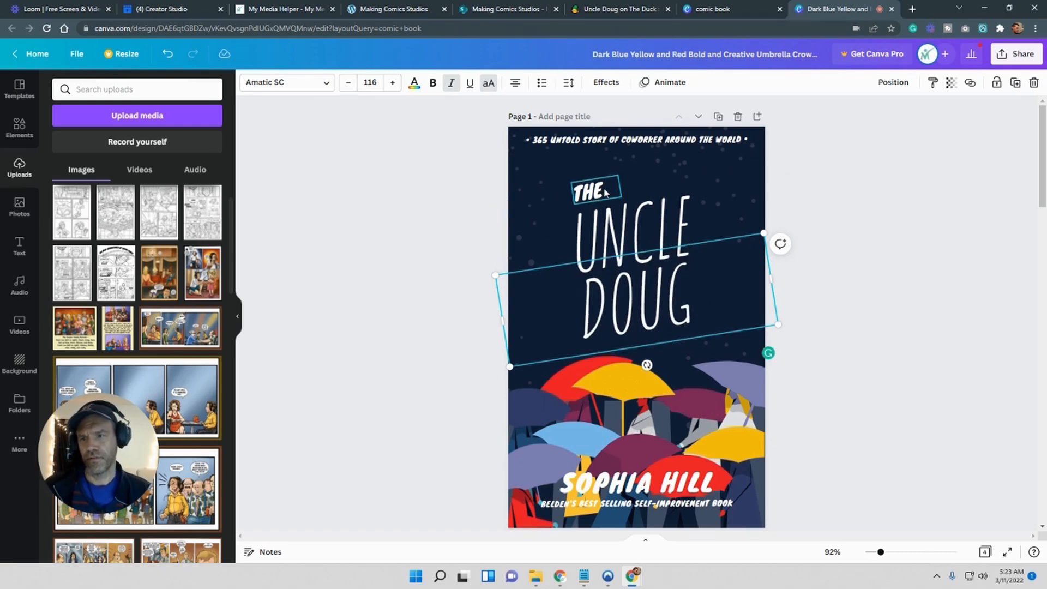
left_click(595, 192)
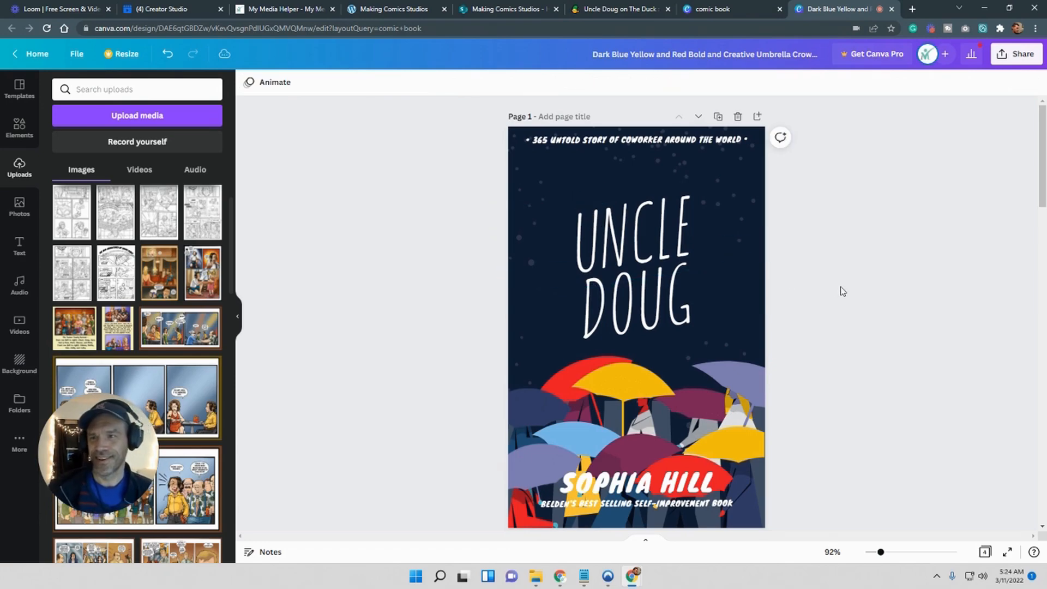
left_click(632, 223)
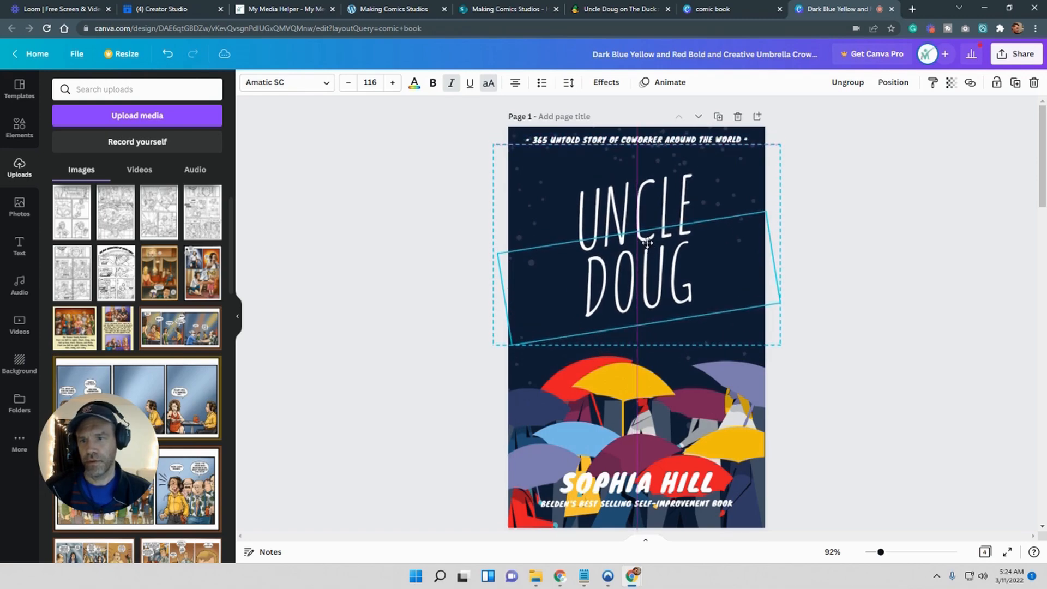
left_click(634, 241)
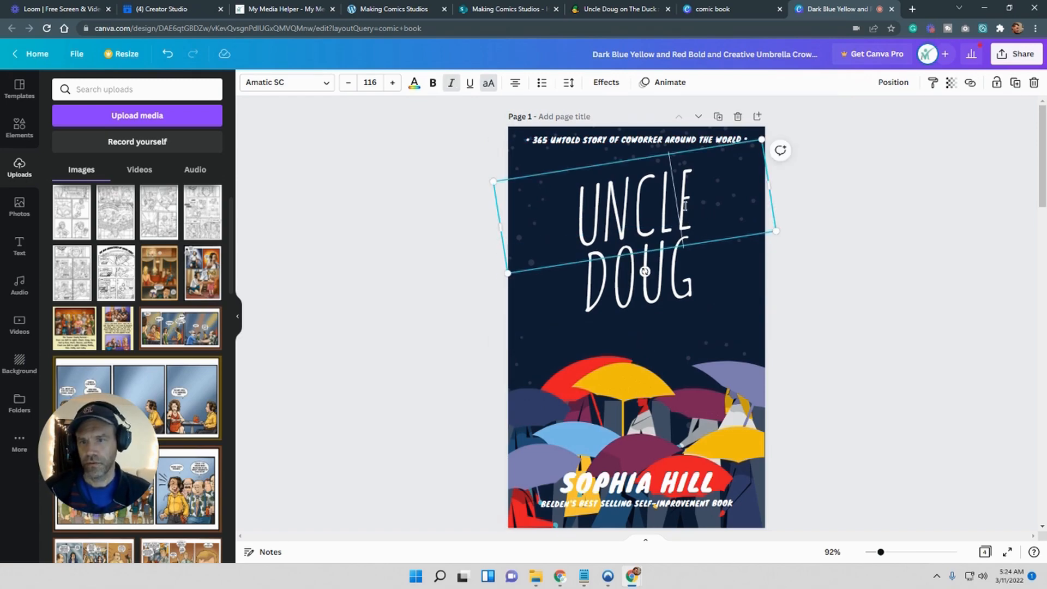
double_click(631, 207)
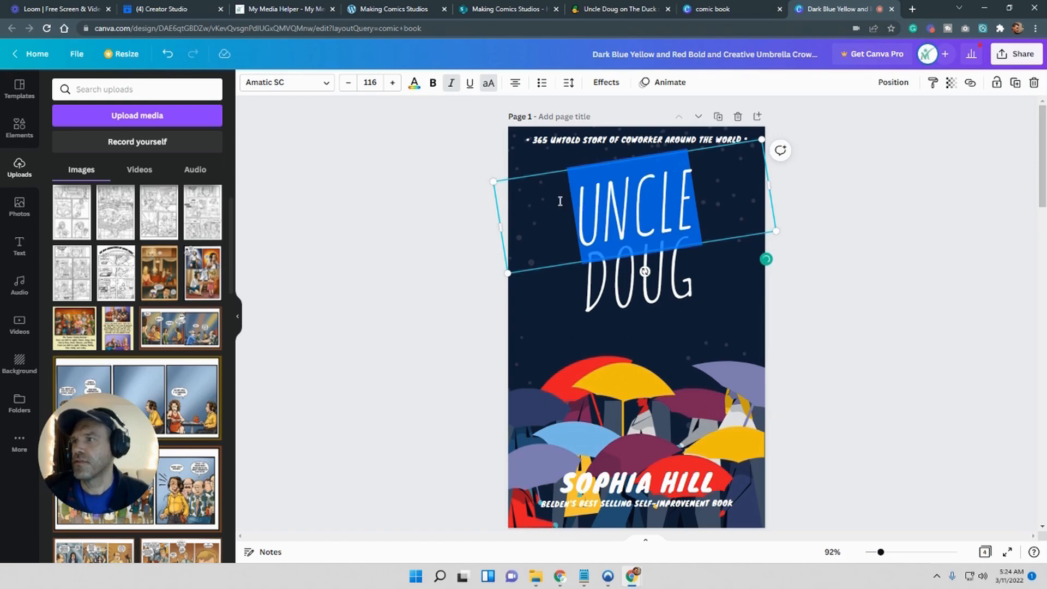
Try the Archivo Black font on the UNCLE title line.
left_click(286, 82)
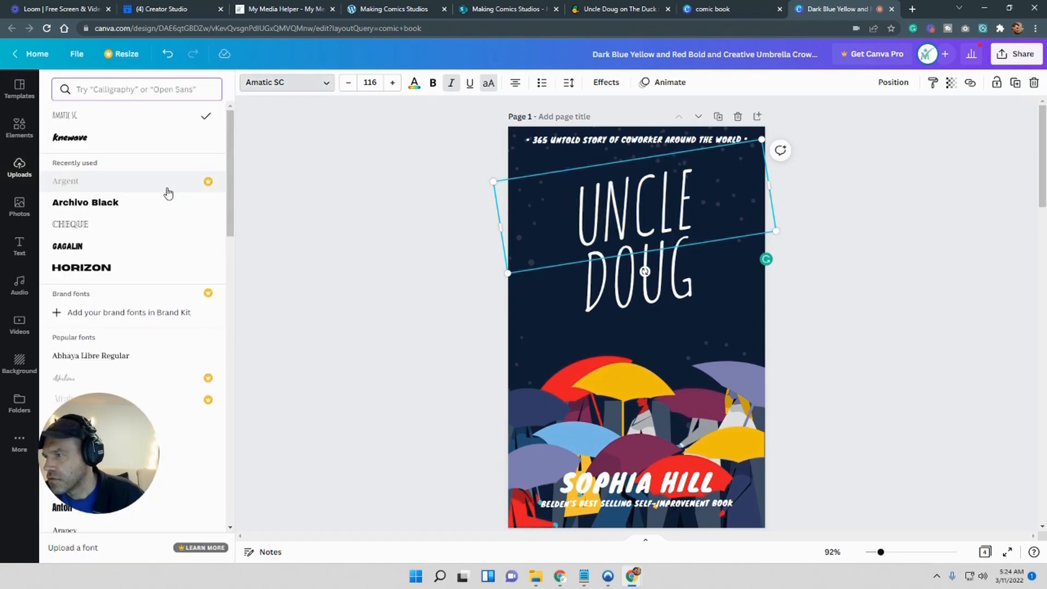
scroll("down", 3)
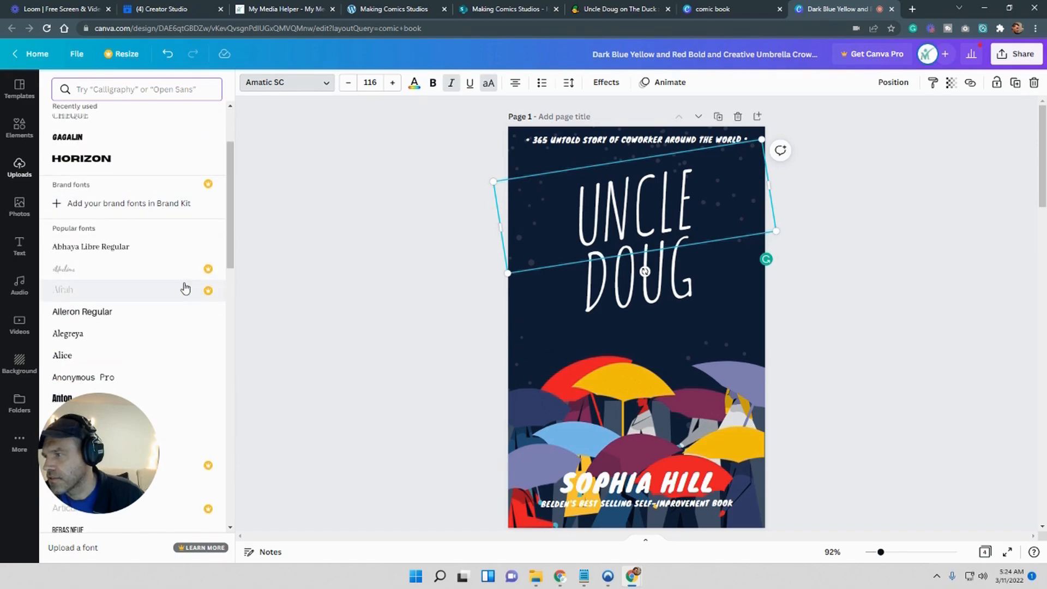
scroll("down", 3)
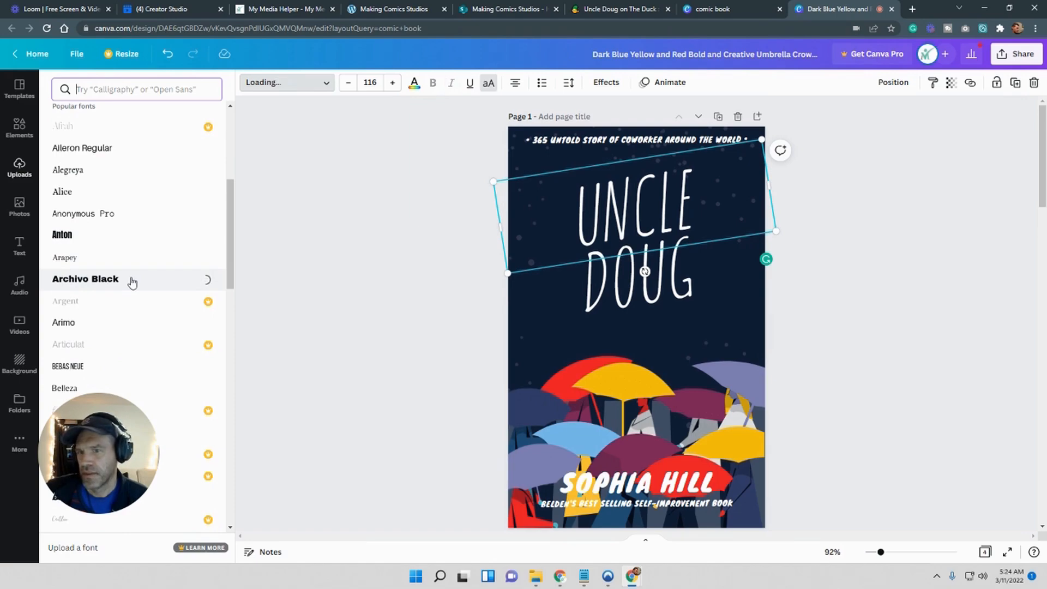
left_click(85, 279)
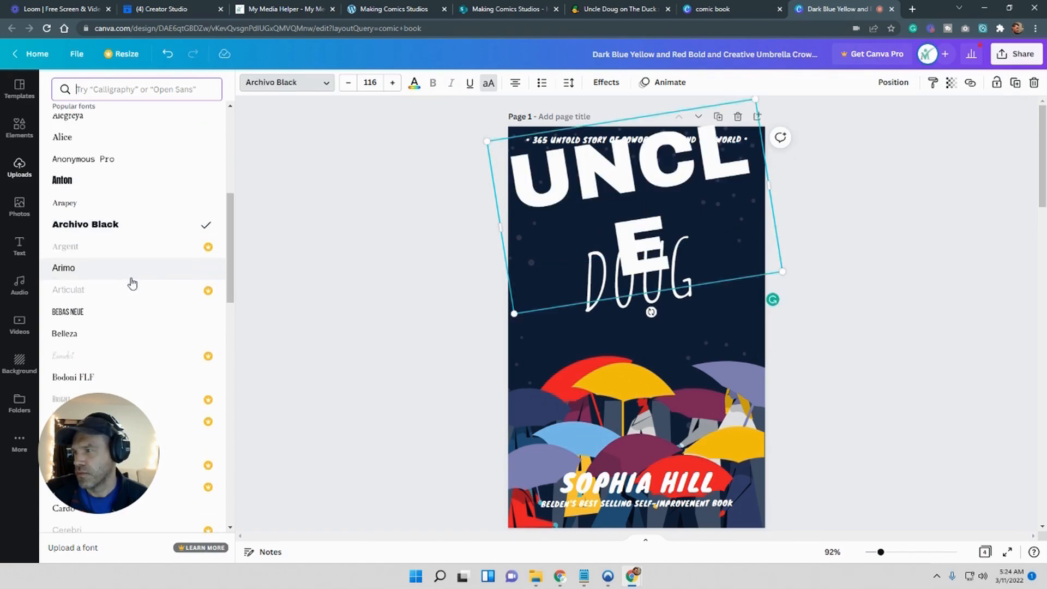
Shrink UNCLE to size 86.6 so it fits, and switch it to Inter.
left_click(347, 83)
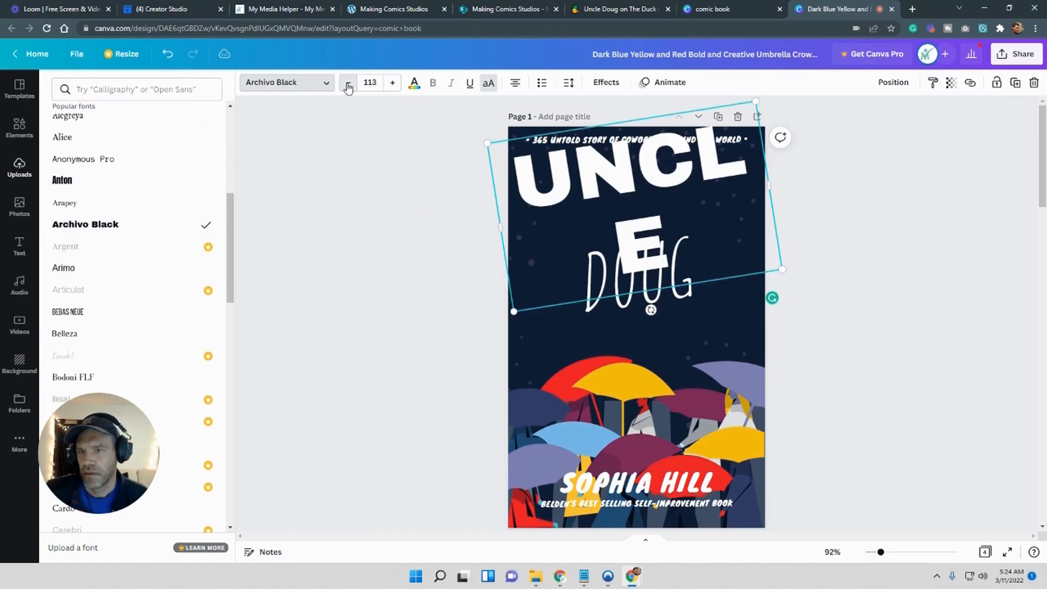
left_click(347, 82)
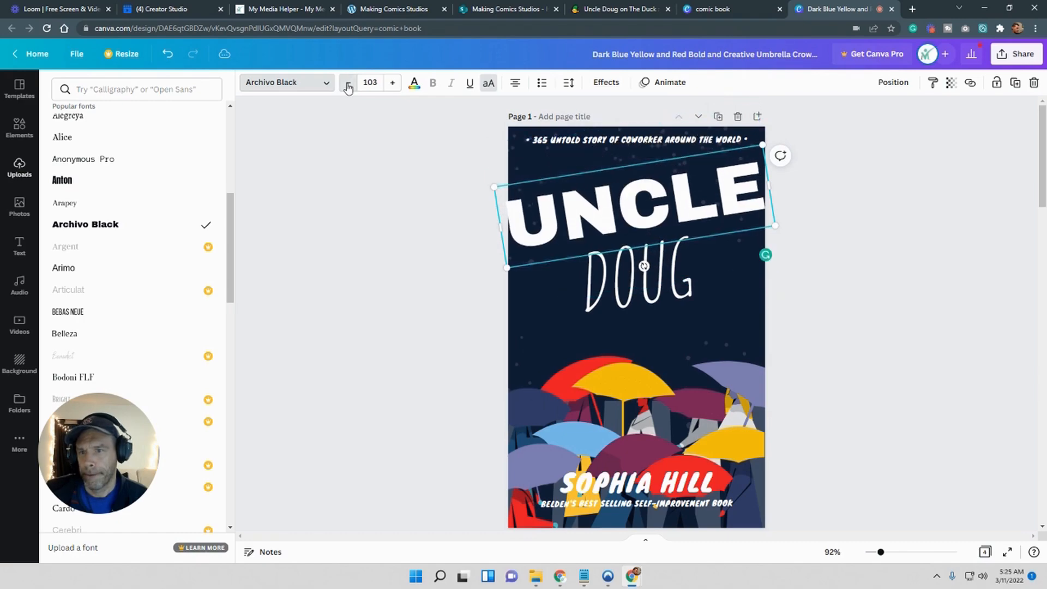
left_click(348, 83)
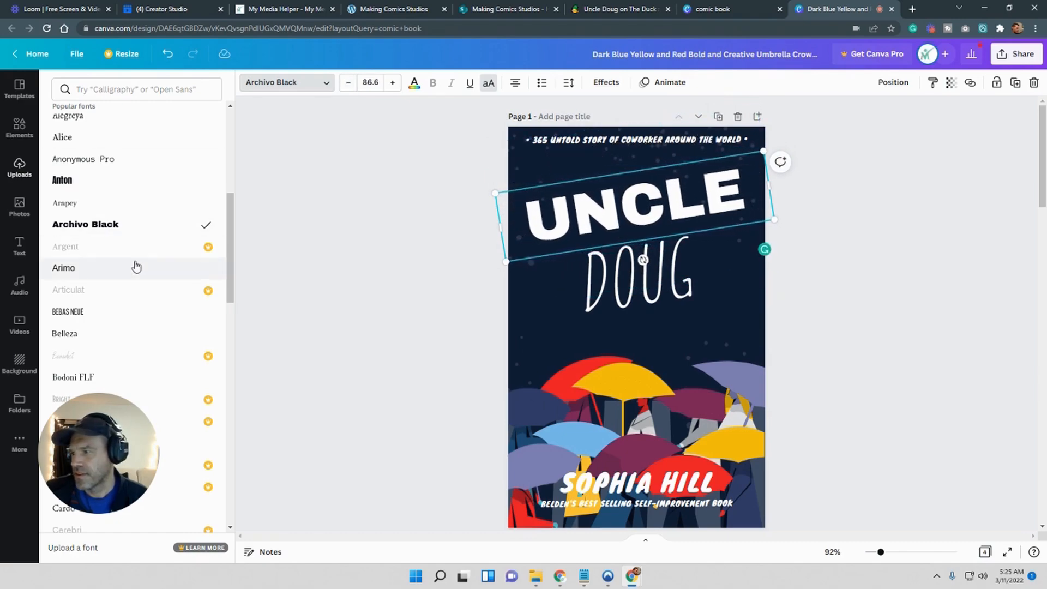
scroll("down", 3)
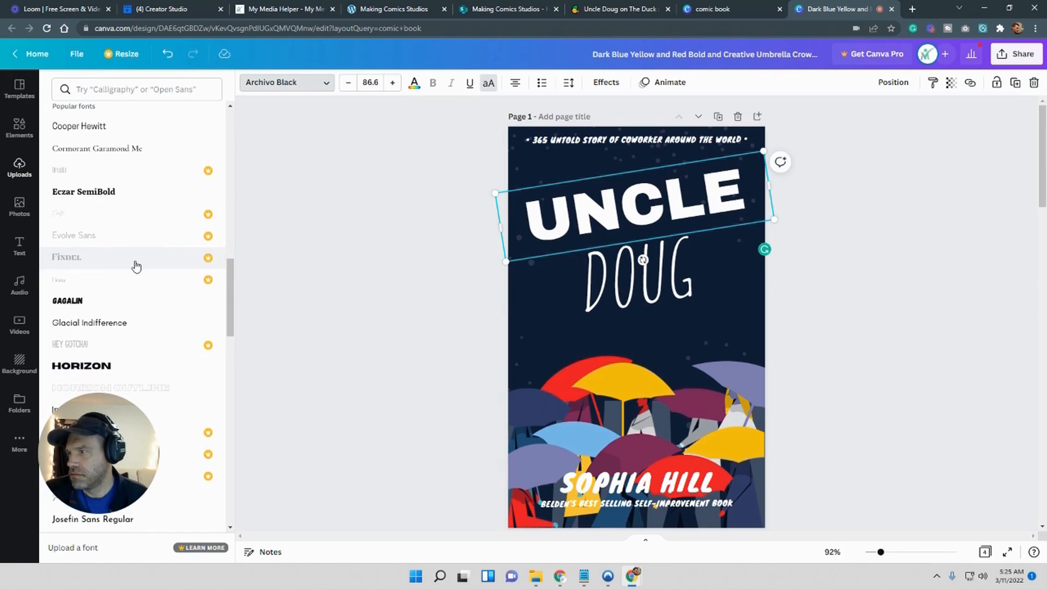
scroll("down", 3)
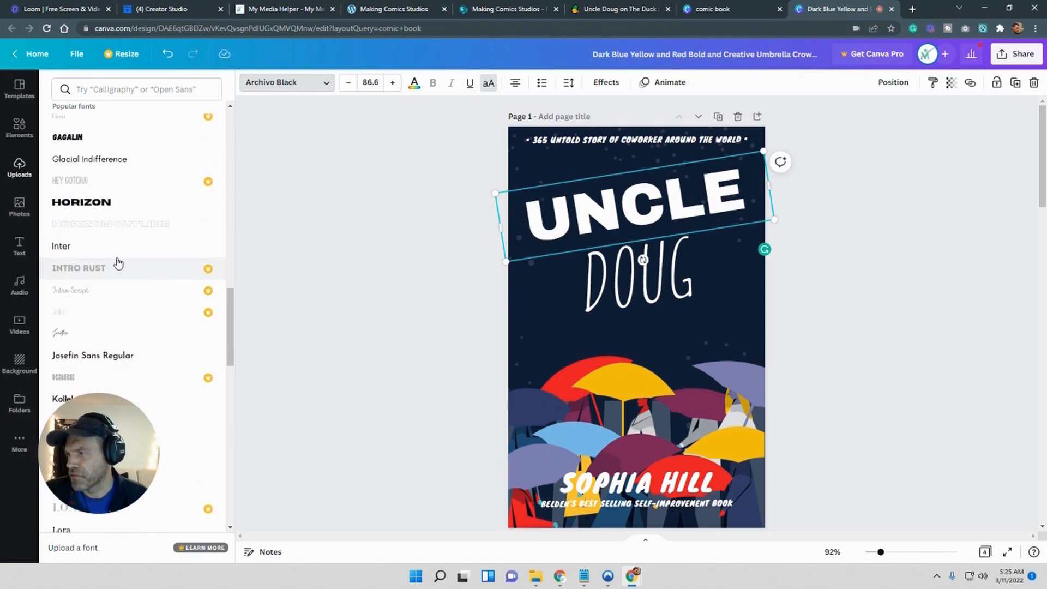
left_click(60, 247)
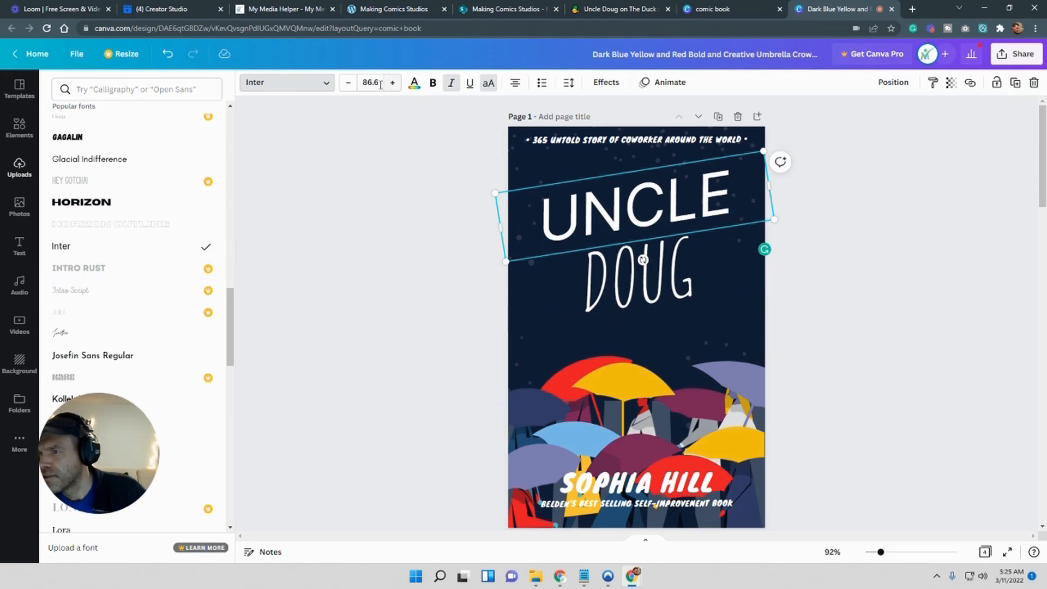
left_click(371, 83)
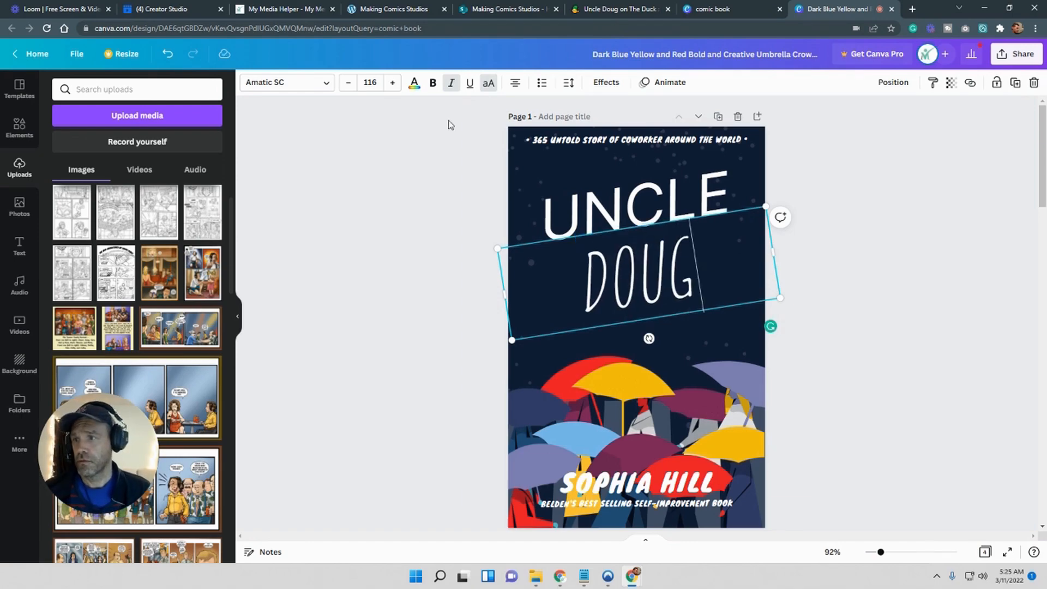
left_click(371, 82)
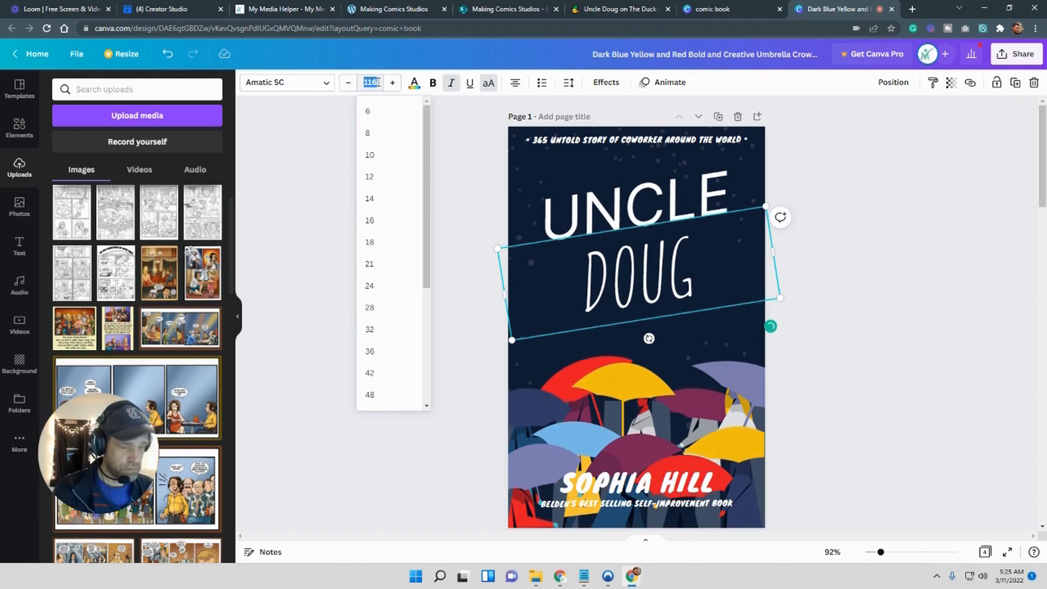
Set the DOUG line in Inter and drag it up just beneath UNCLE.
left_click(658, 319)
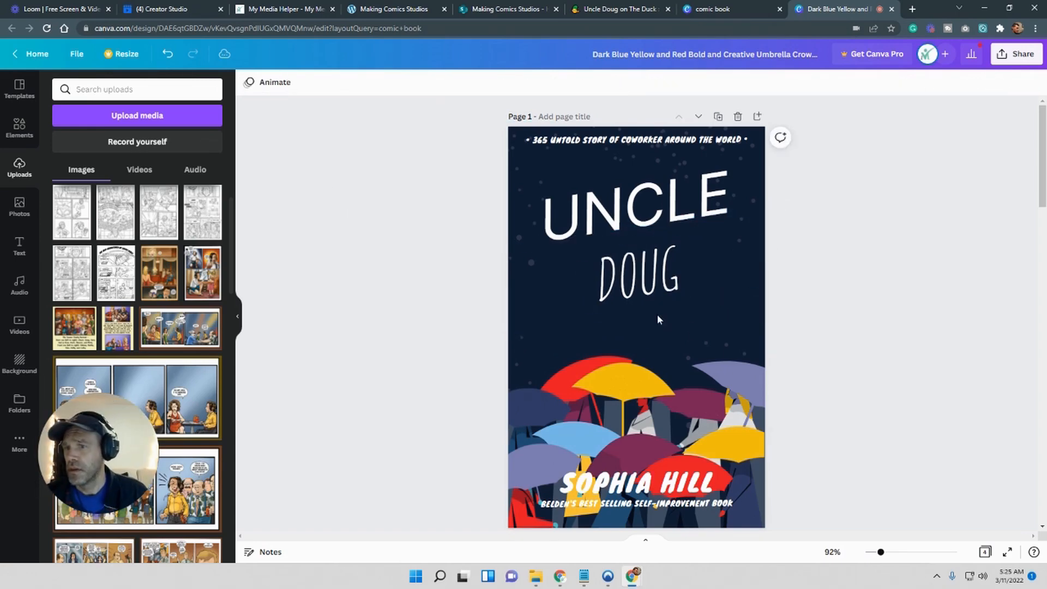
left_click(644, 273)
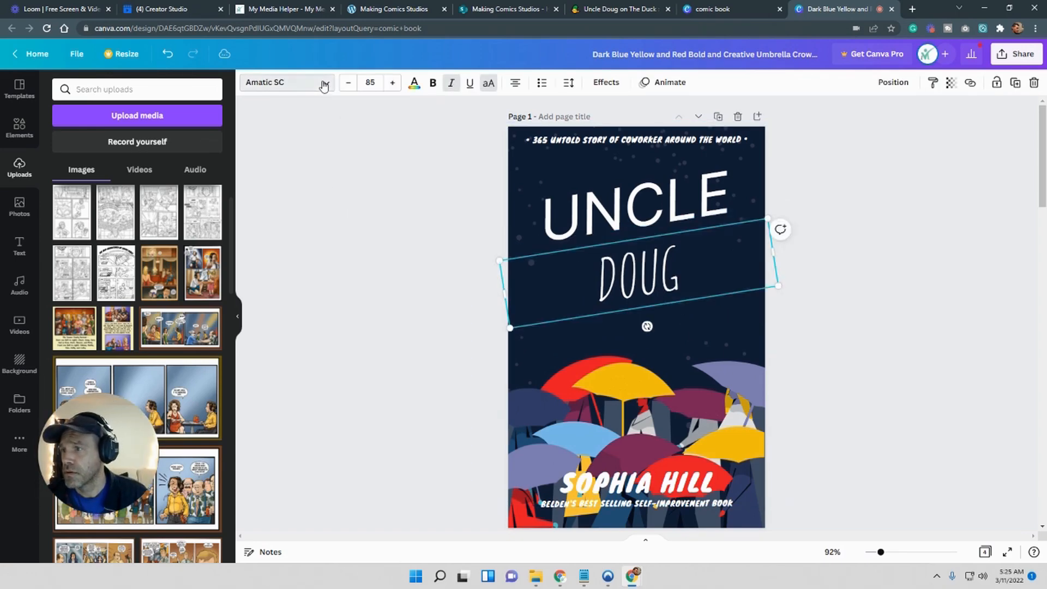
left_click(285, 83)
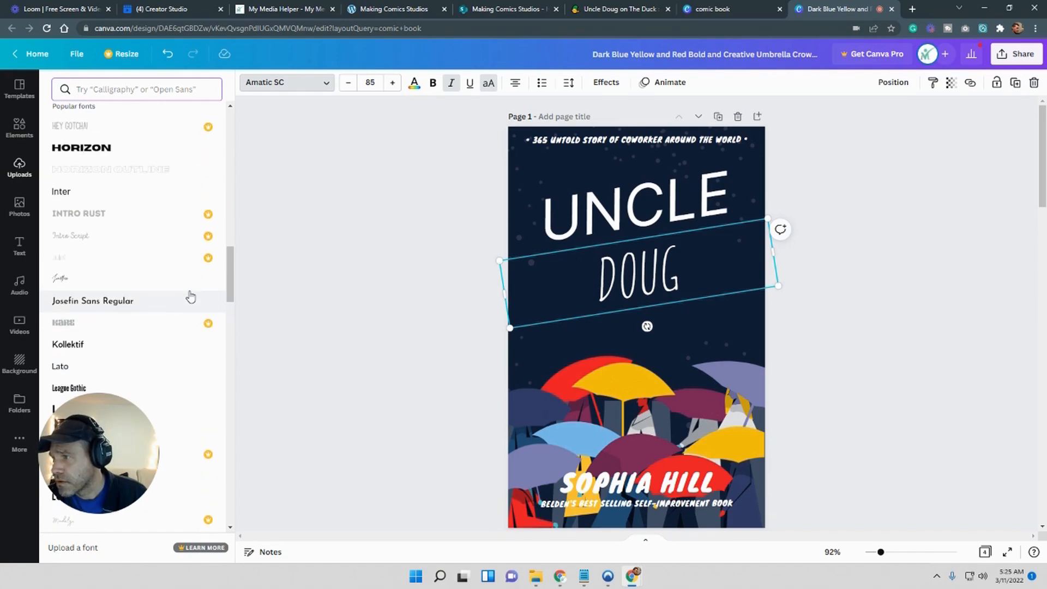
left_click(20, 166)
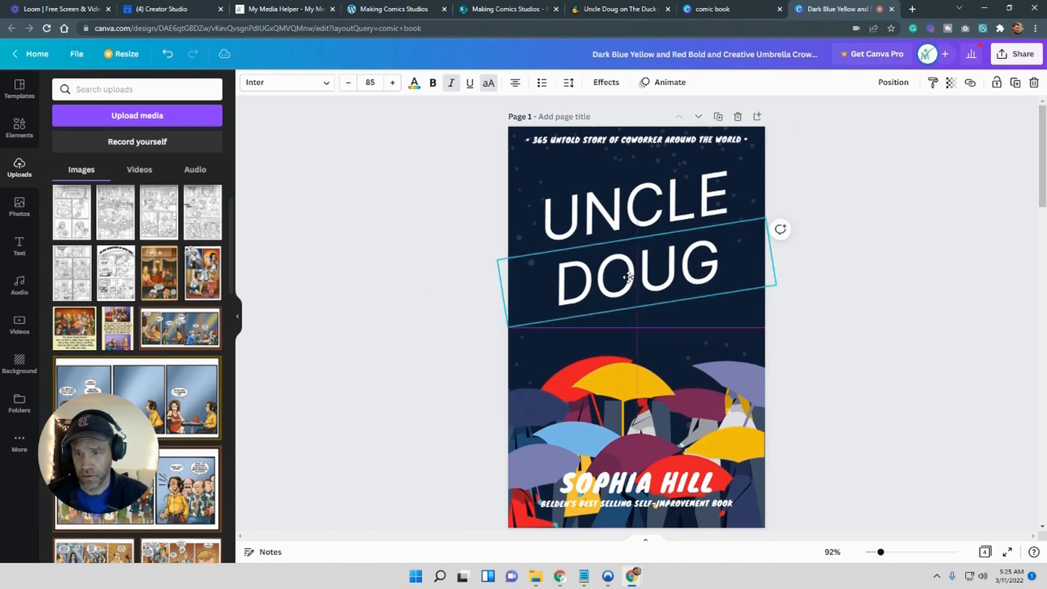
left_click_drag(628, 277, 634, 267)
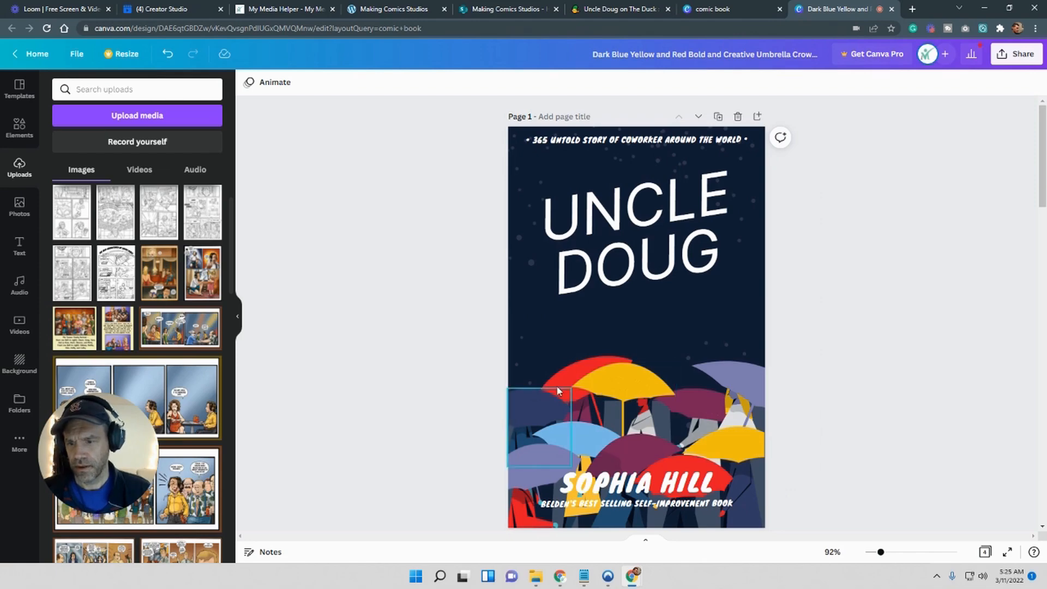
Overwrite the SOPHIA HILL byline with CHRISTOPHER and finish editing.
left_click(635, 483)
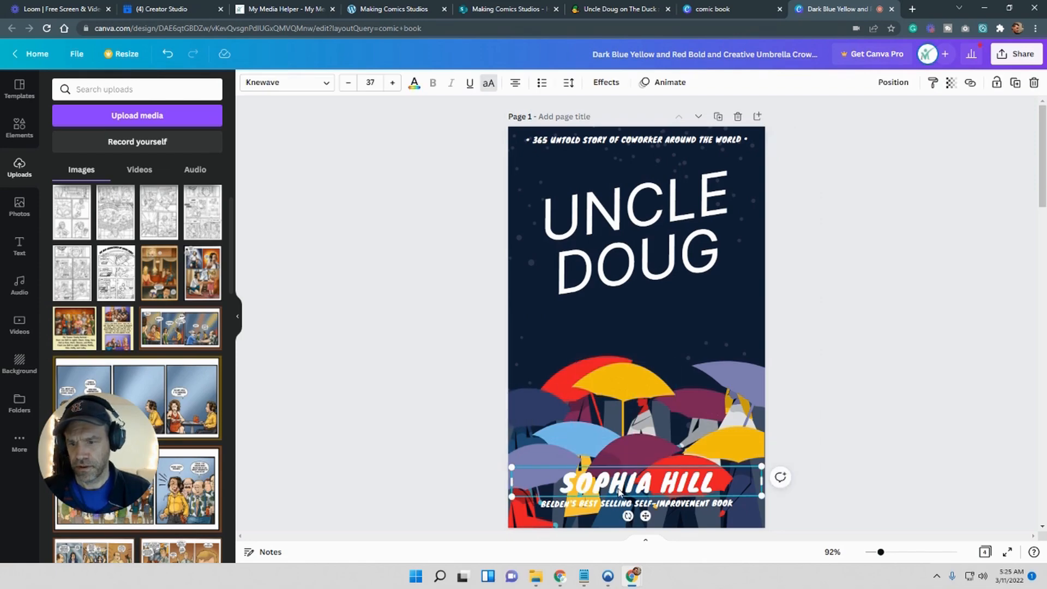
triple_click(634, 484)
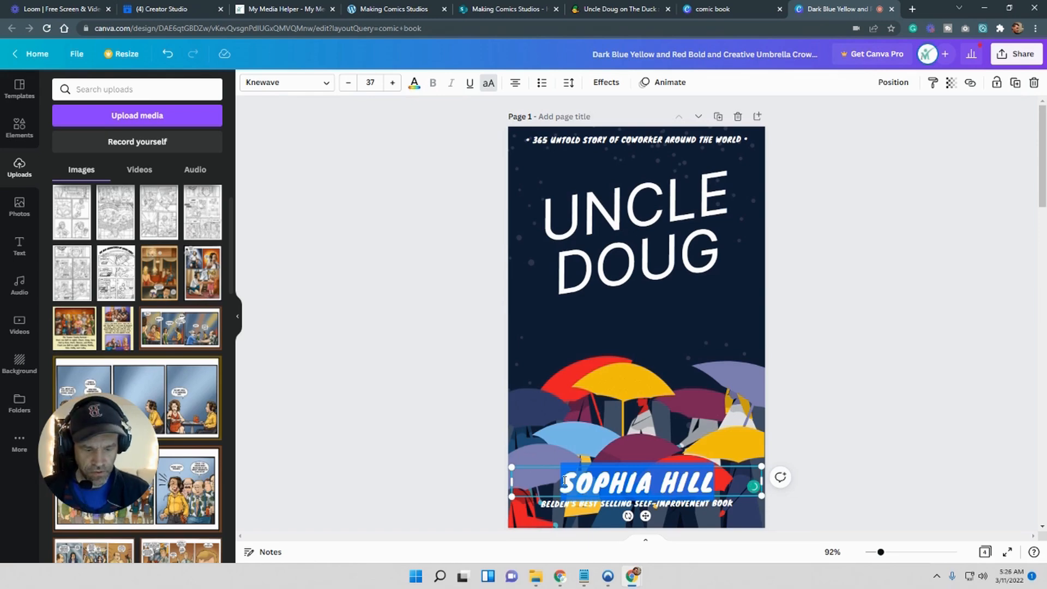
type("CHRISTOPHER")
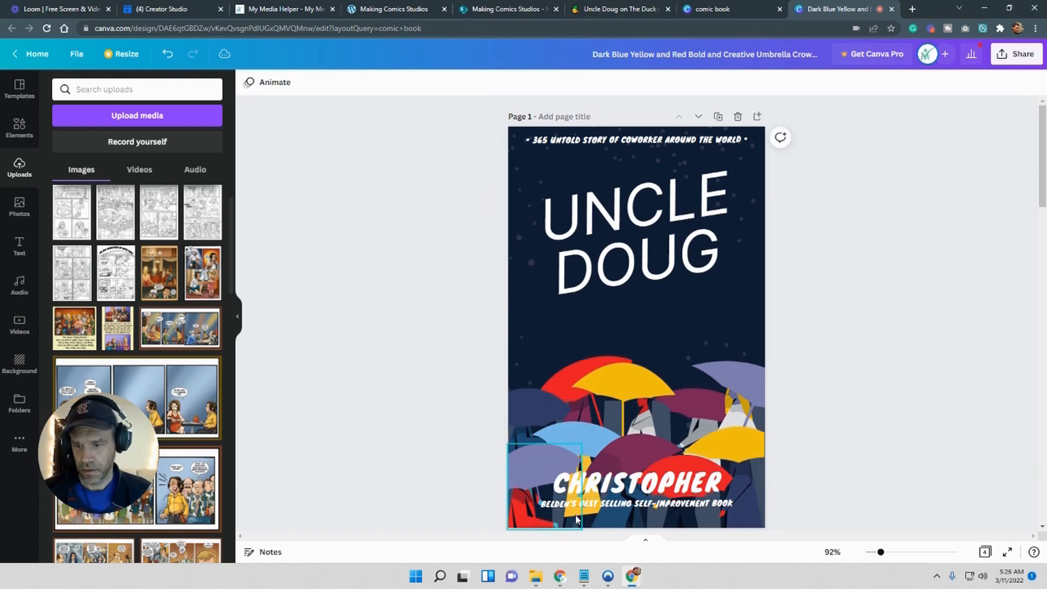
left_click(884, 418)
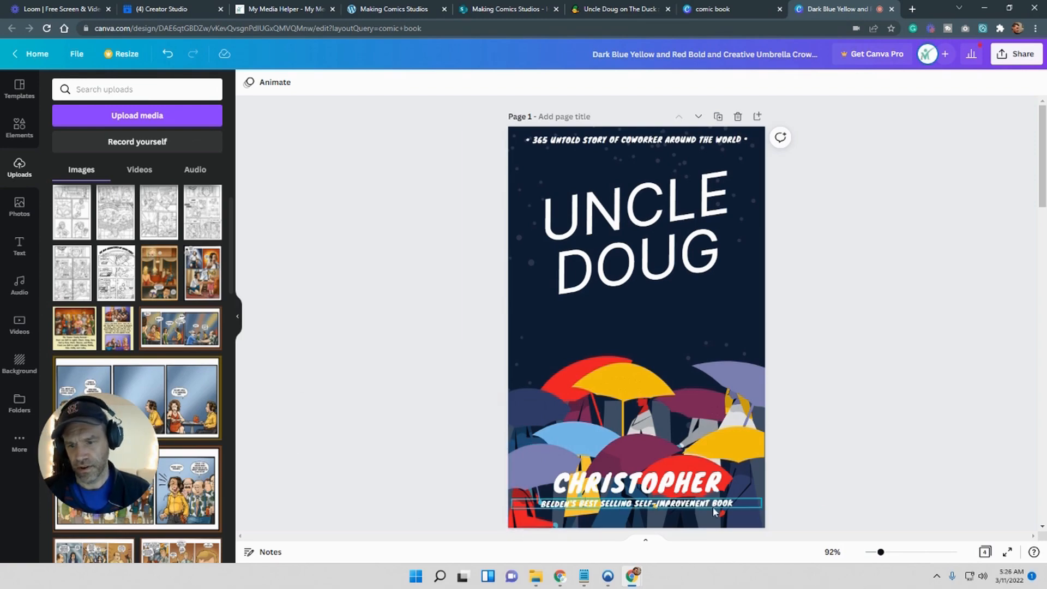
left_click(884, 399)
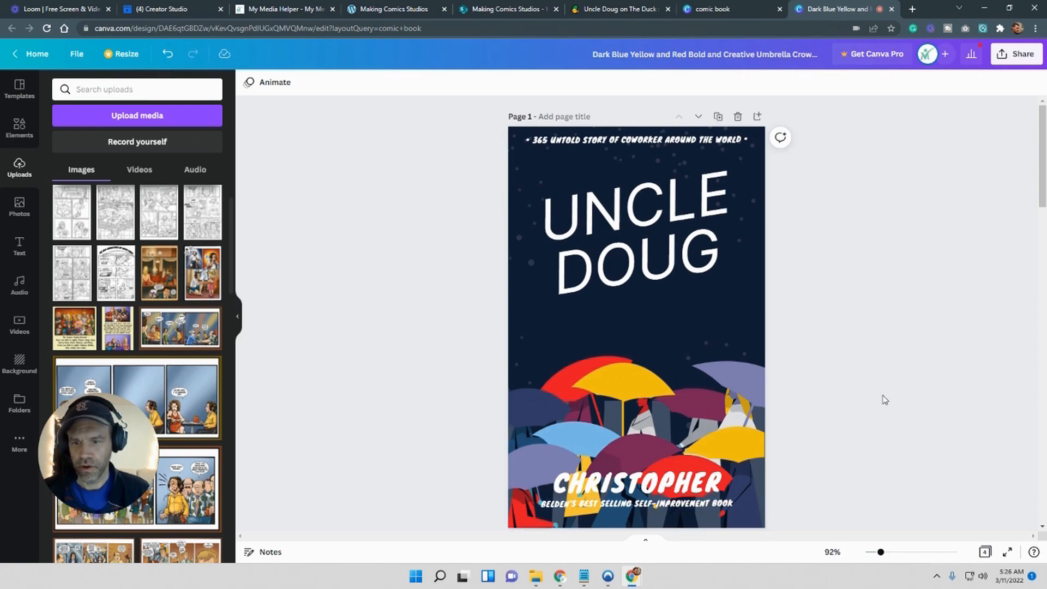
Delete the umbrella graphics, moving CHRISTOPHER aside, then select the dotted background image.
left_click(741, 401)
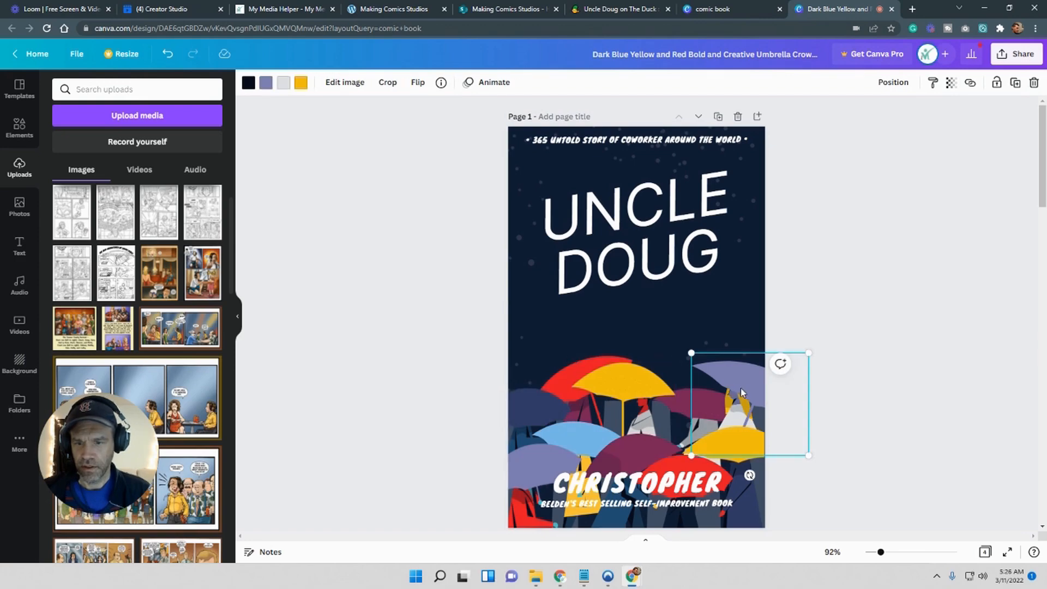
left_click(637, 483)
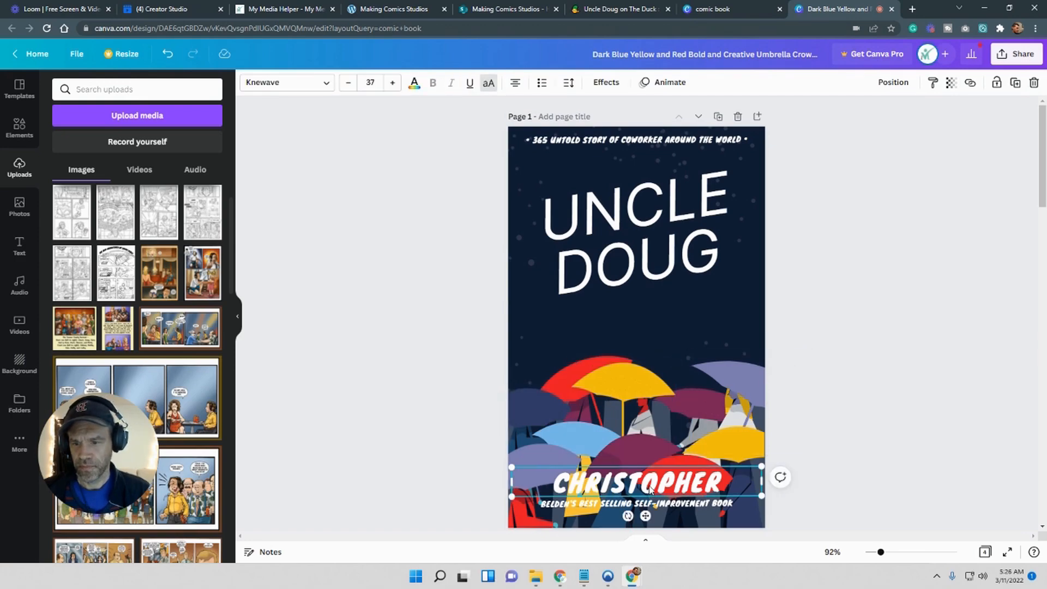
left_click_drag(646, 484, 646, 328)
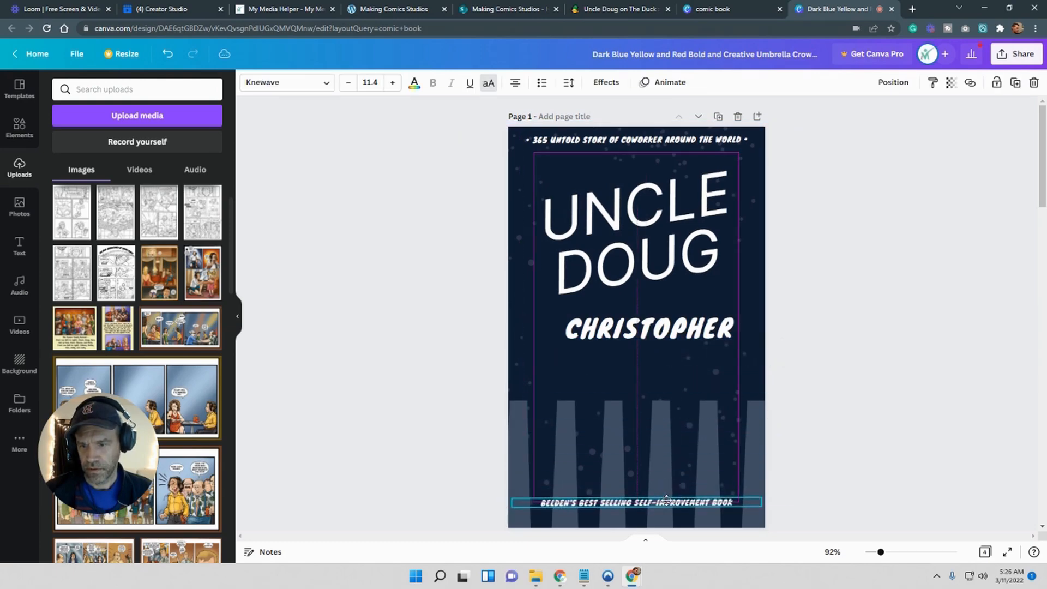
left_click(647, 328)
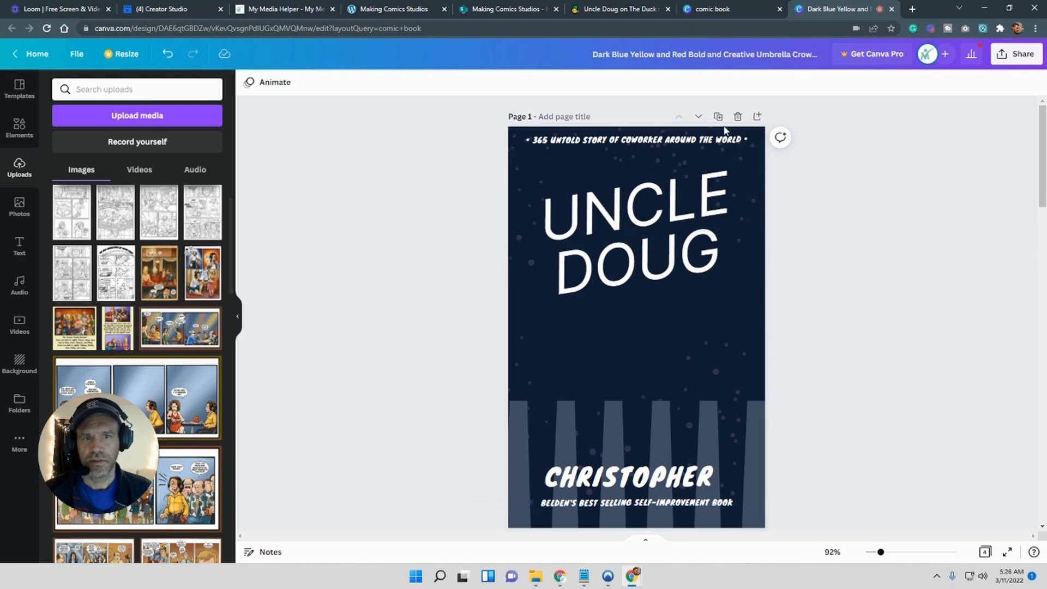
left_click(635, 321)
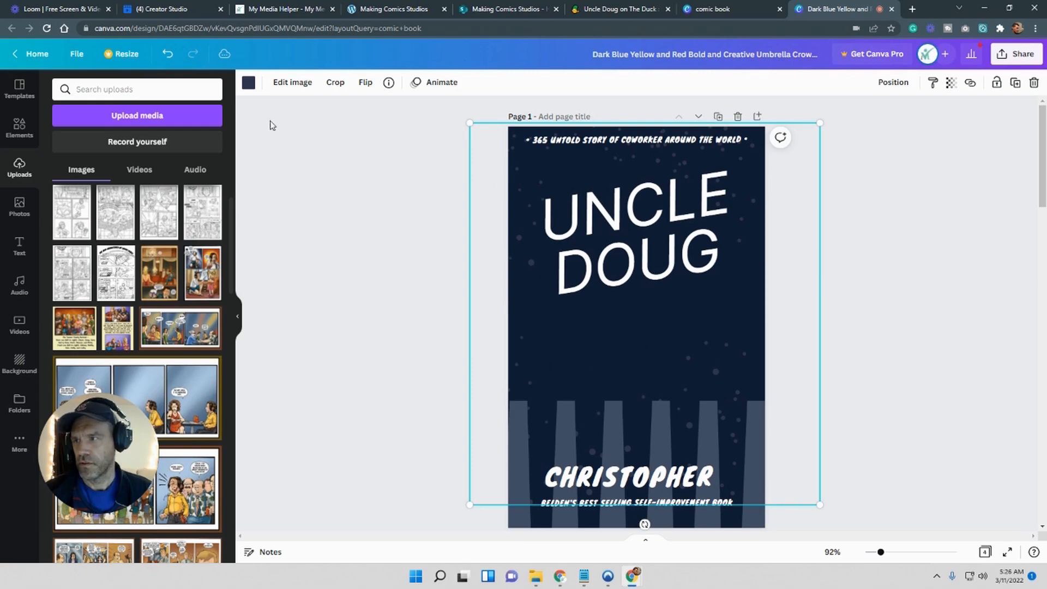
Turn the dots magenta and delete the striped block at the bottom of the cover.
left_click(248, 82)
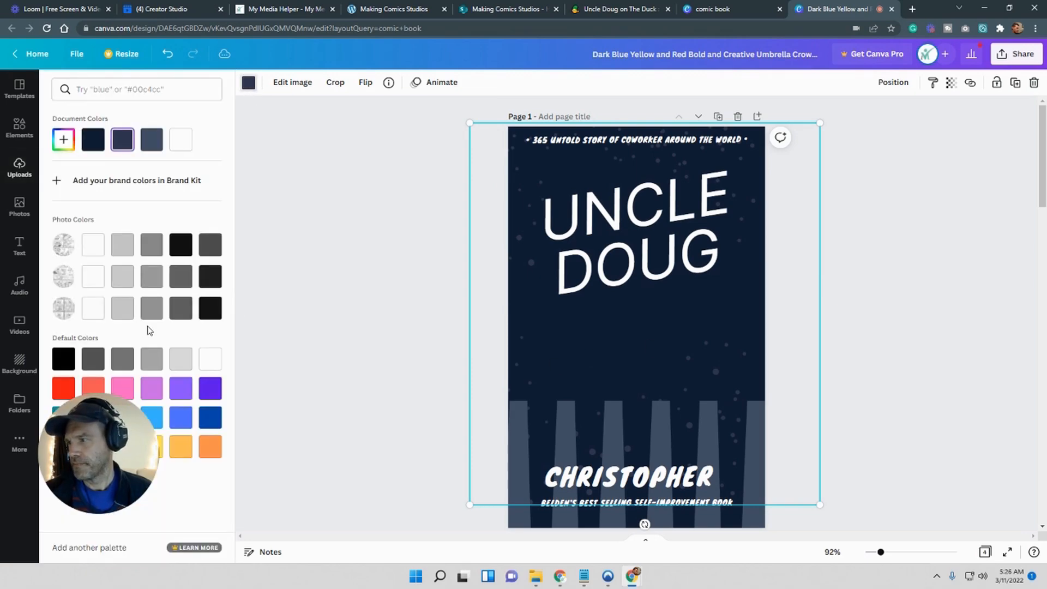
left_click(63, 140)
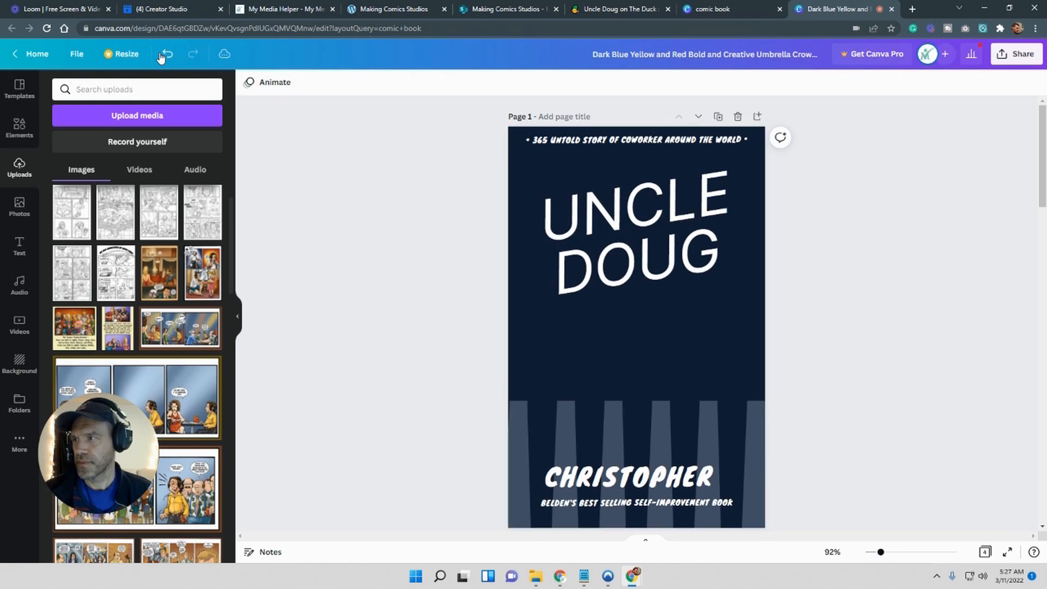
mouse_move(164, 54)
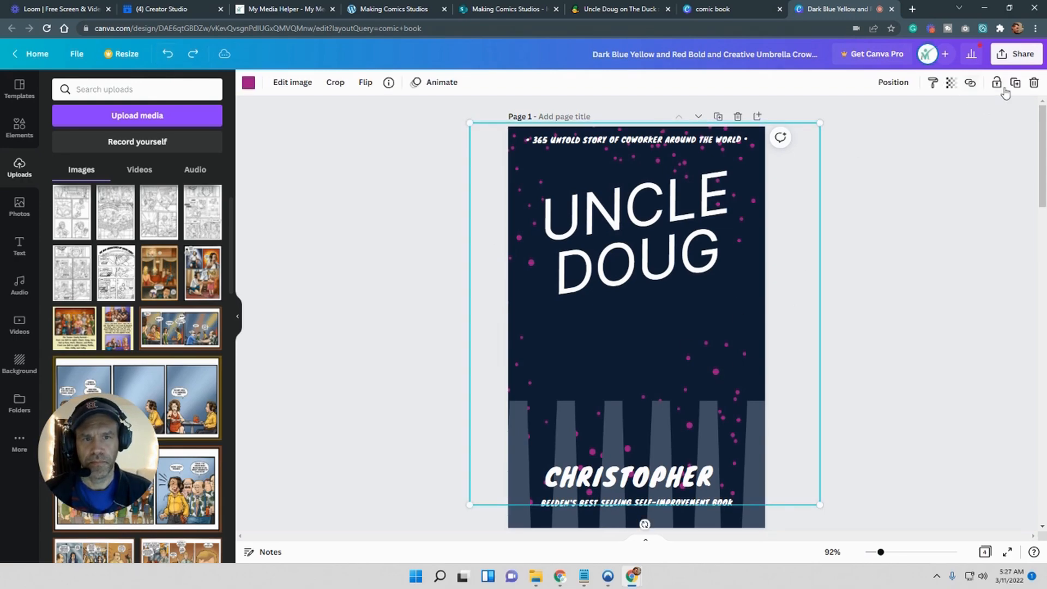
left_click(996, 83)
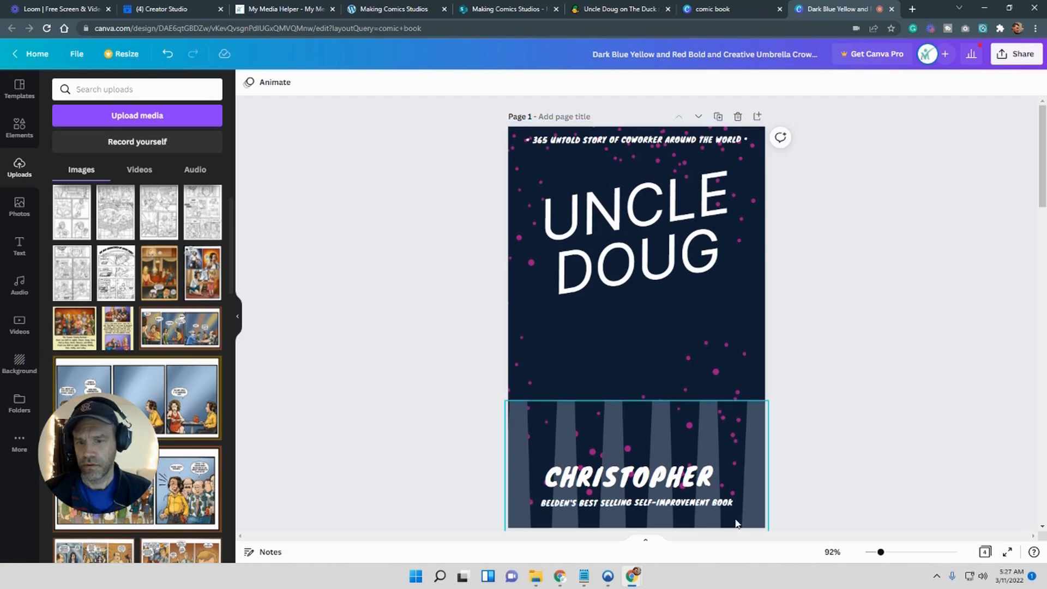
left_click(665, 461)
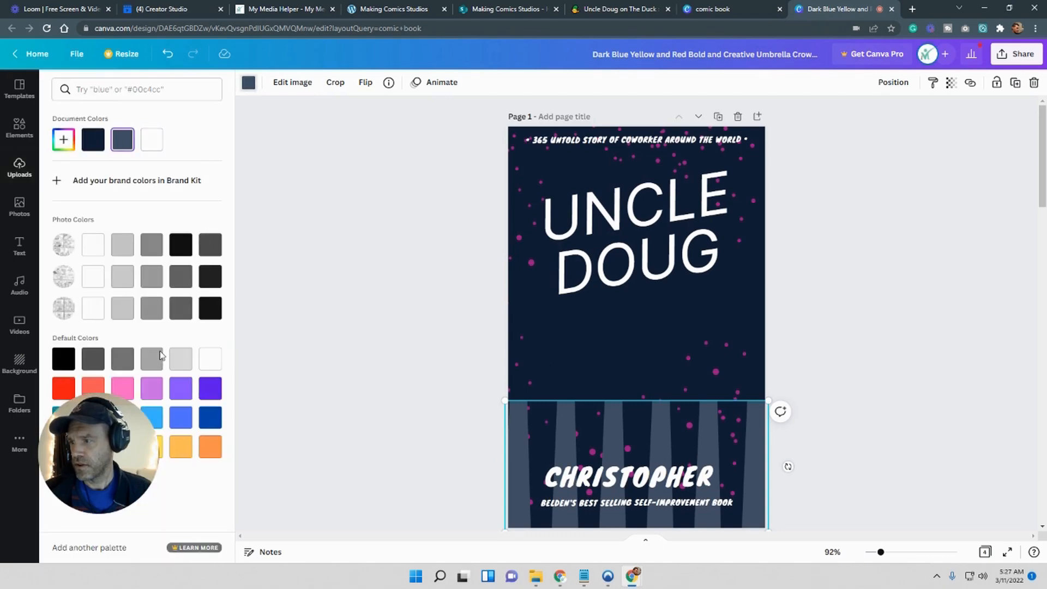
left_click(180, 417)
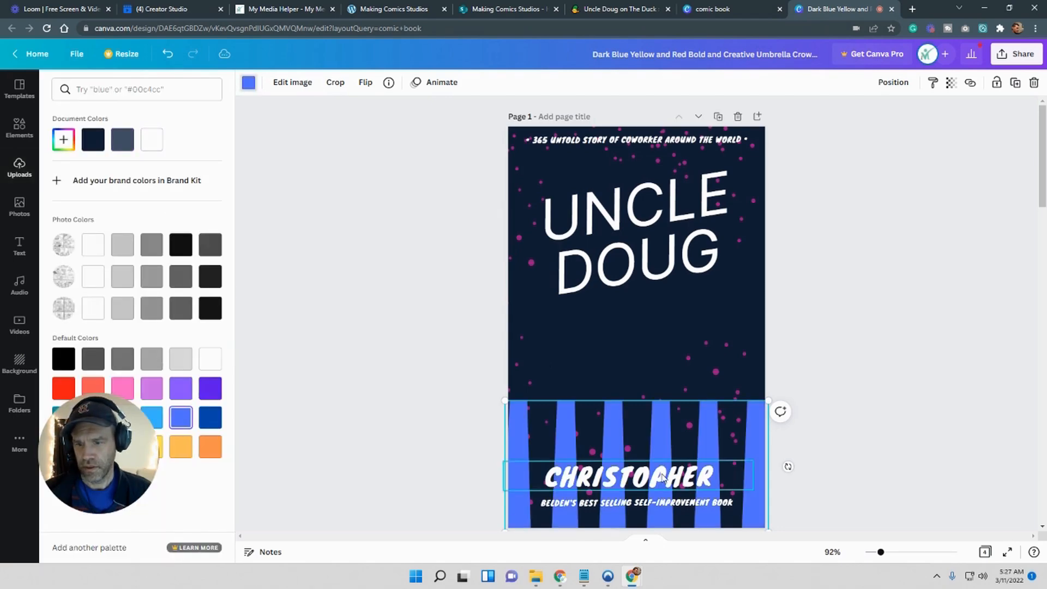
left_click(20, 165)
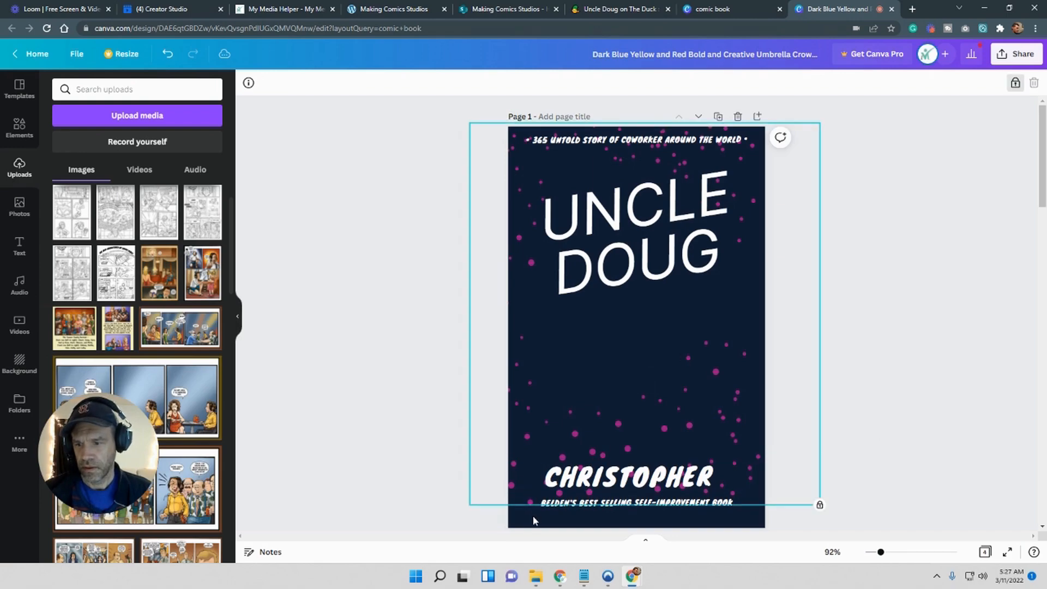
Try orange, blue and turquoise backgrounds, then set the page background to teal.
left_click(634, 321)
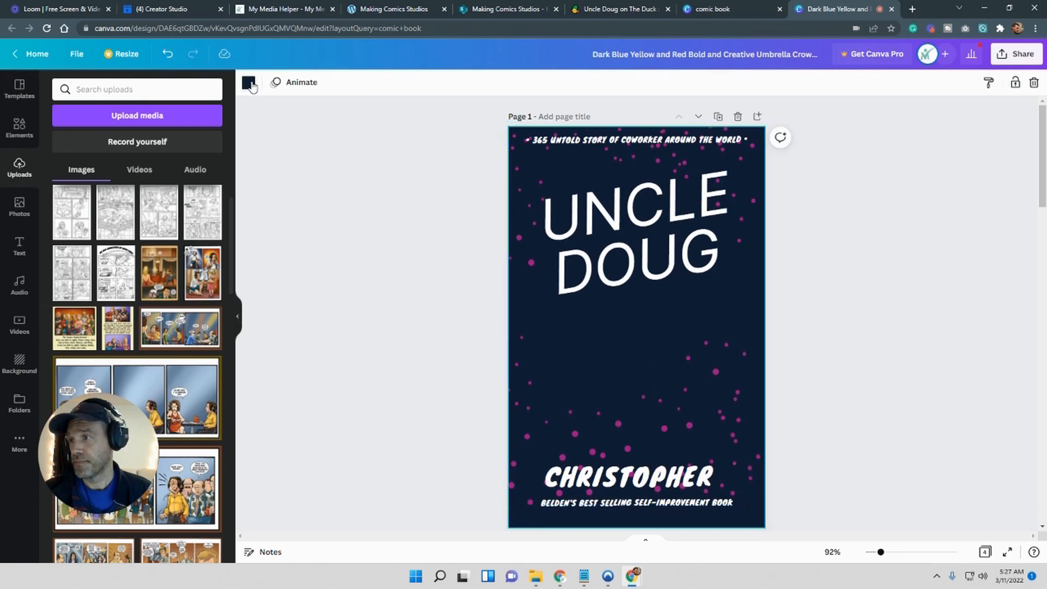
left_click(248, 82)
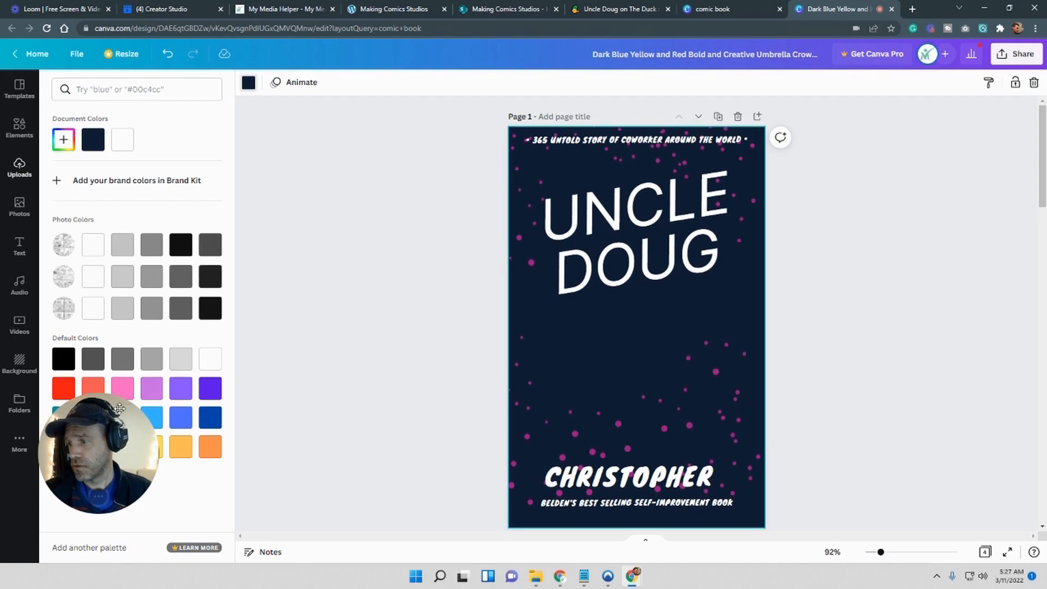
left_click(180, 447)
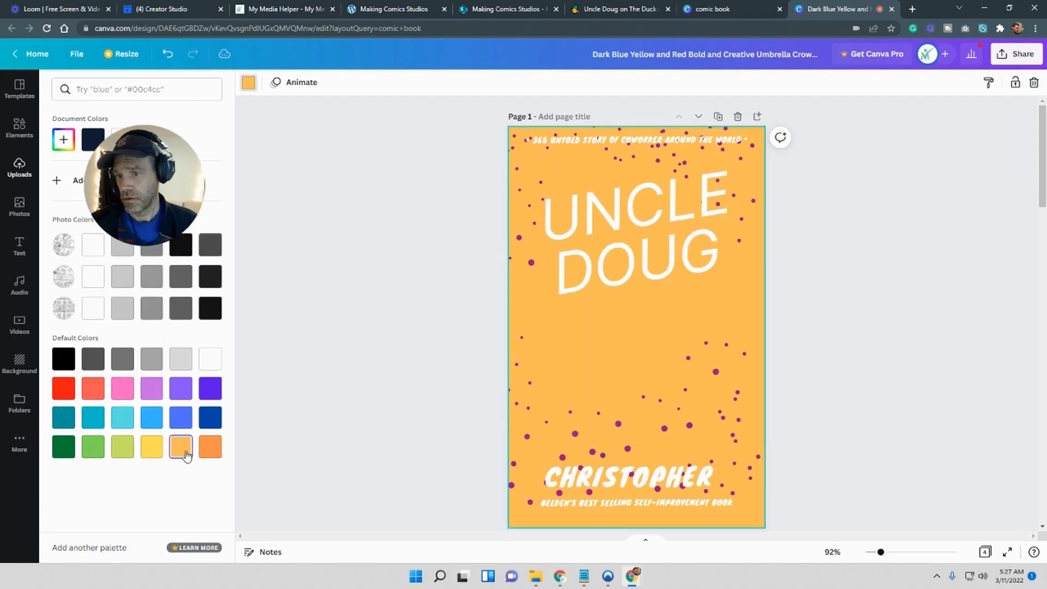
left_click(210, 446)
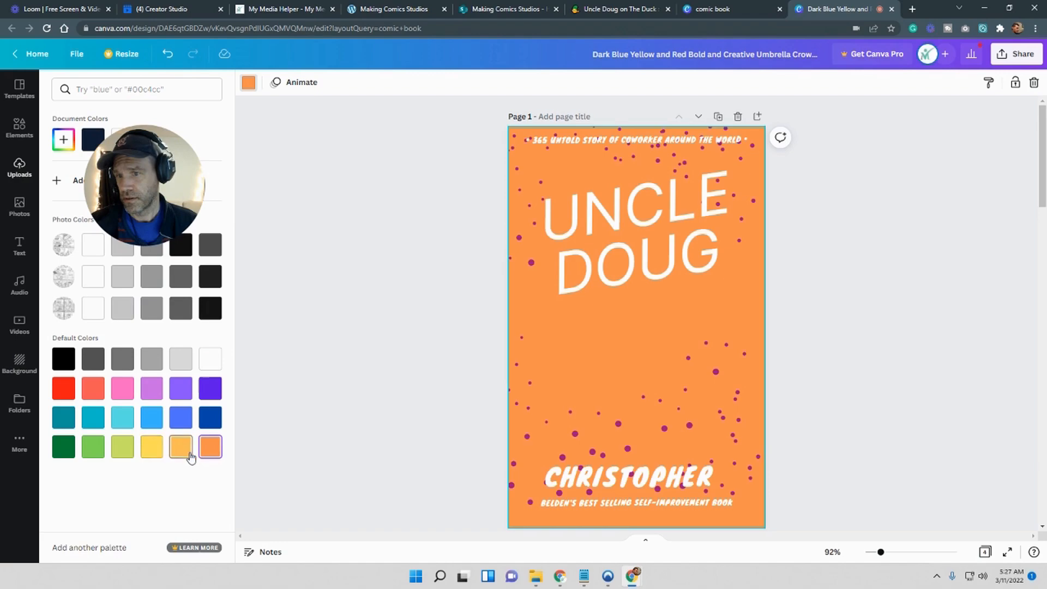
left_click(151, 417)
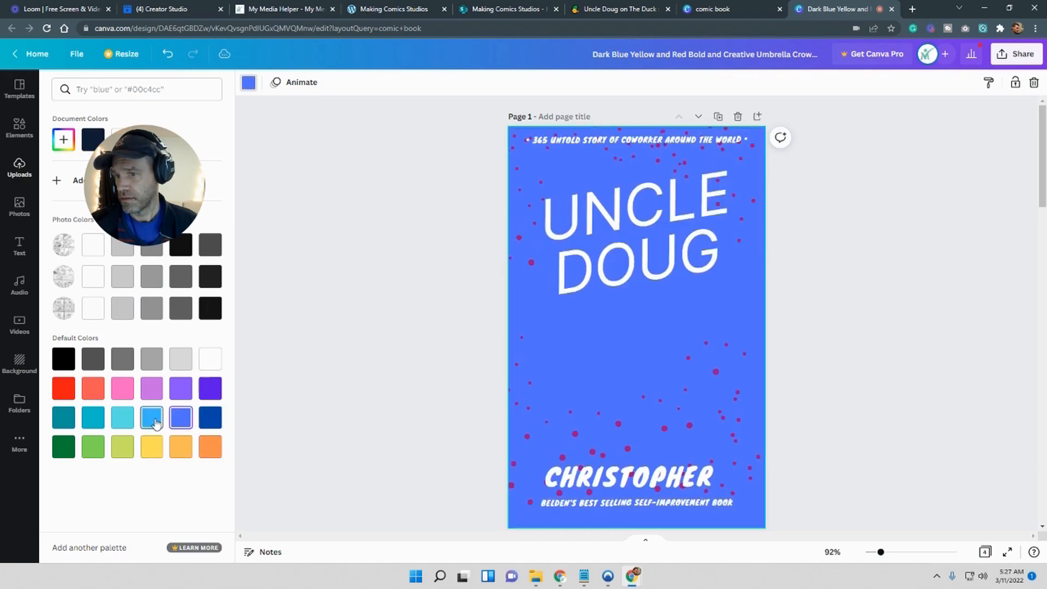
left_click(92, 417)
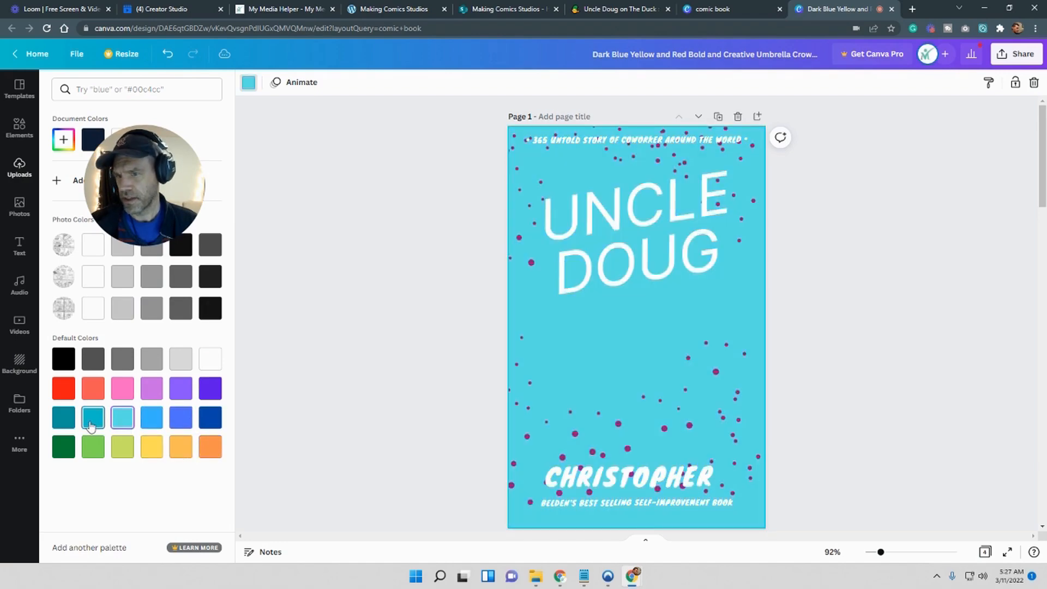
left_click(63, 417)
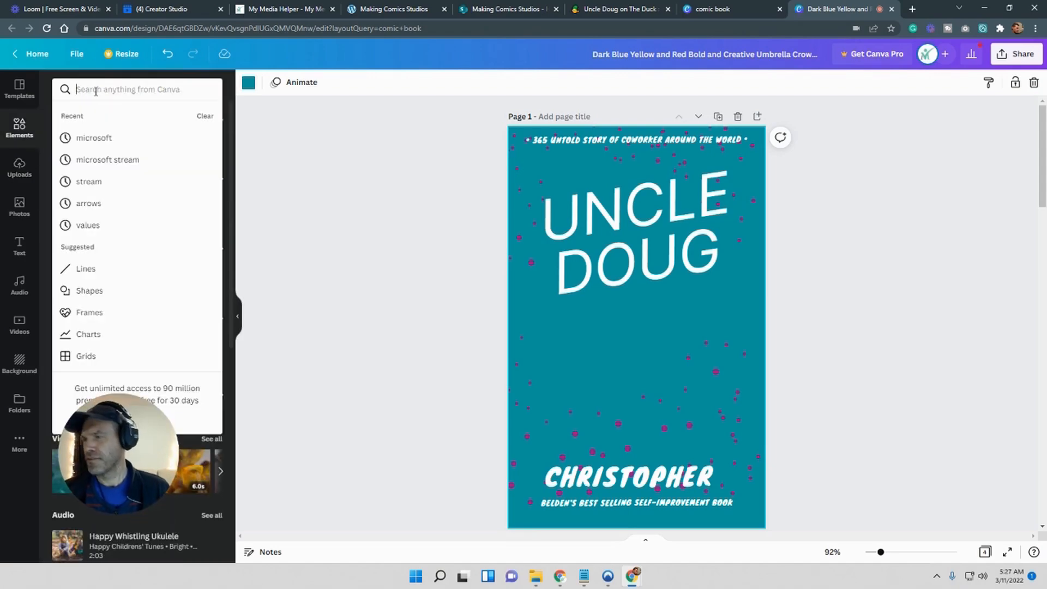
Search Elements for 'frames' and scroll through the frame results.
type("frames")
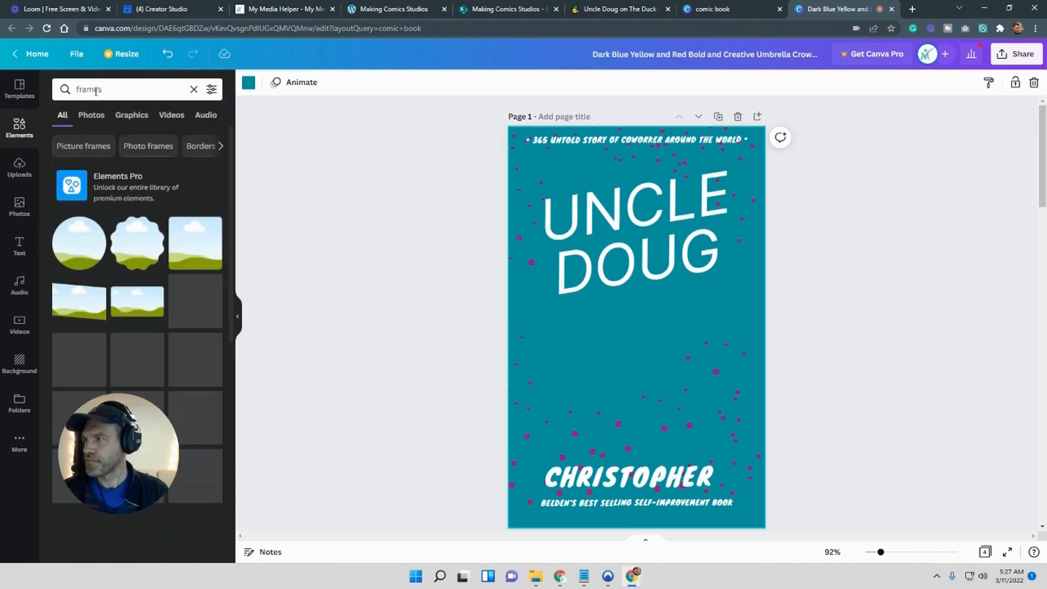
scroll("down", 3)
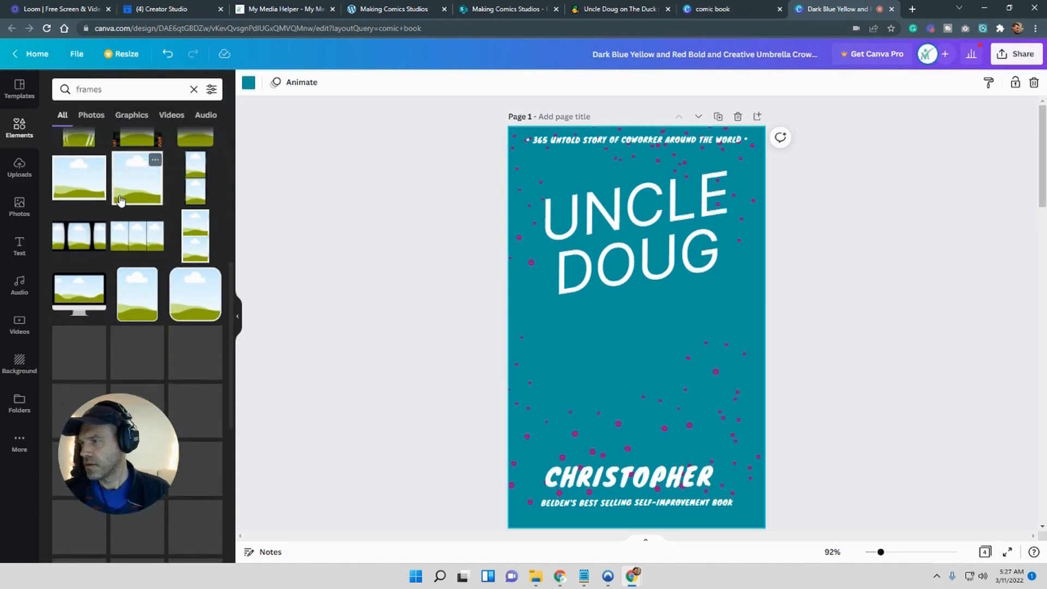
scroll("down", 3)
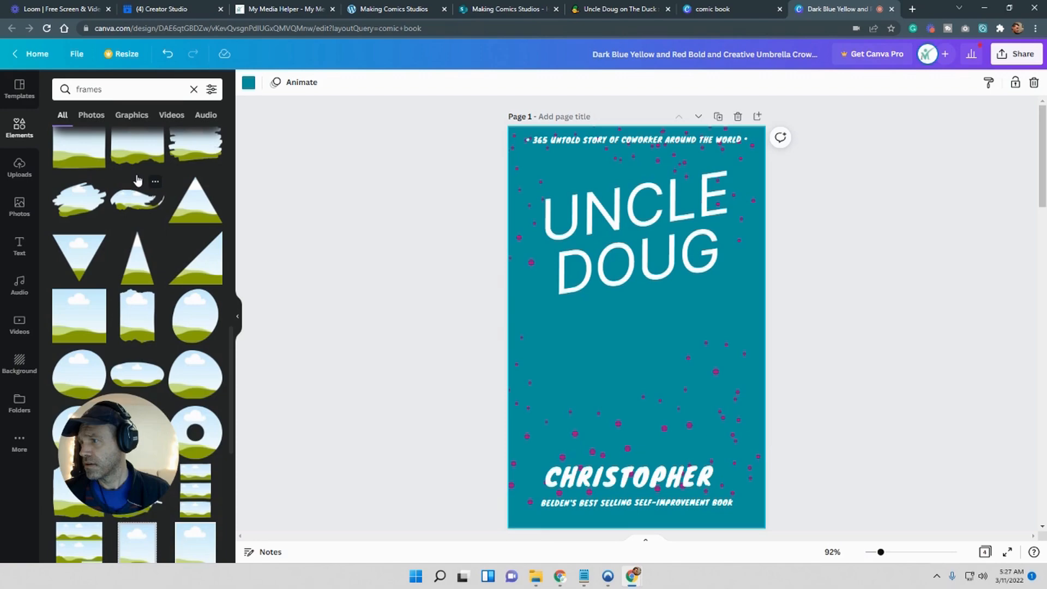
scroll("down", 3)
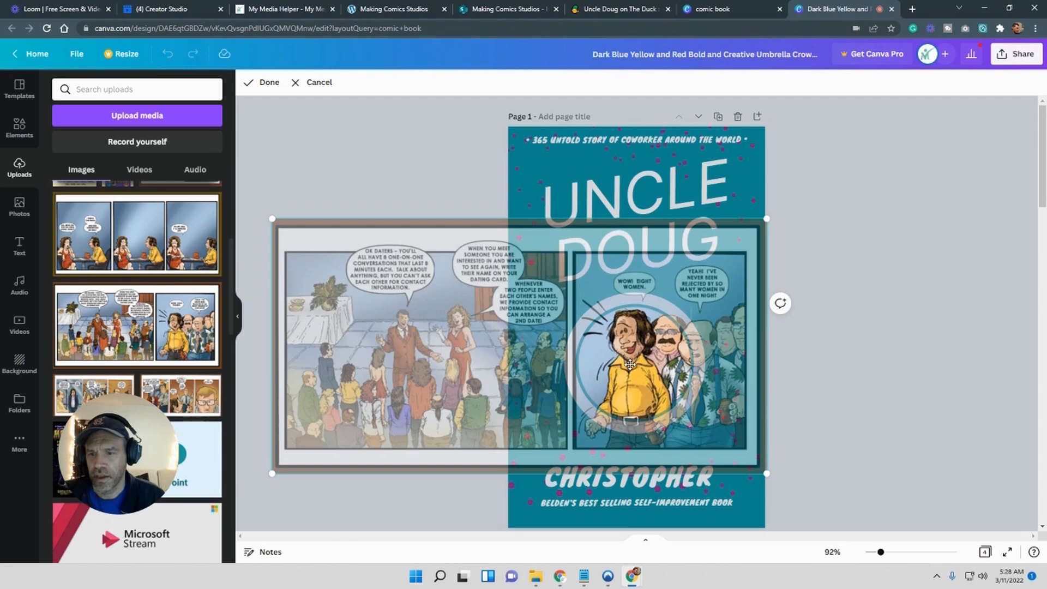
mouse_move(699, 263)
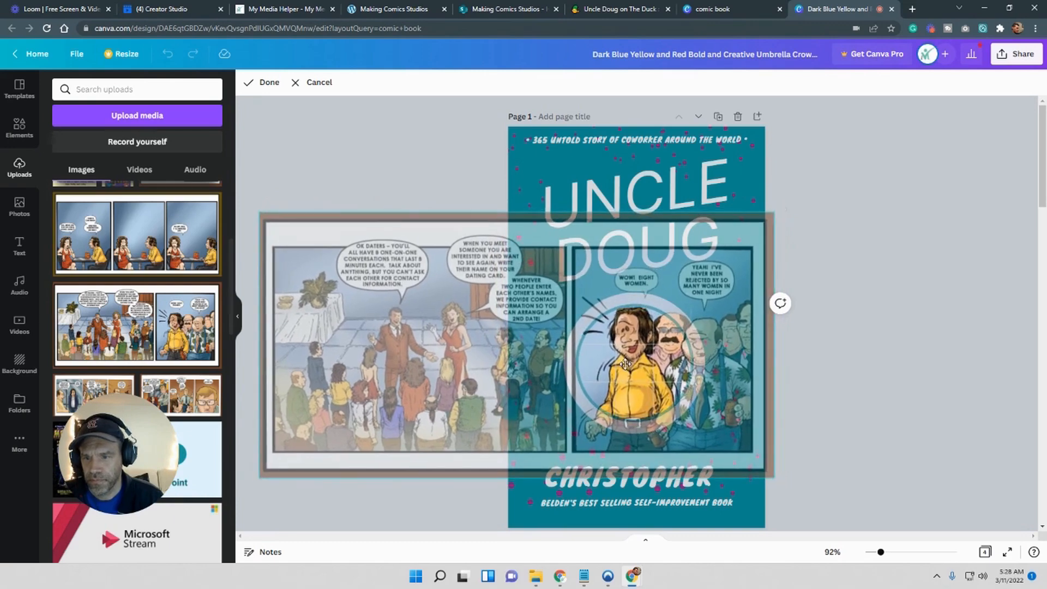
Finish fitting the yellow-shirted character in the circle frame, then select the pink dots.
left_click(621, 364)
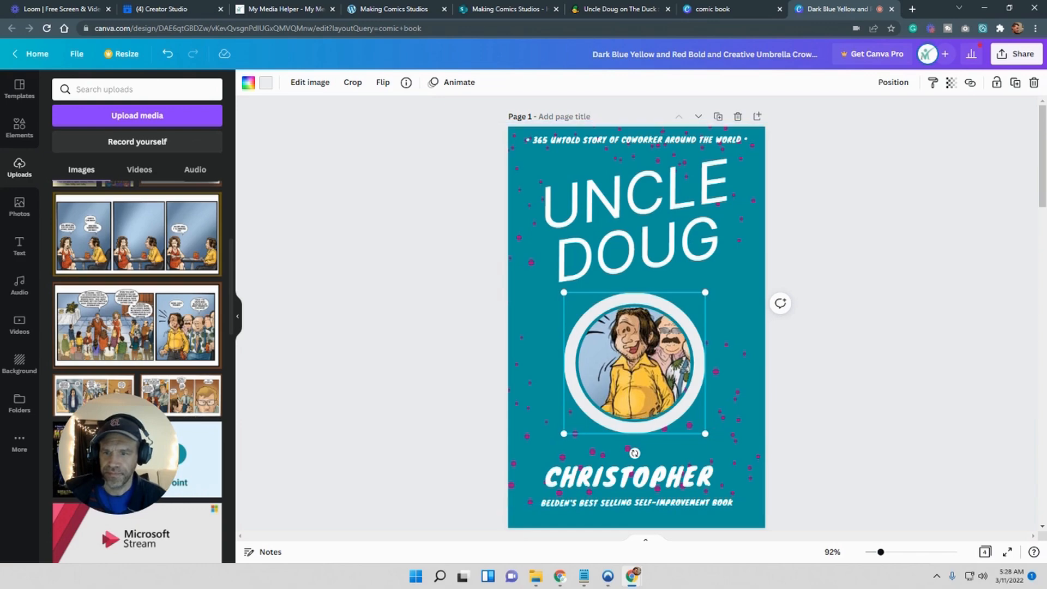
mouse_move(487, 330)
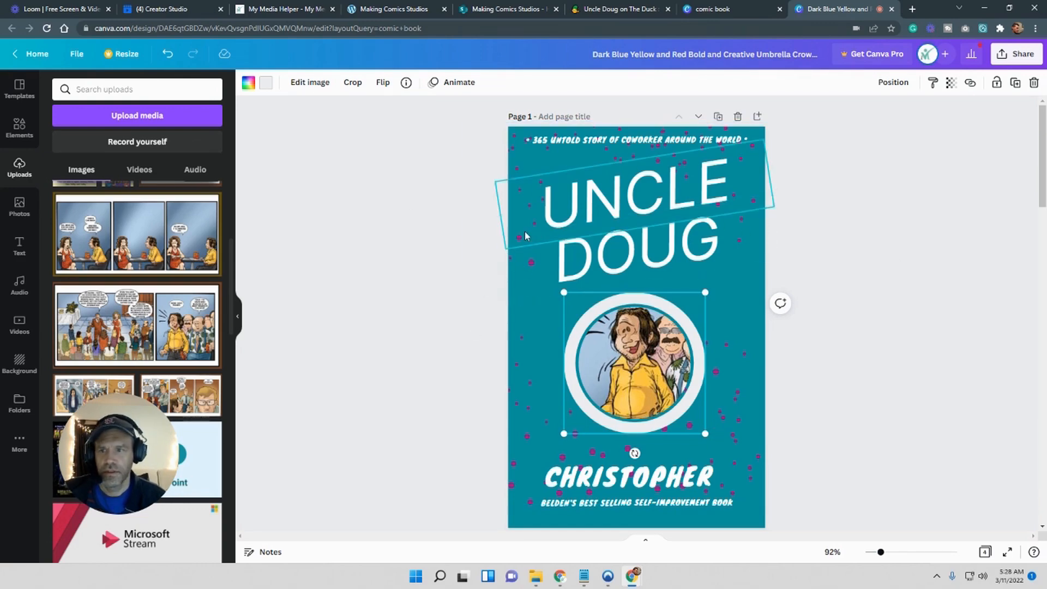
left_click(1016, 83)
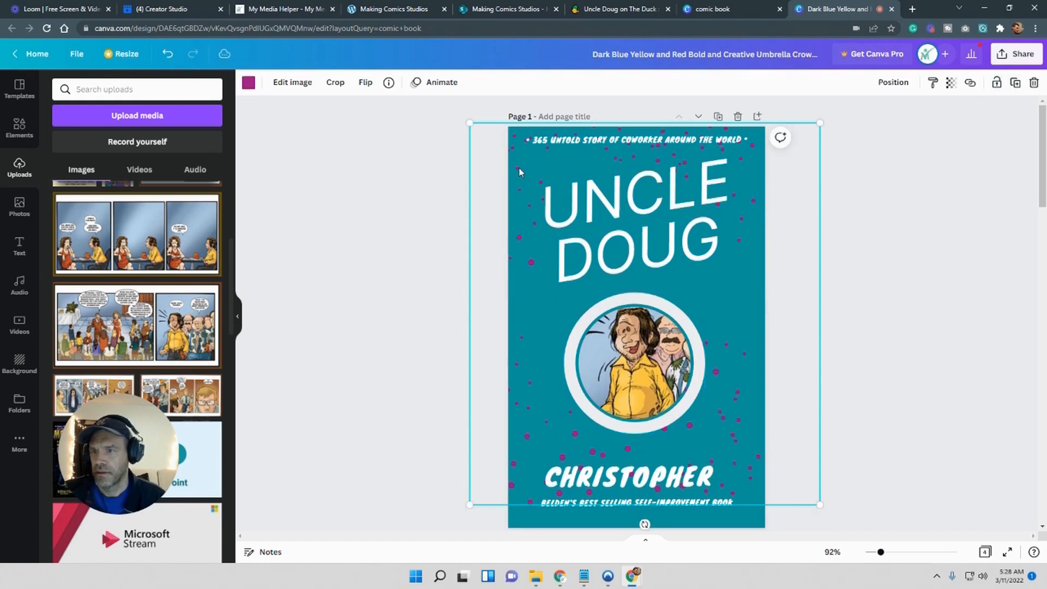
Try light and bright blues for the dots, settling on blue.
left_click(248, 82)
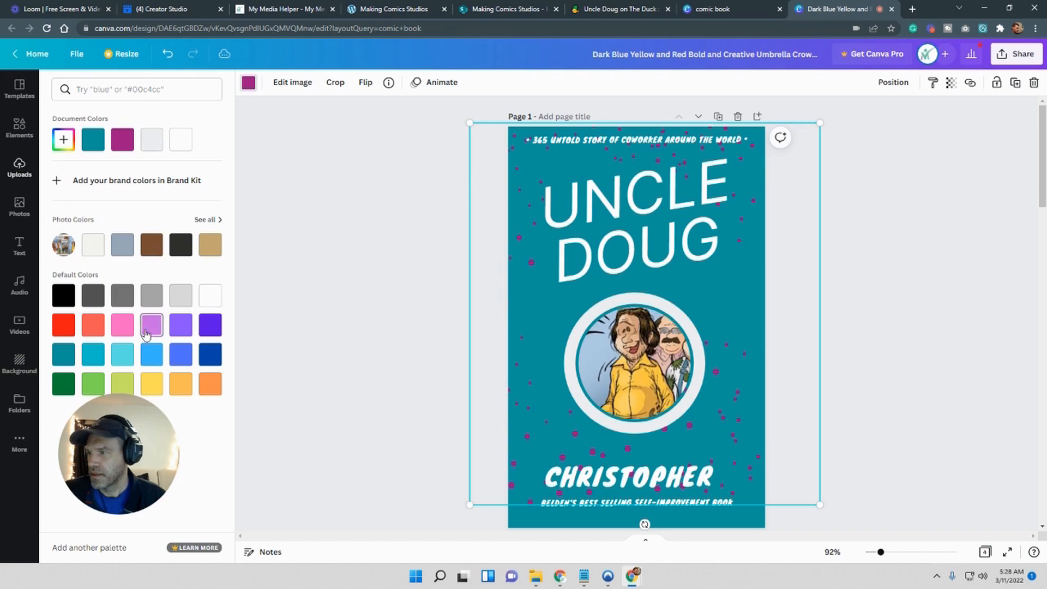
left_click(122, 354)
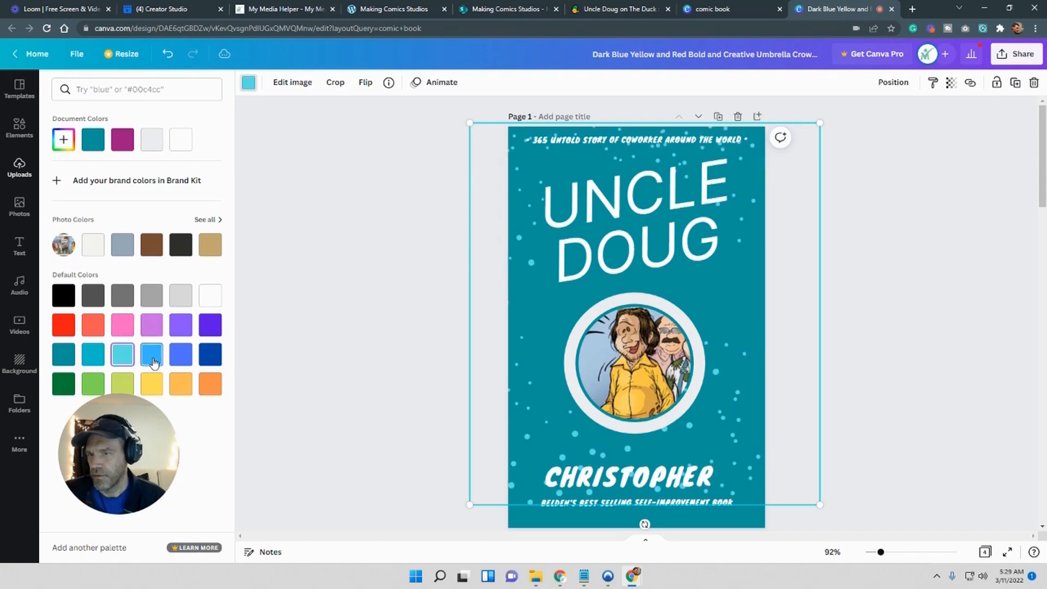
left_click(209, 355)
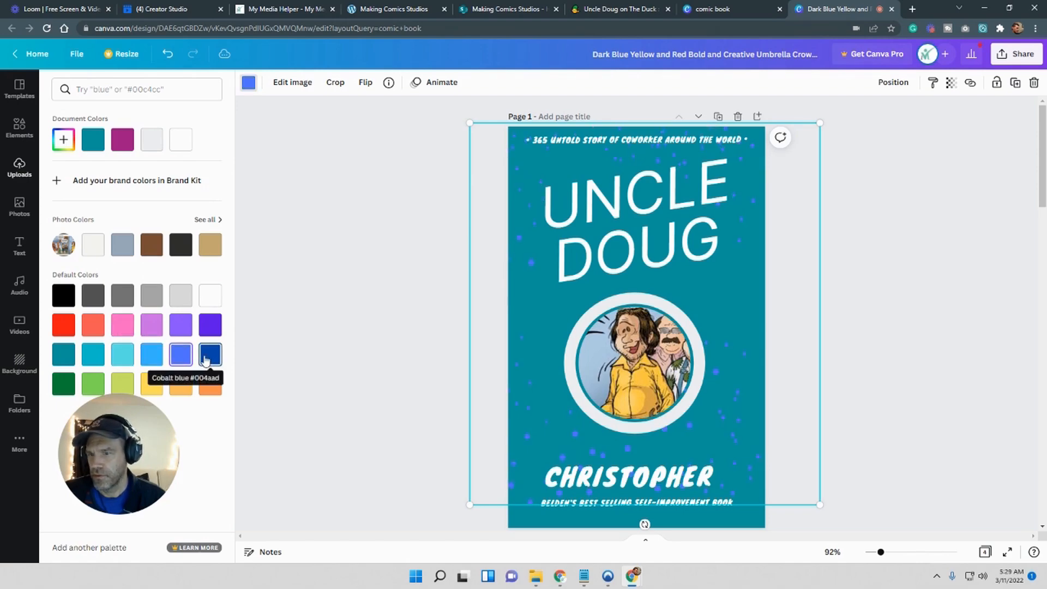
left_click(151, 354)
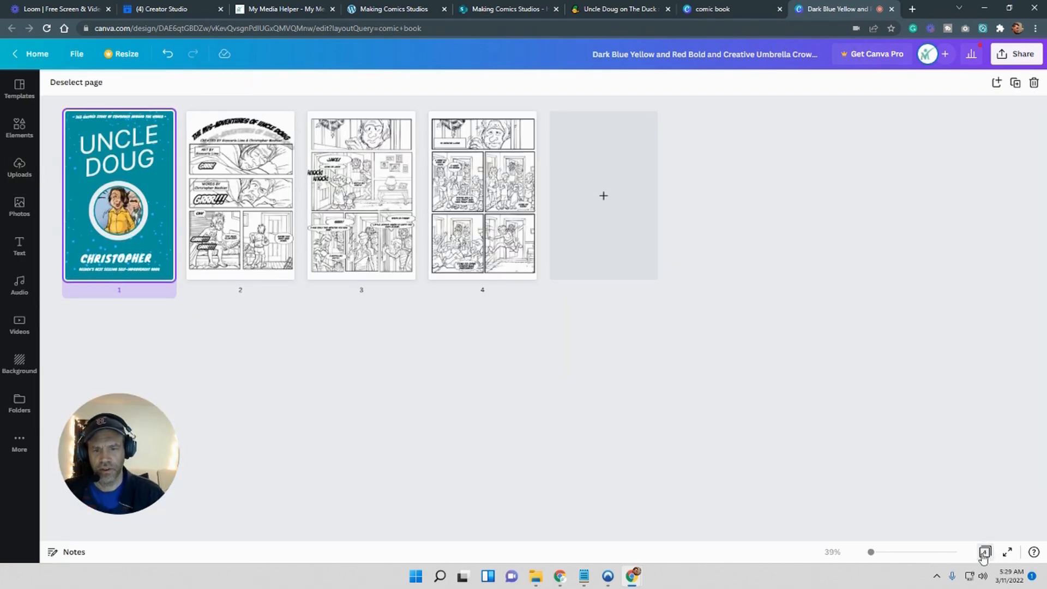
mouse_move(261, 205)
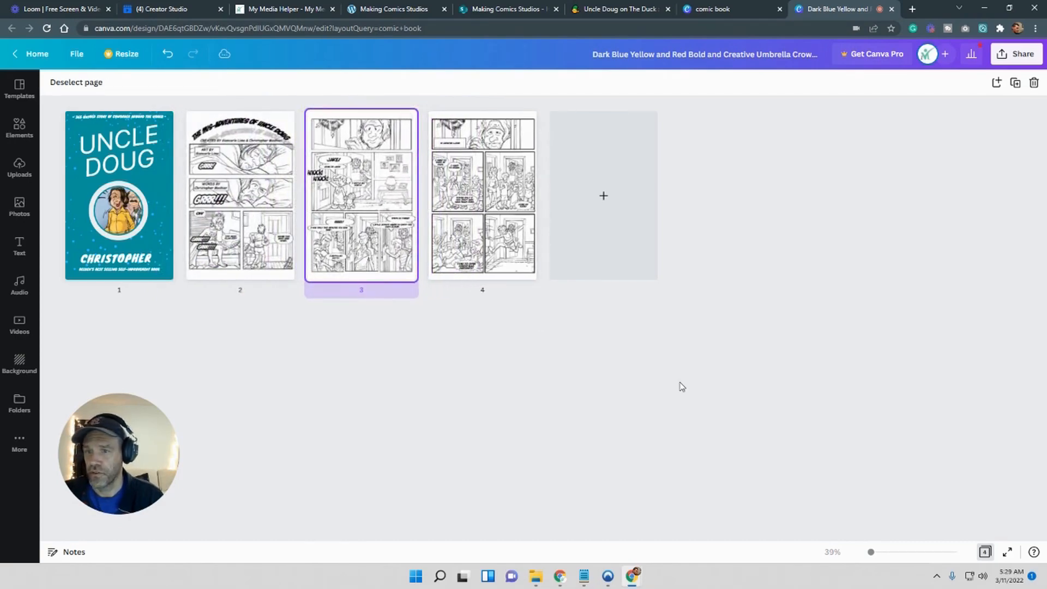
mouse_move(633, 426)
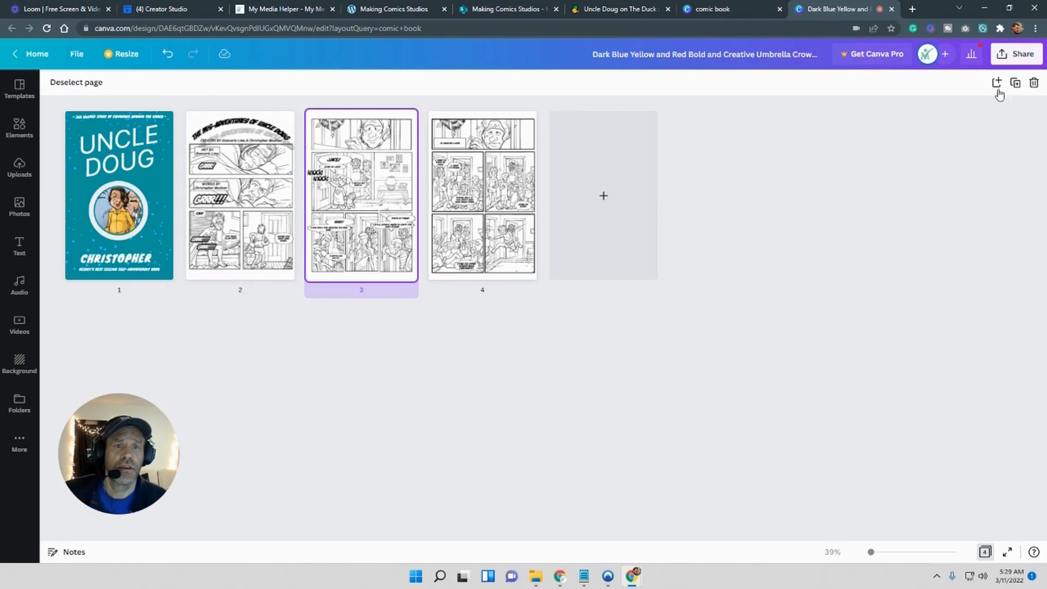
Open the Download panel for the four-page comic.
left_click(1015, 54)
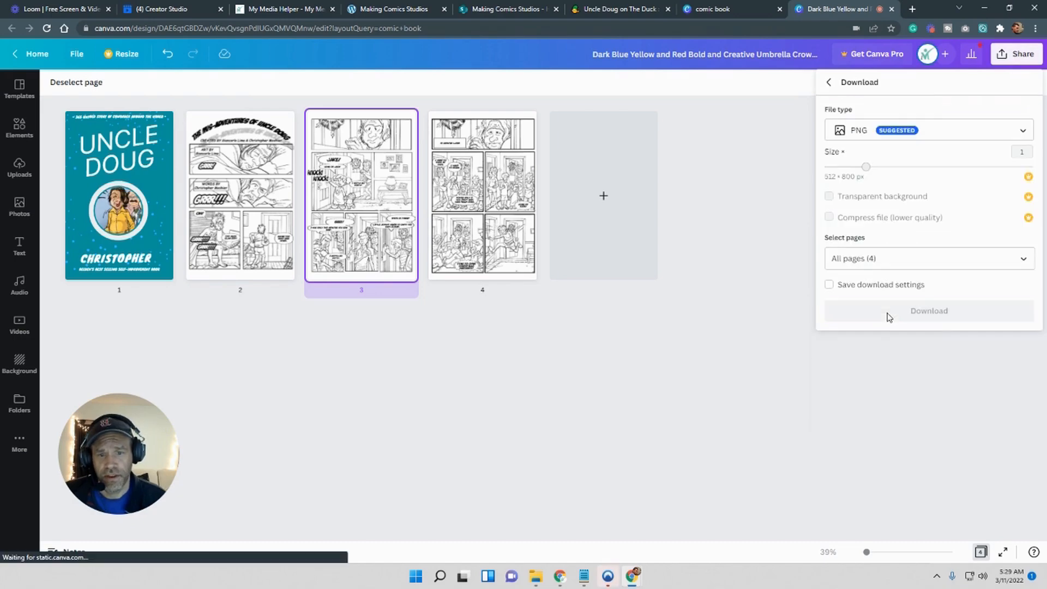
Set the download file type to PDF Standard.
left_click(927, 130)
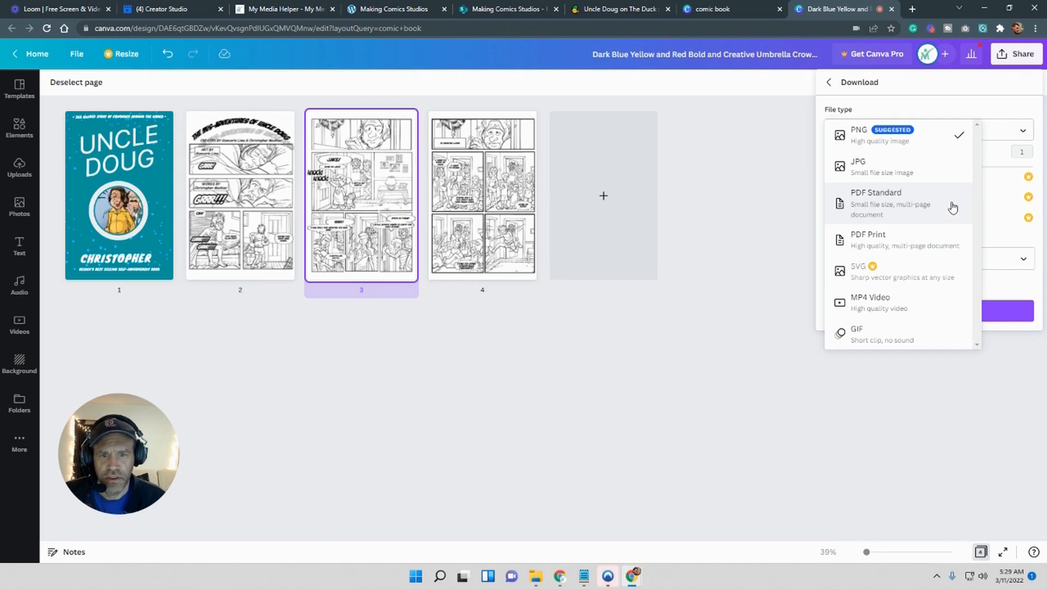
mouse_move(944, 241)
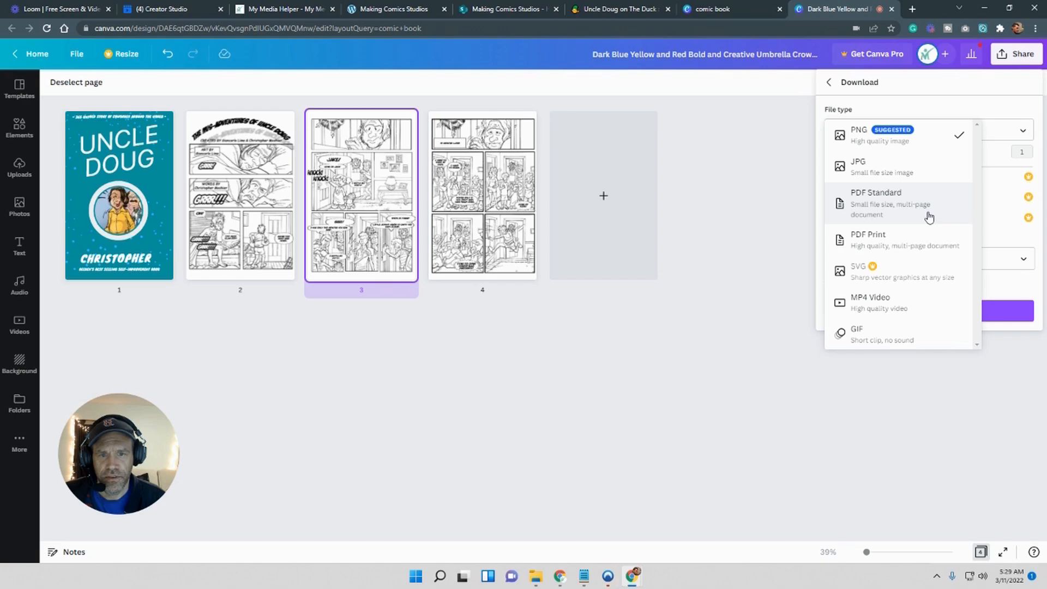
mouse_move(932, 212)
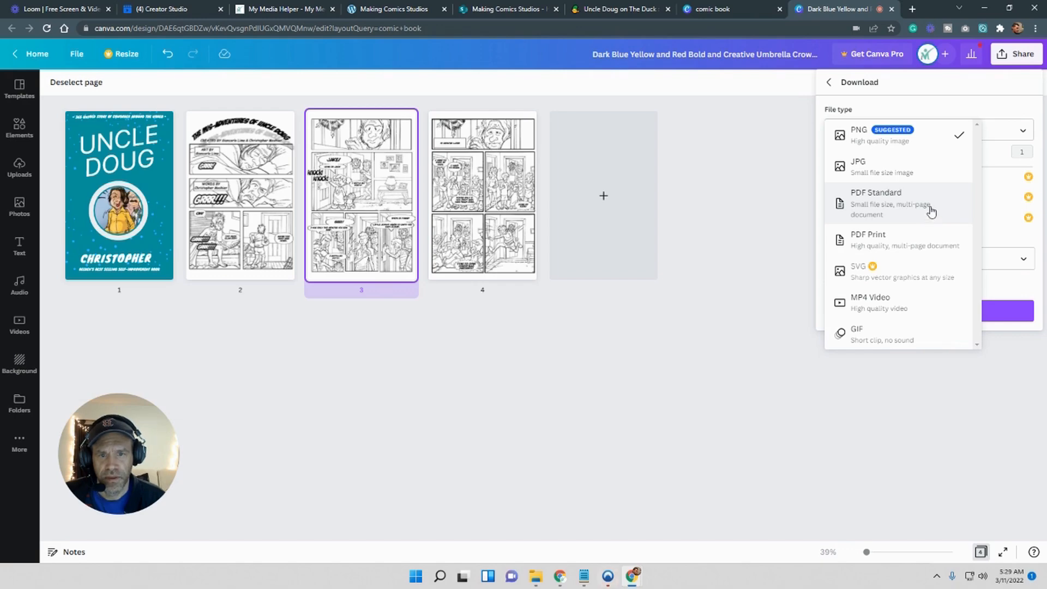
left_click(875, 193)
type("Uncle Doug - Story One")
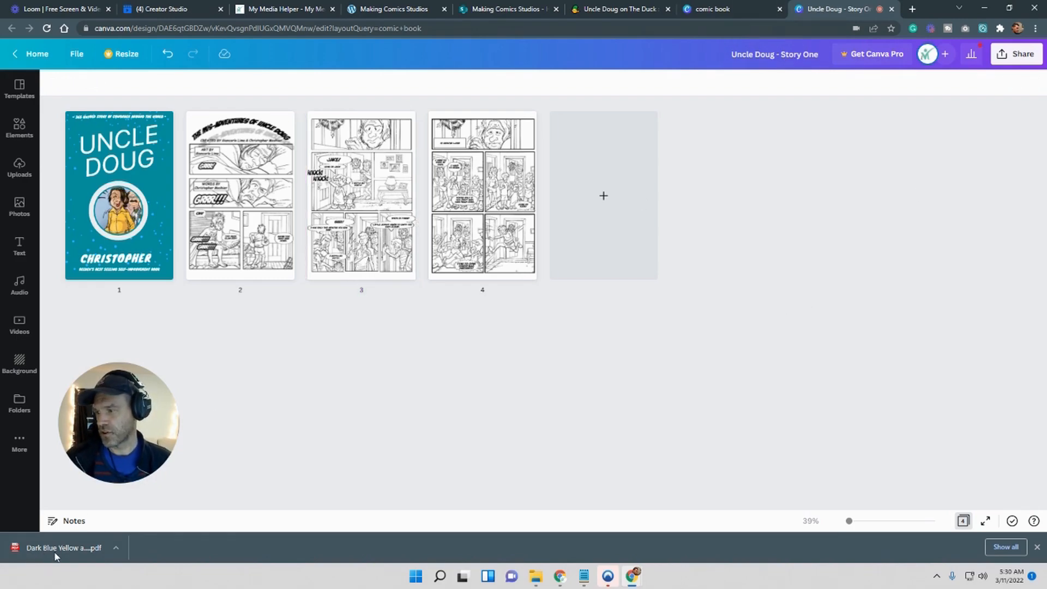
Download the comic again as a PDF Standard file.
left_click(1018, 54)
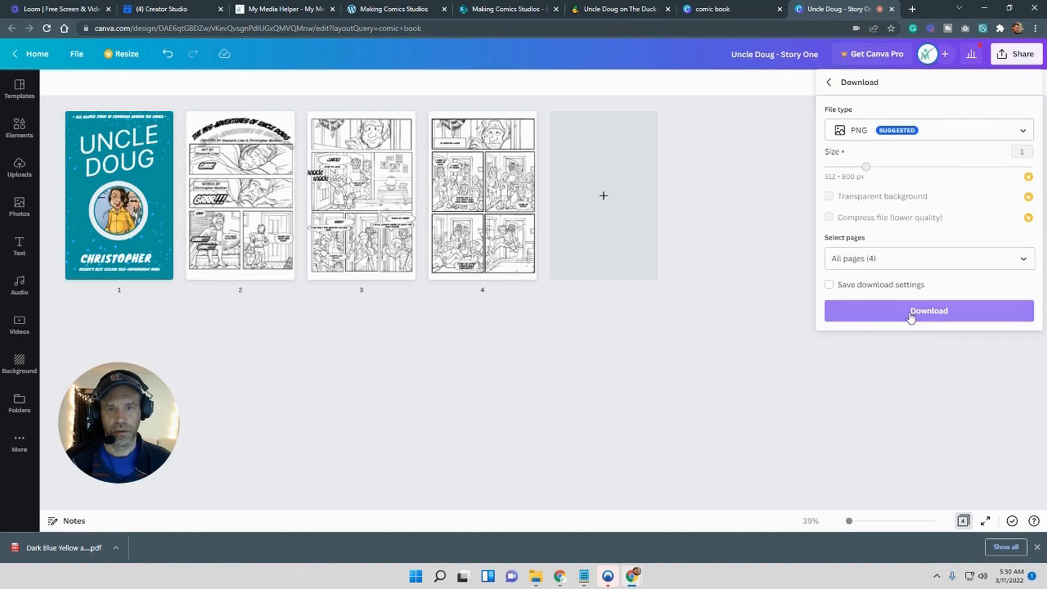
left_click(927, 130)
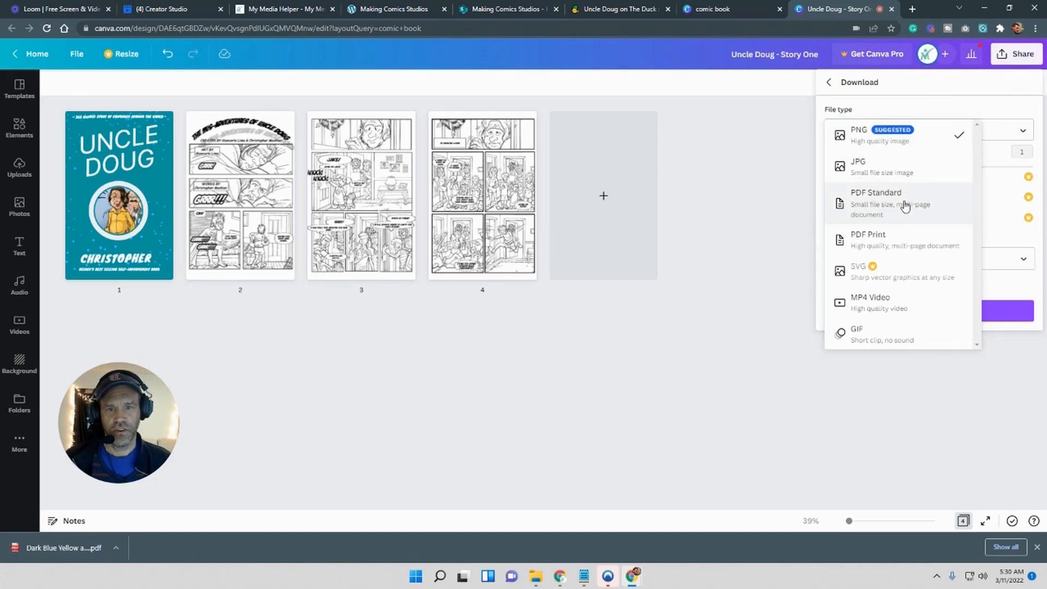
left_click(876, 200)
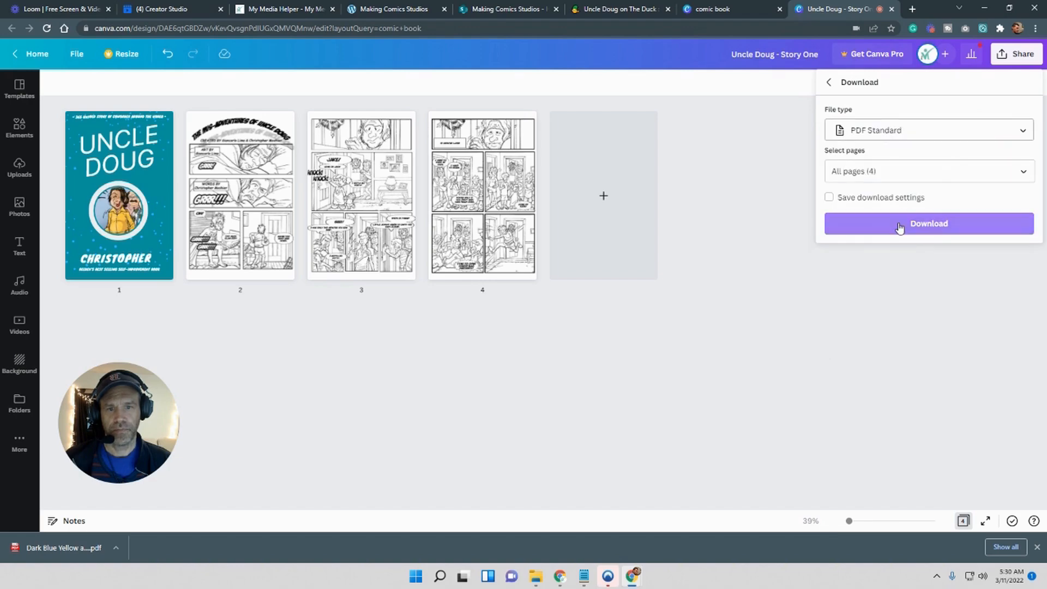
left_click(928, 223)
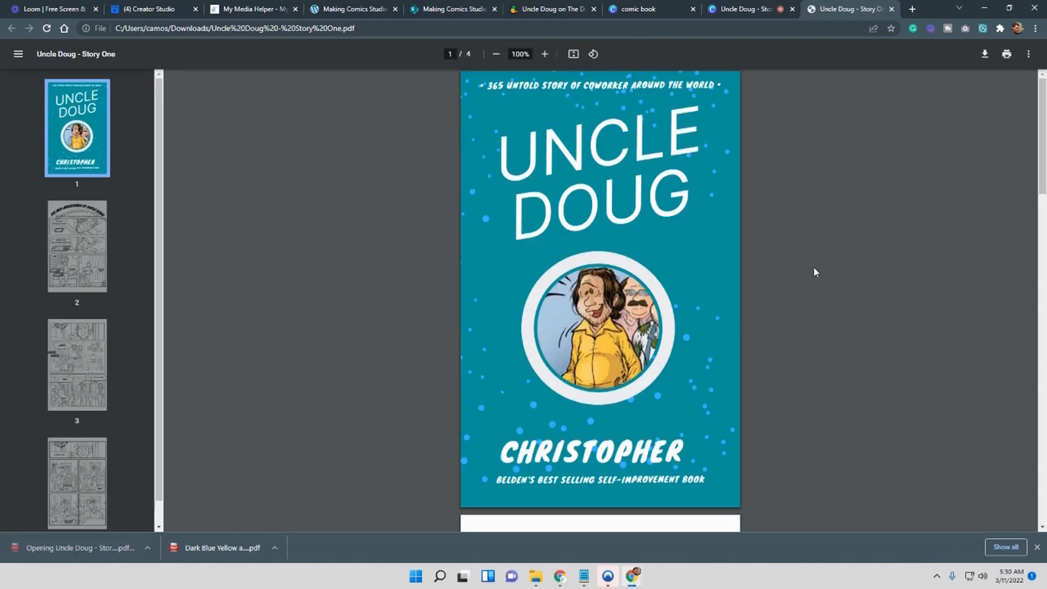
Scroll through the exported comic pages in Chrome's PDF viewer.
scroll("down", 3)
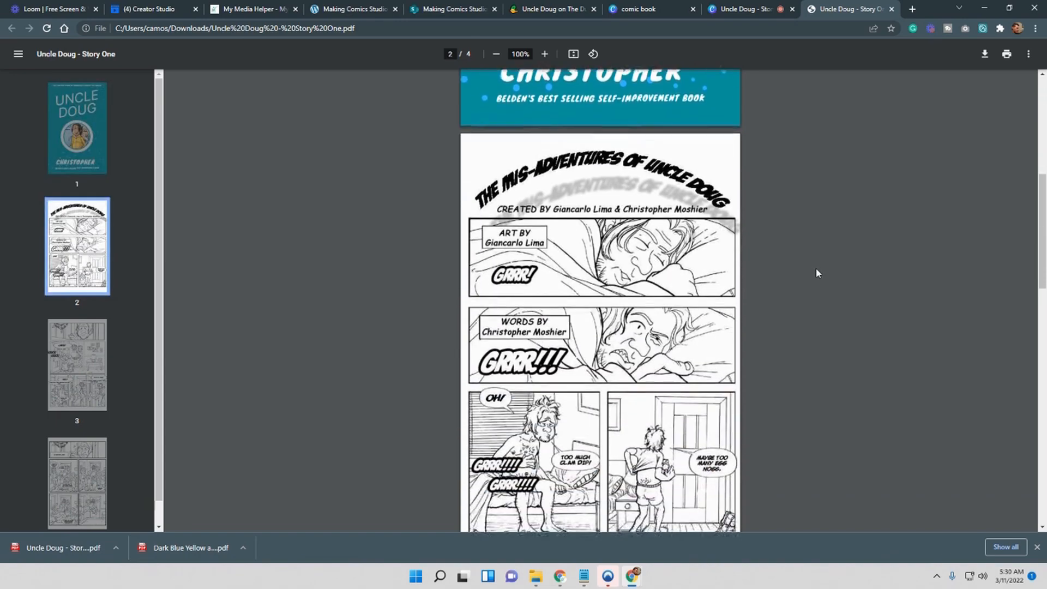
scroll("down", 3)
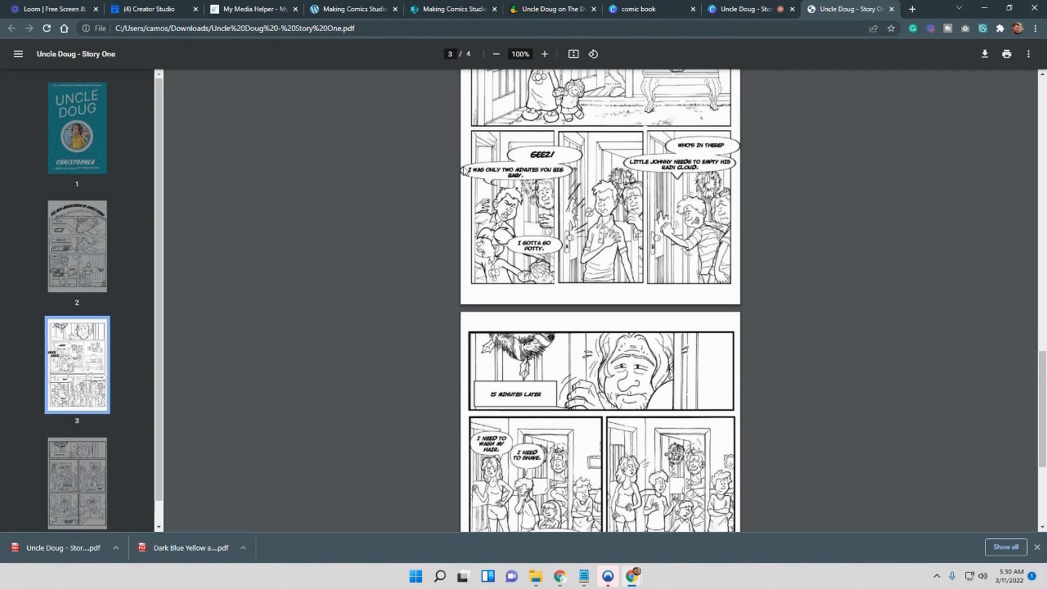
scroll("down", 3)
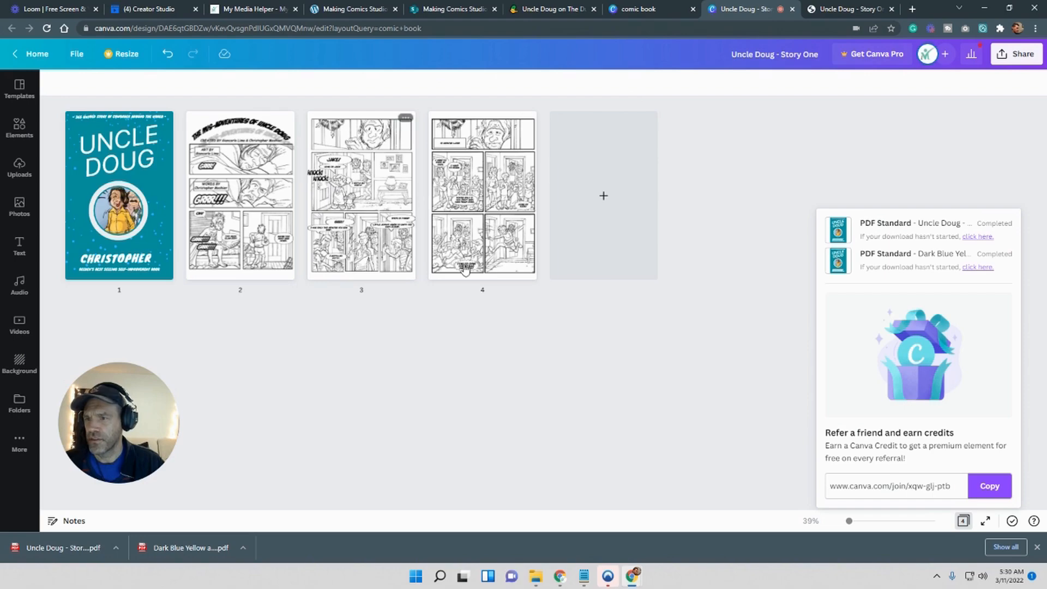
Reopen Download, confirm pages 1–4 are selected, and show the file type list.
left_click(1021, 54)
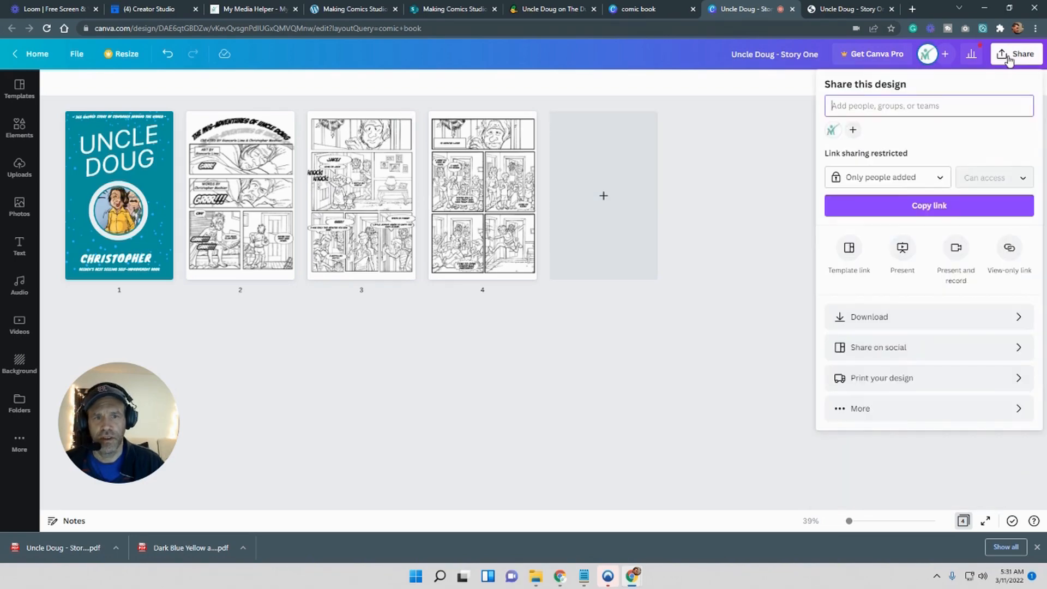
left_click(868, 316)
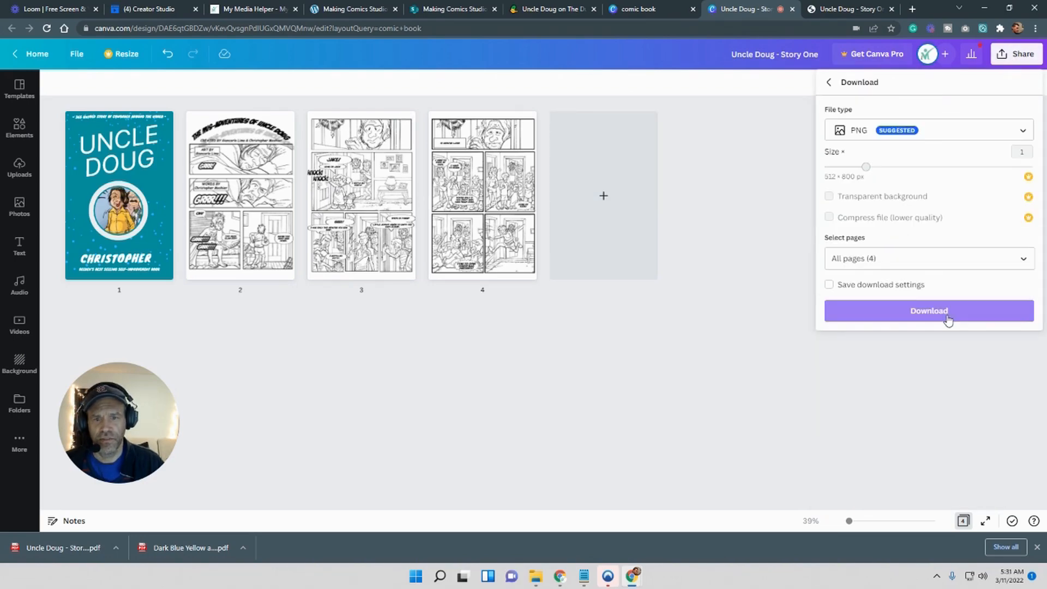
left_click(928, 259)
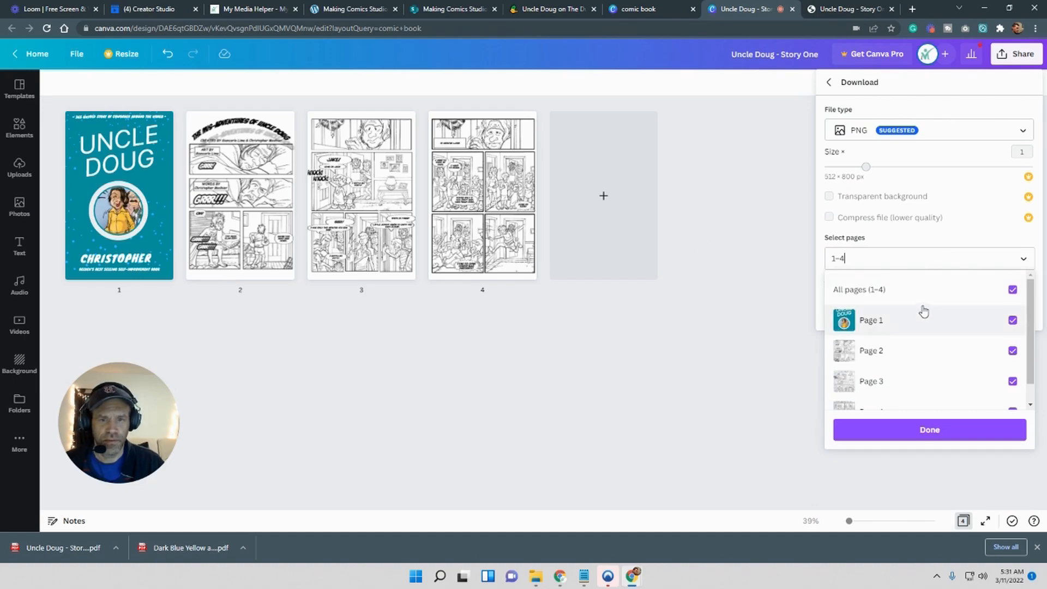
scroll("down", 3)
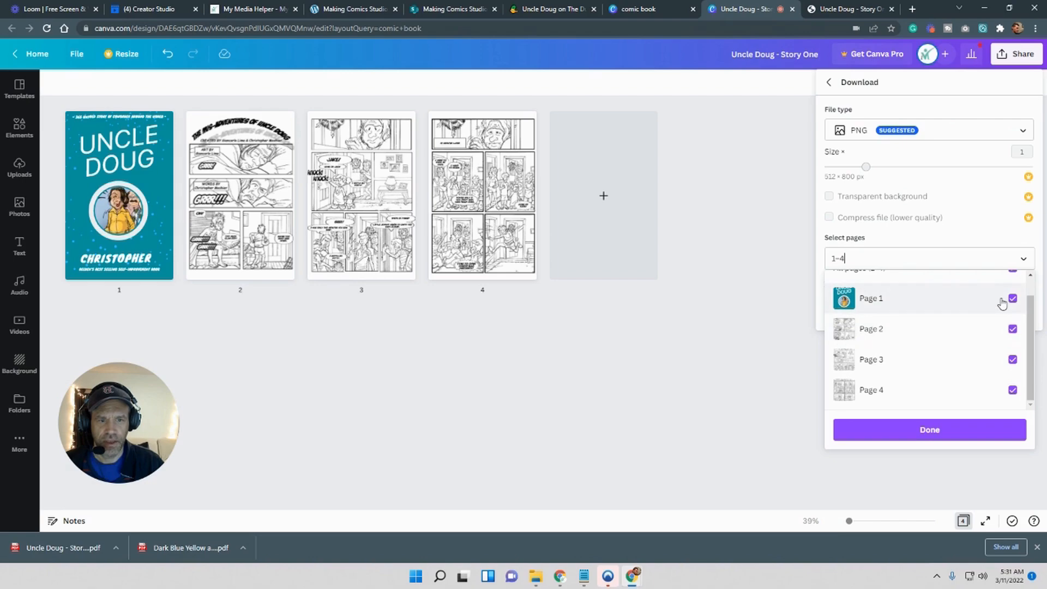
left_click(928, 130)
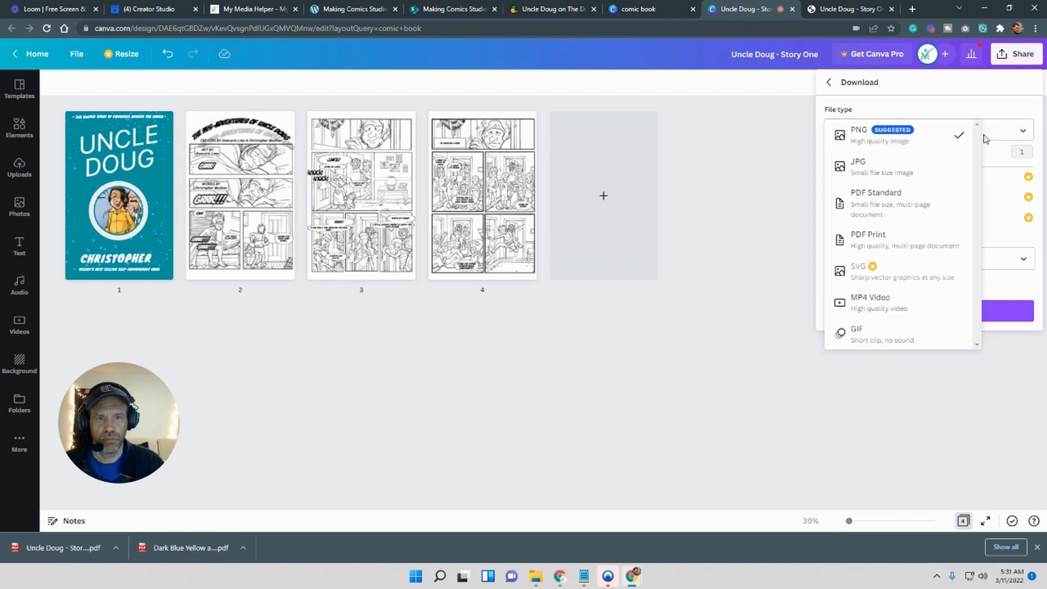
mouse_move(868, 240)
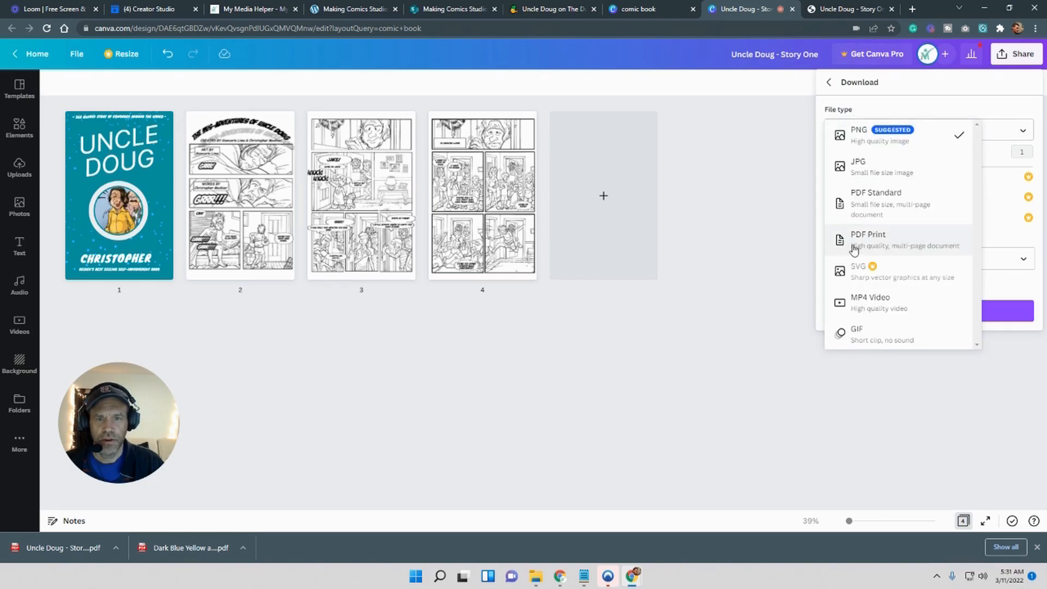